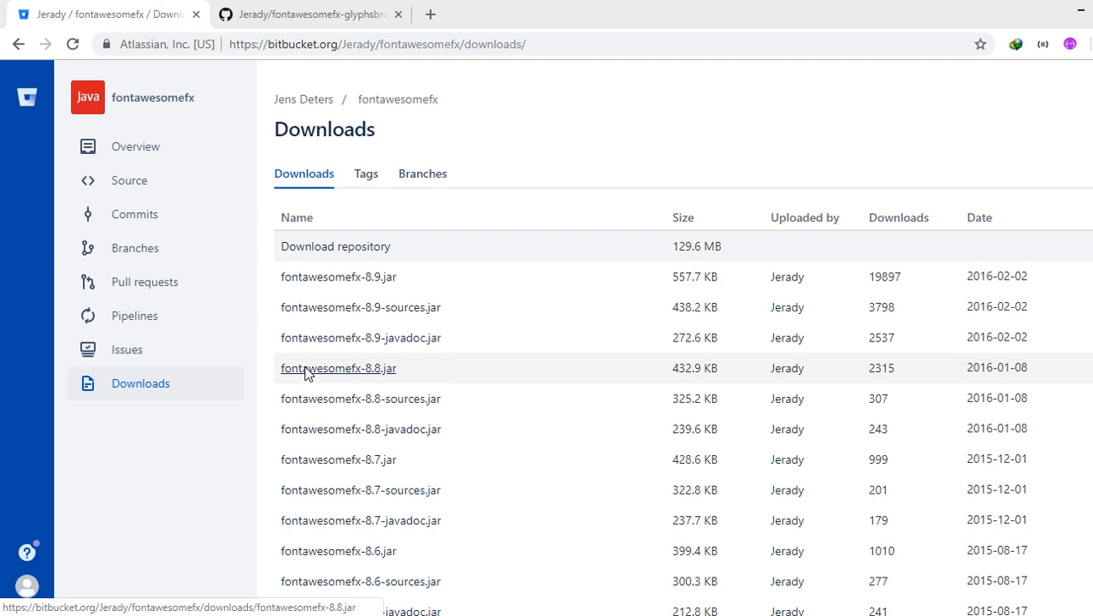
pyautogui.moveTo(277, 314)
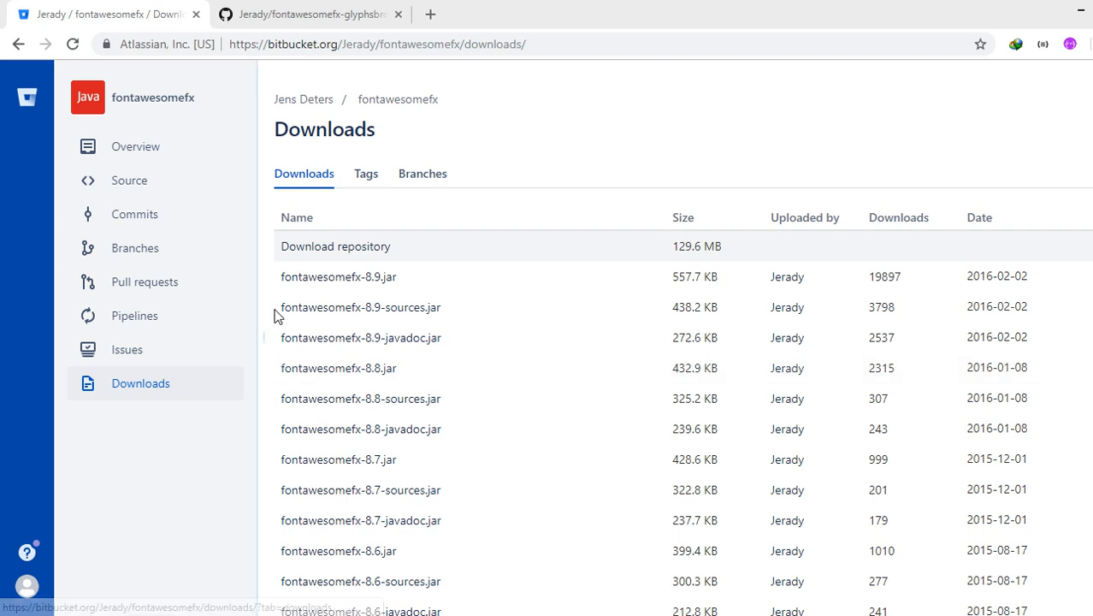
pyautogui.moveTo(338, 276)
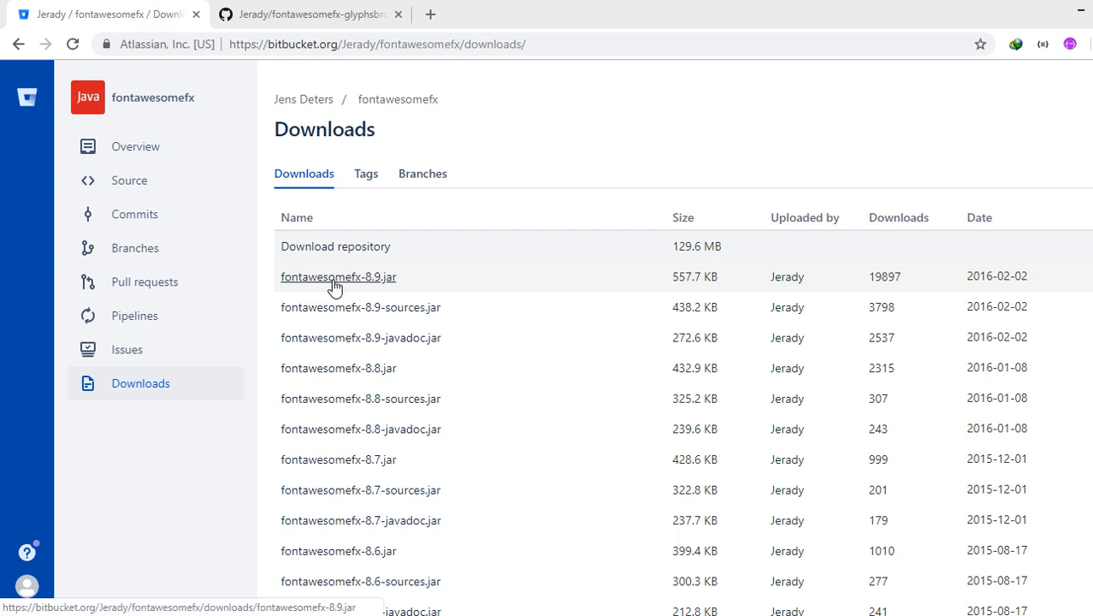
pyautogui.moveTo(368, 289)
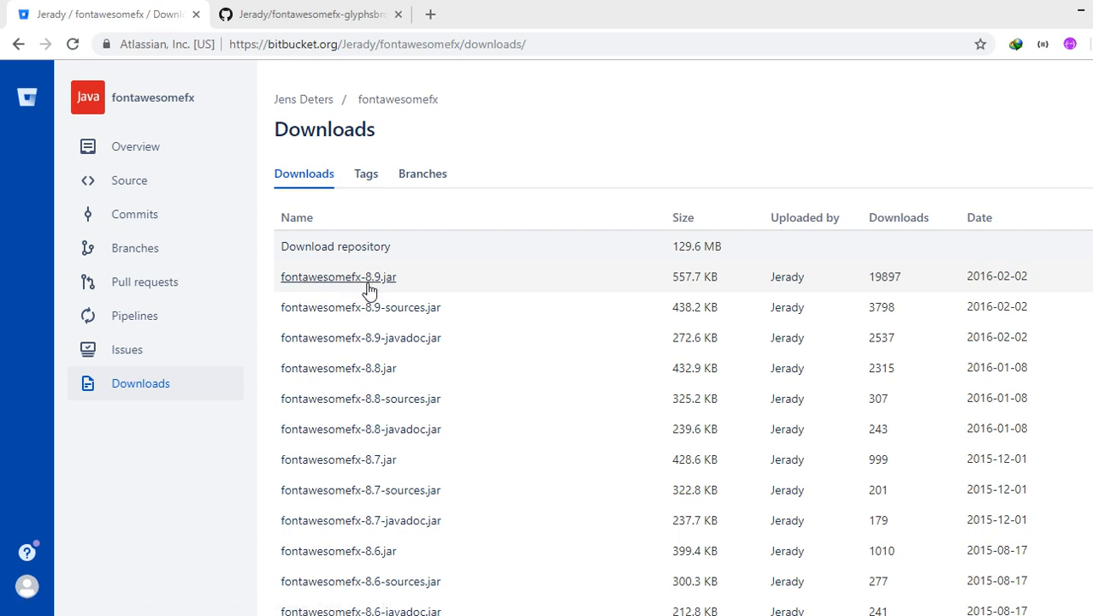
# Step: Switch to the fontawesomefx-glyphsbrowser repository page on GitHub
pyautogui.click(314, 14)
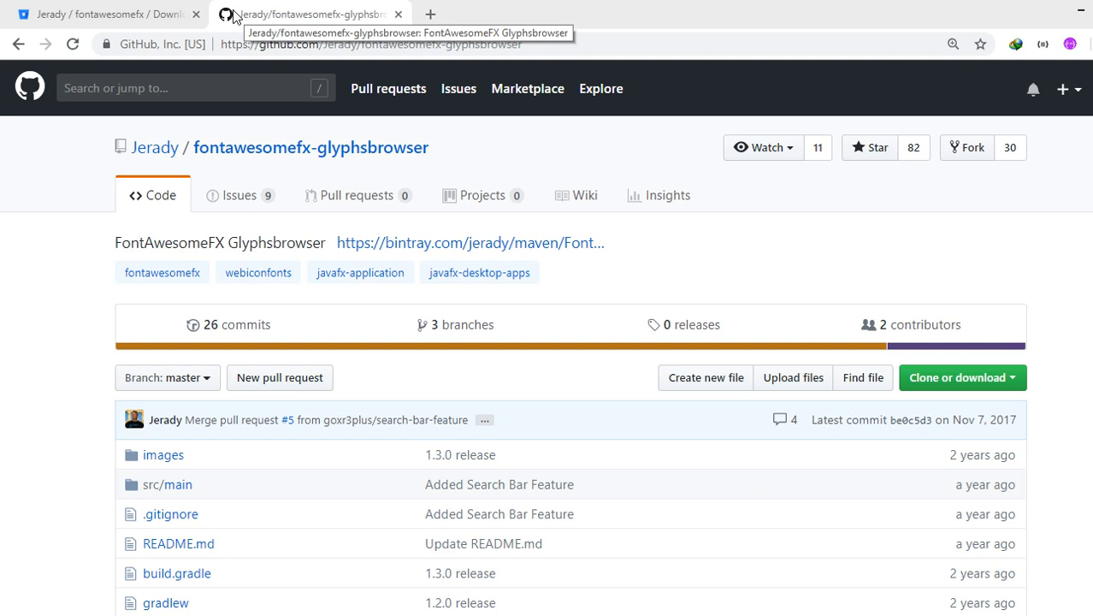
pyautogui.moveTo(110, 145)
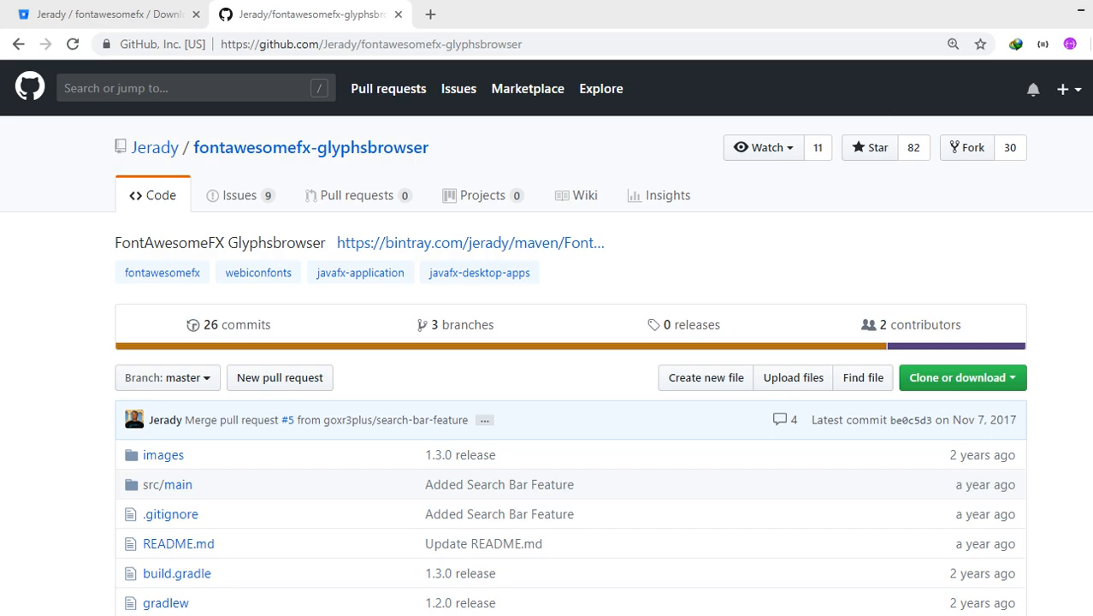
pyautogui.scroll(-3)
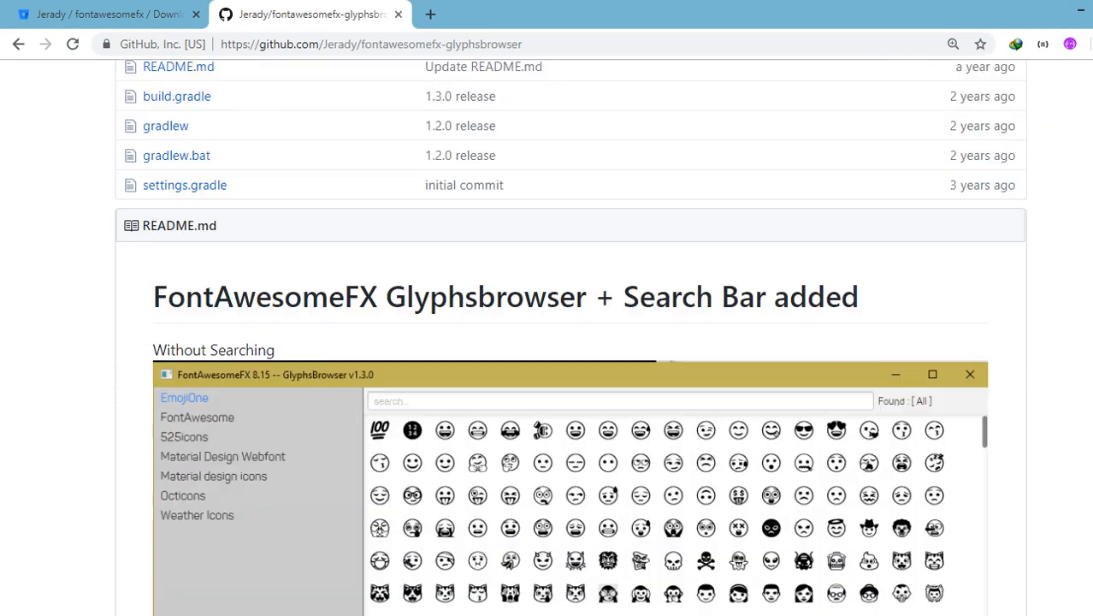
pyautogui.scroll(-3)
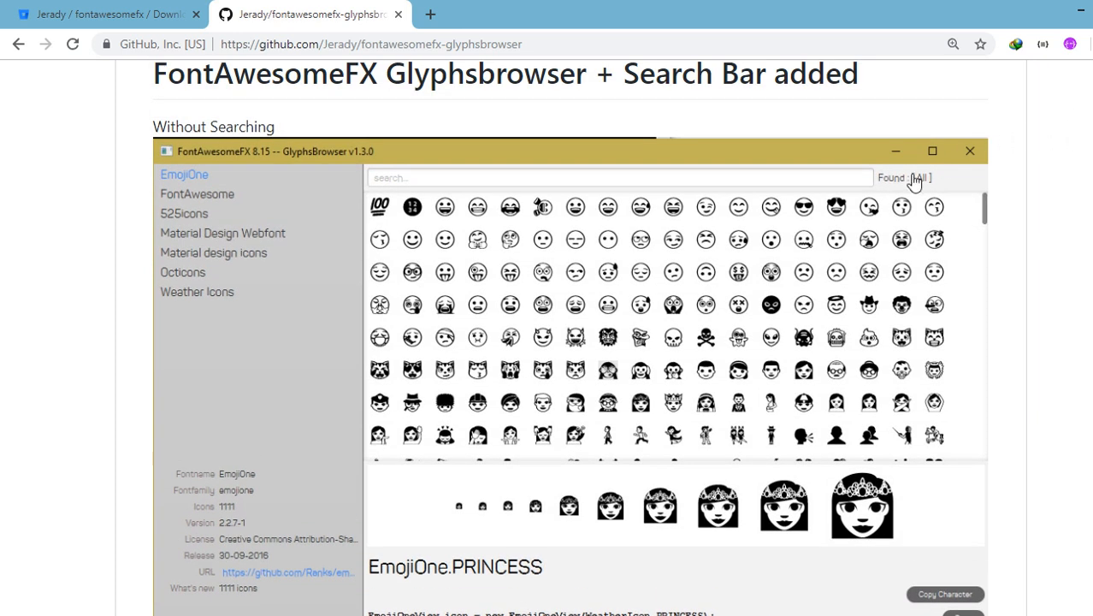
pyautogui.moveTo(284, 260)
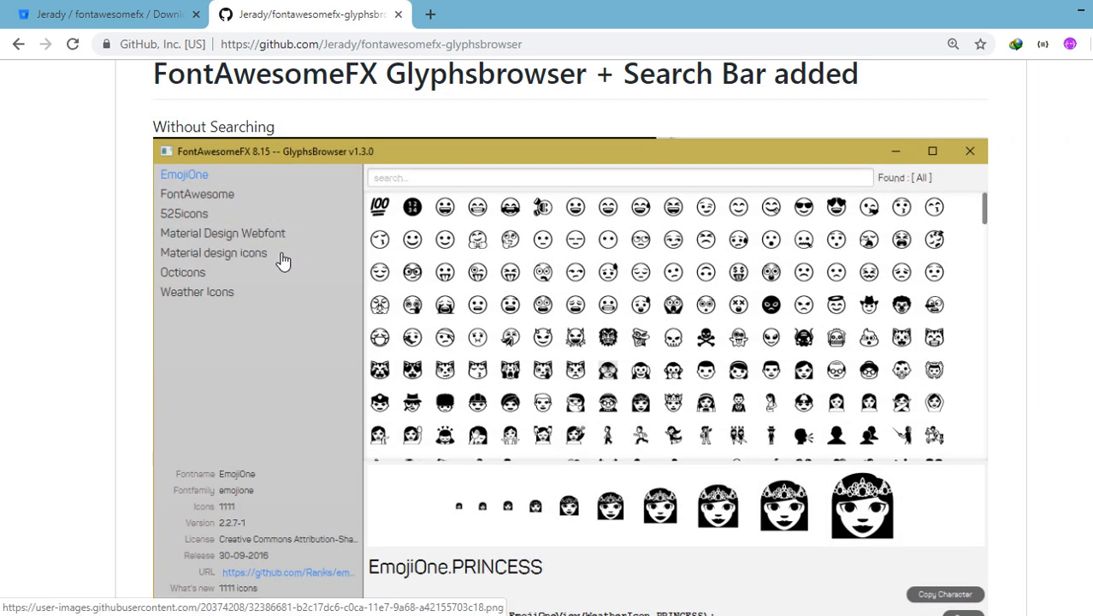
pyautogui.moveTo(124, 37)
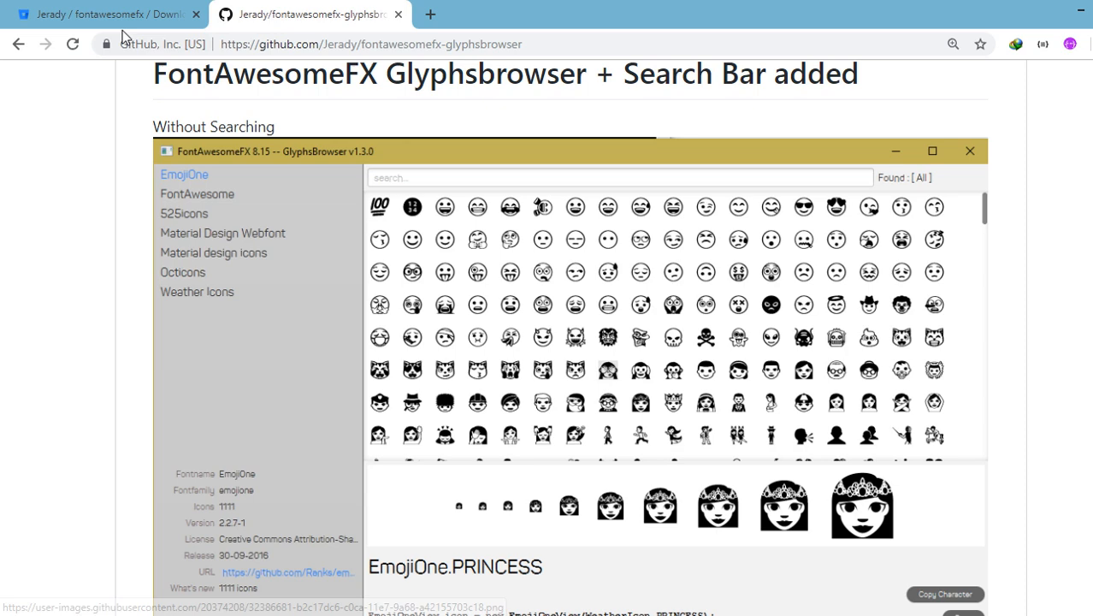
# Step: Return to the Bitbucket fontawesomefx downloads and download fontawesomefx-8.9.jar
pyautogui.click(103, 15)
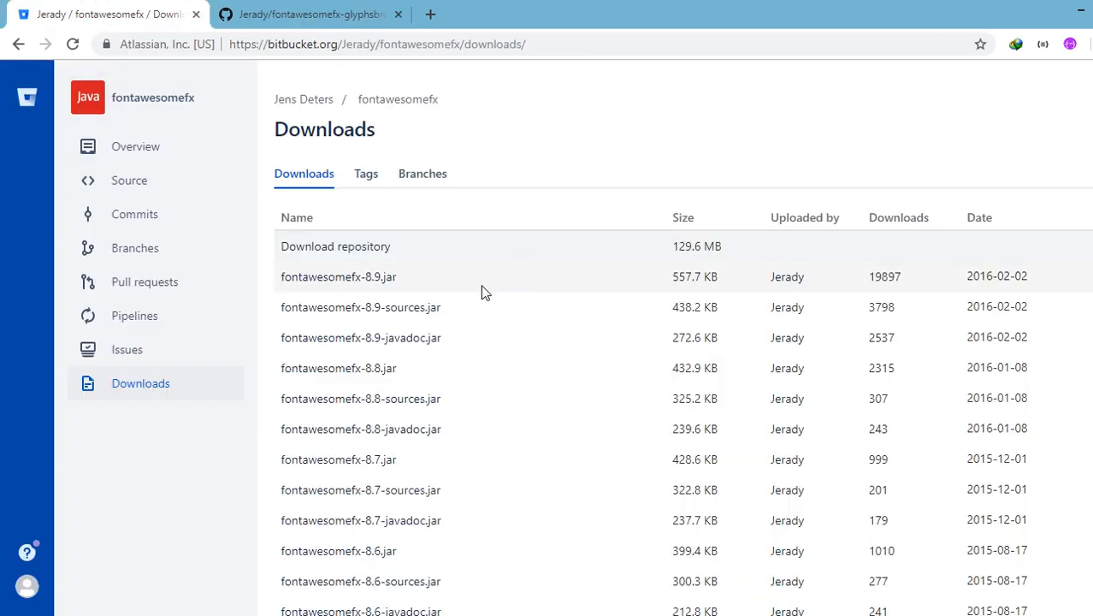
pyautogui.moveTo(338, 276)
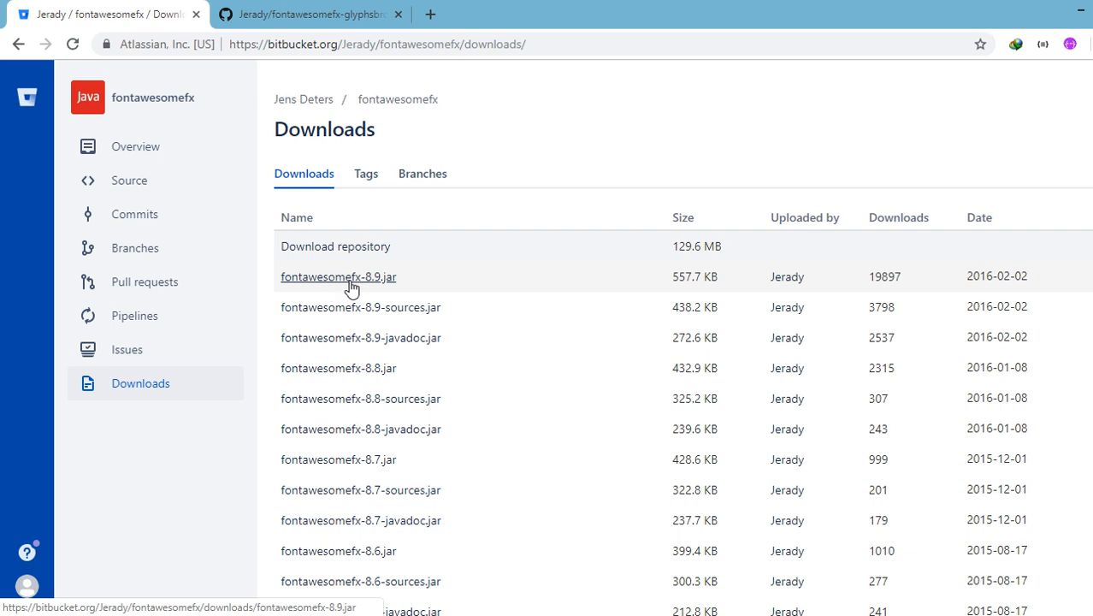
pyautogui.click(339, 277)
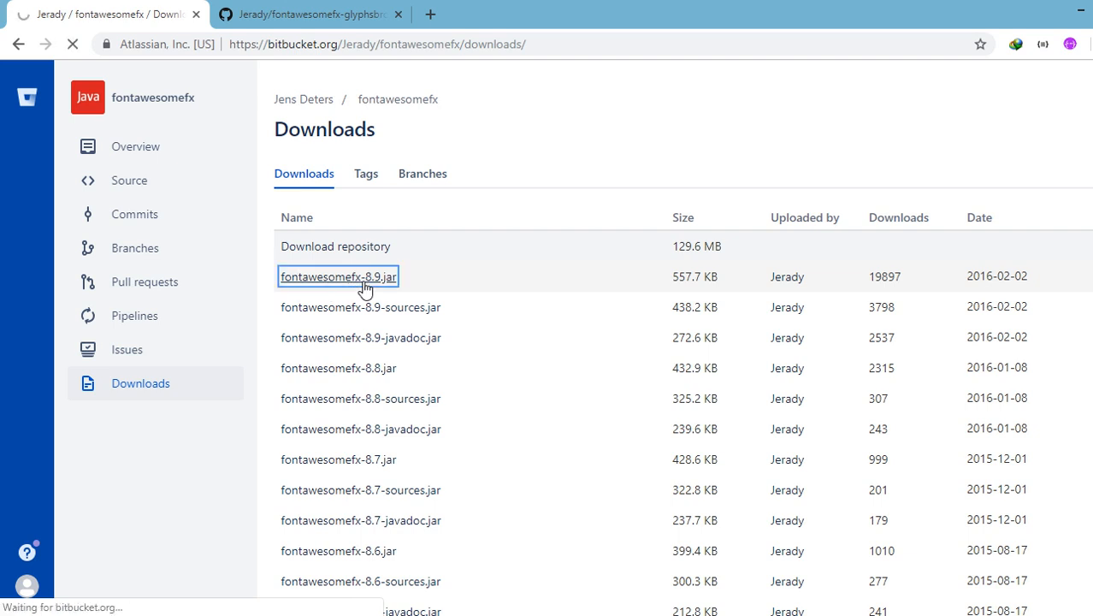
pyautogui.click(338, 277)
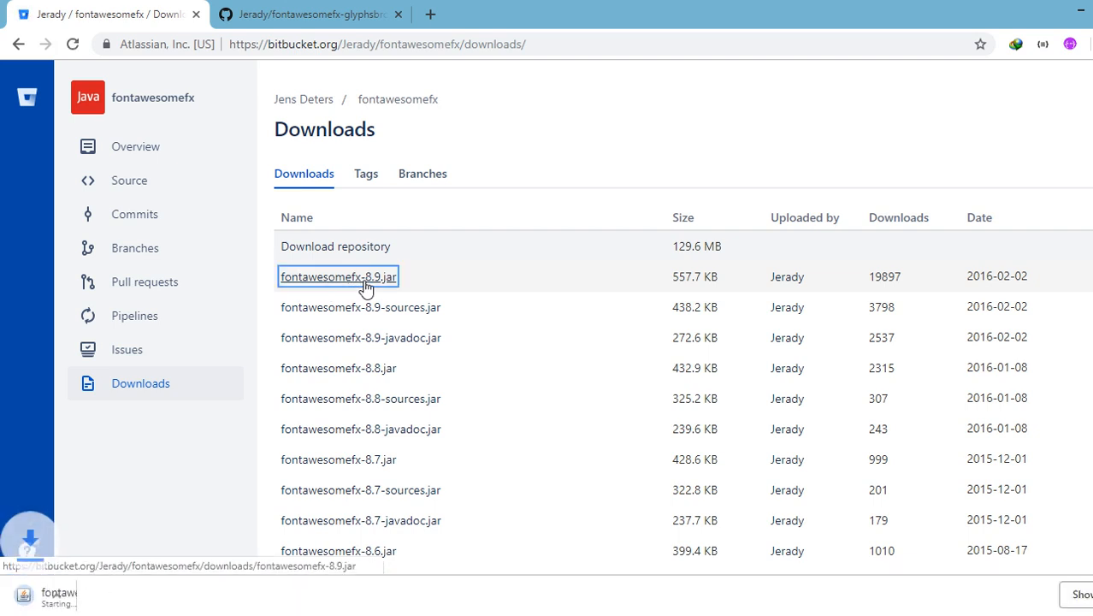
# Step: Return to the glyphsbrowser README on GitHub and scroll to its download links
pyautogui.click(308, 14)
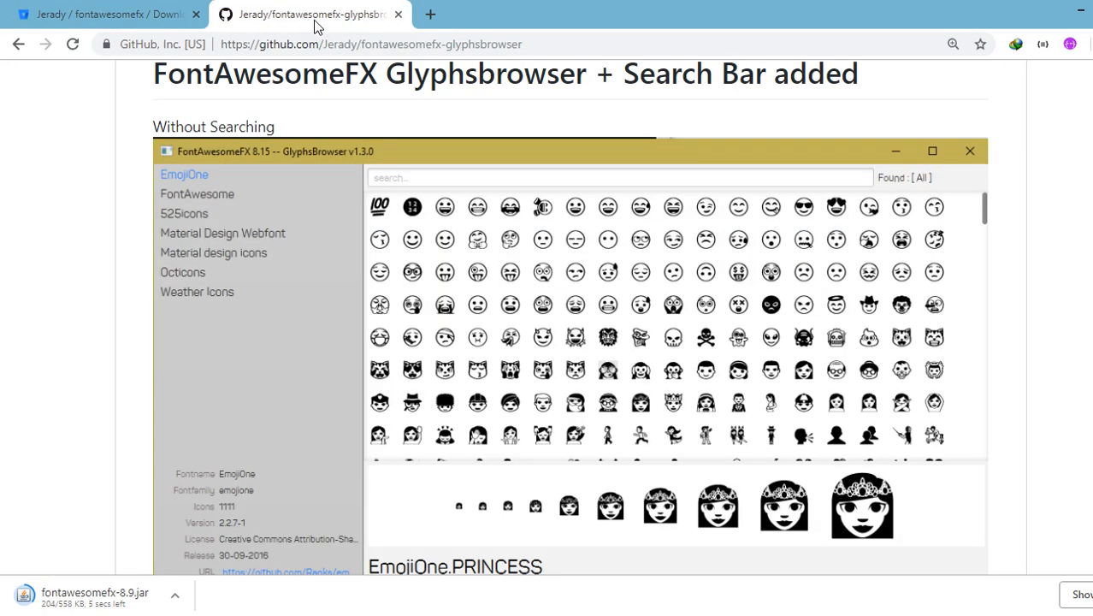
pyautogui.moveTo(311, 15)
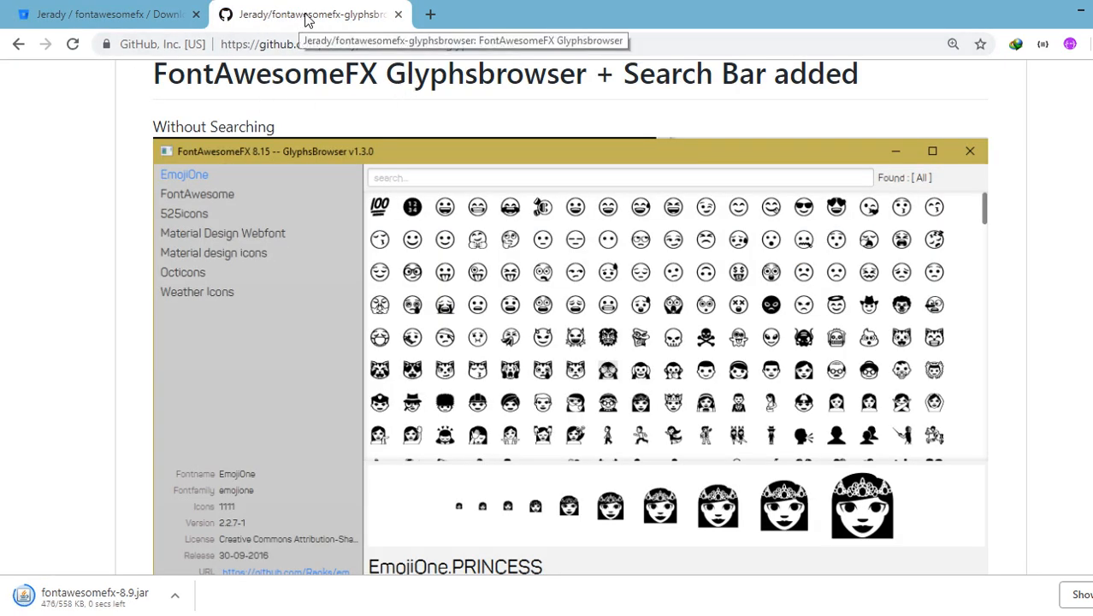
pyautogui.scroll(-3)
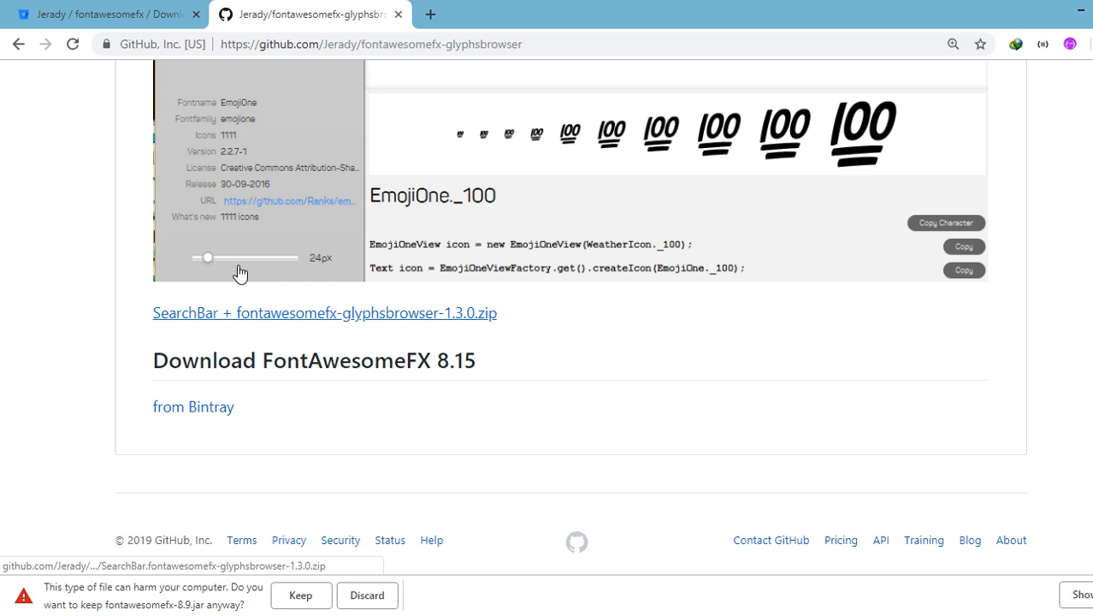
pyautogui.moveTo(225, 351)
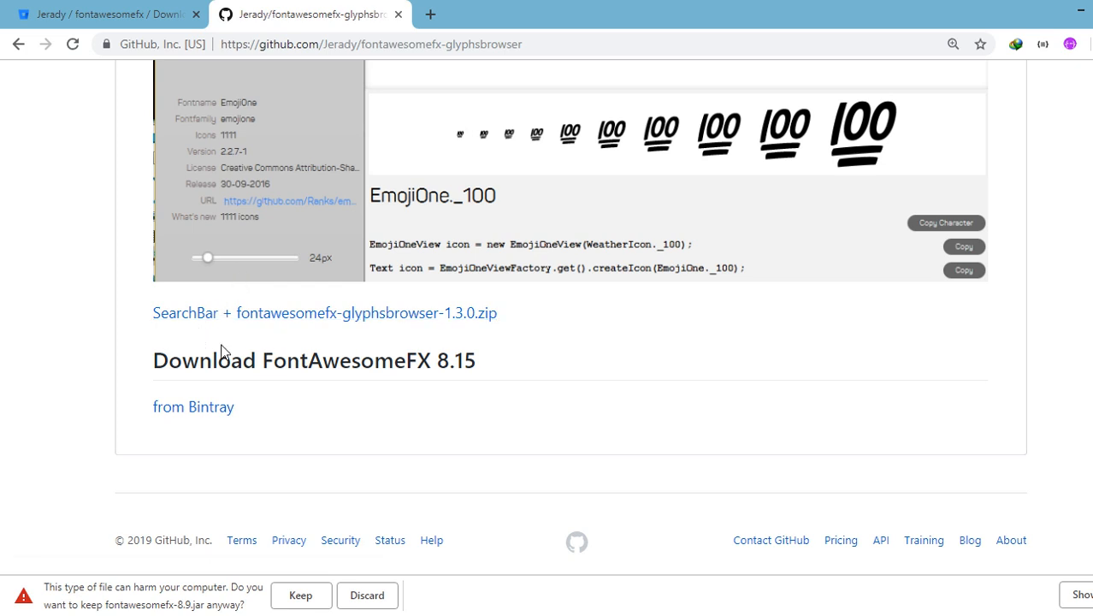
pyautogui.moveTo(260, 334)
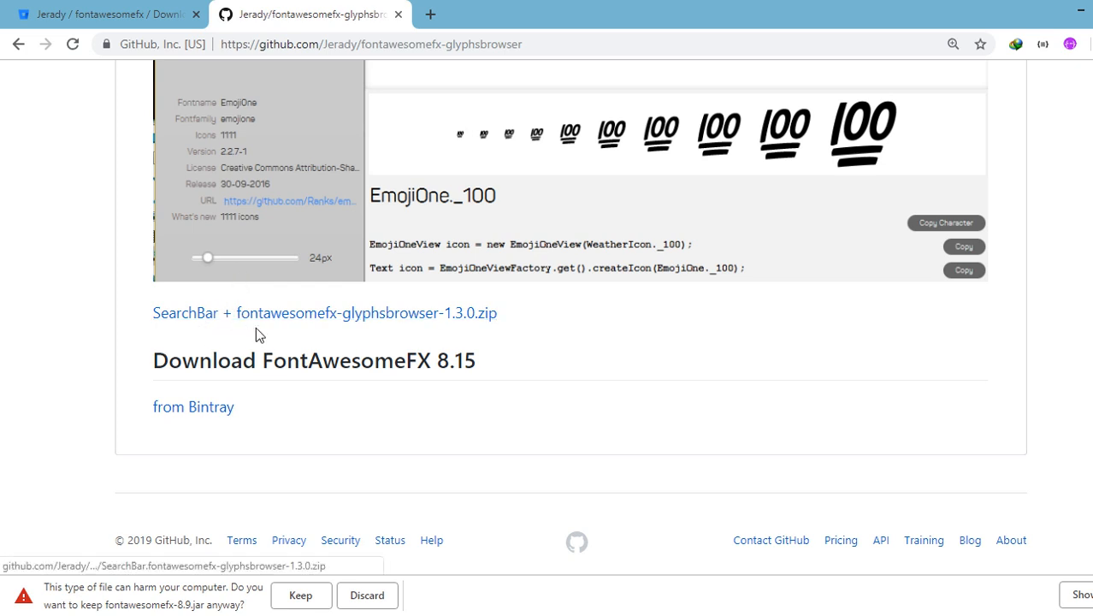
pyautogui.moveTo(413, 346)
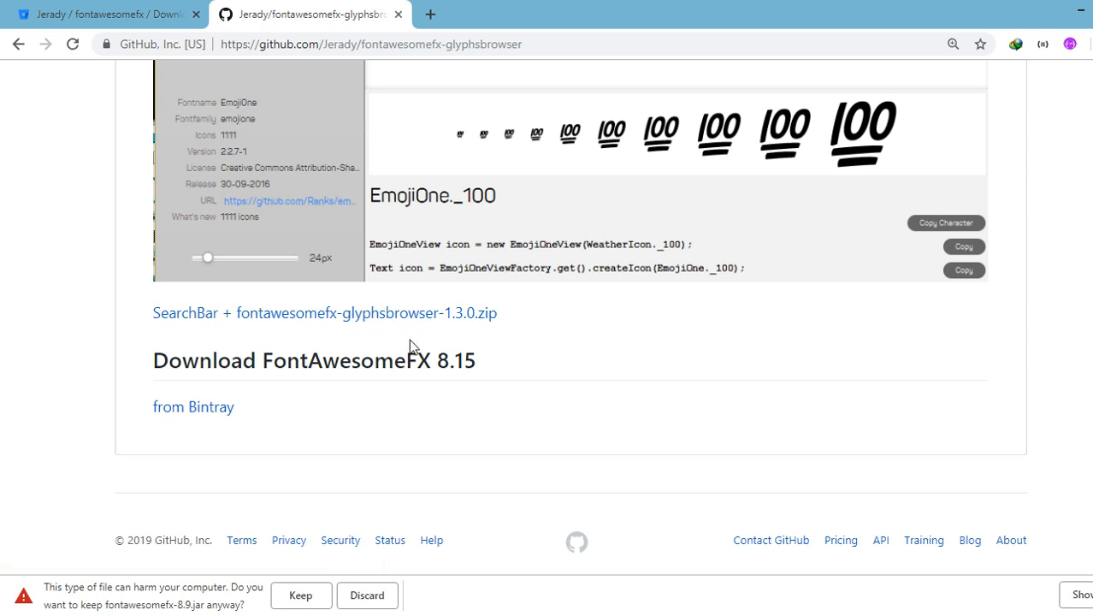
pyautogui.moveTo(464, 336)
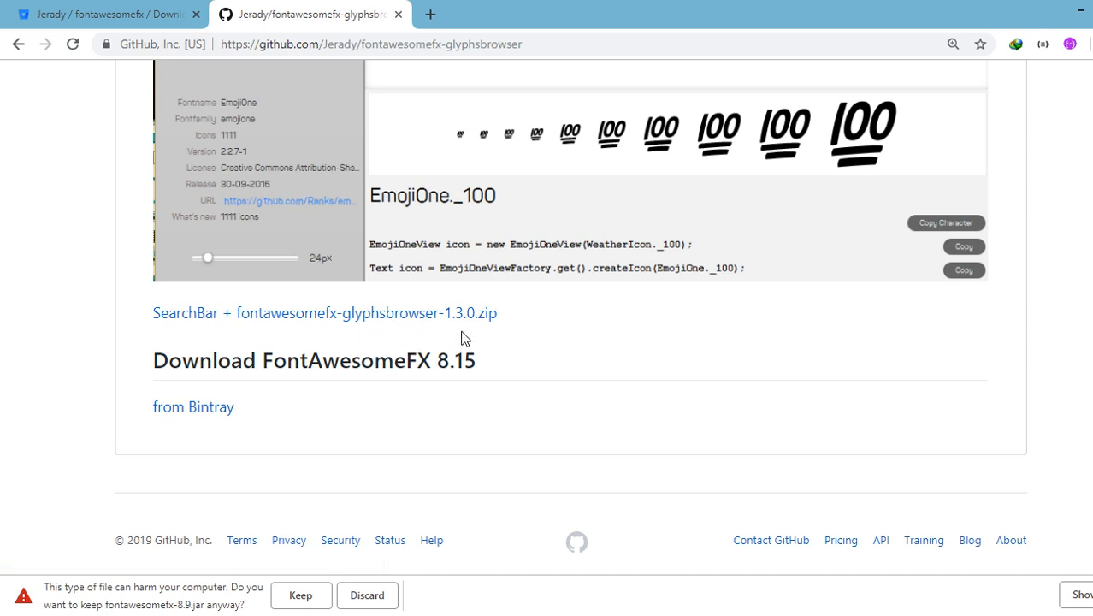
pyautogui.moveTo(233, 323)
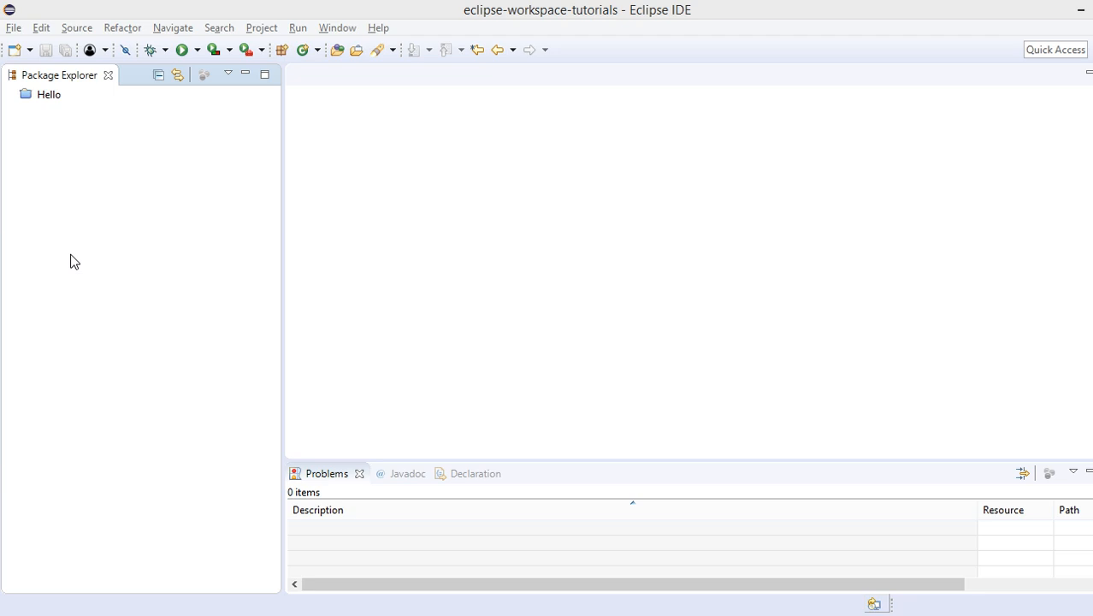
pyautogui.moveTo(7, 32)
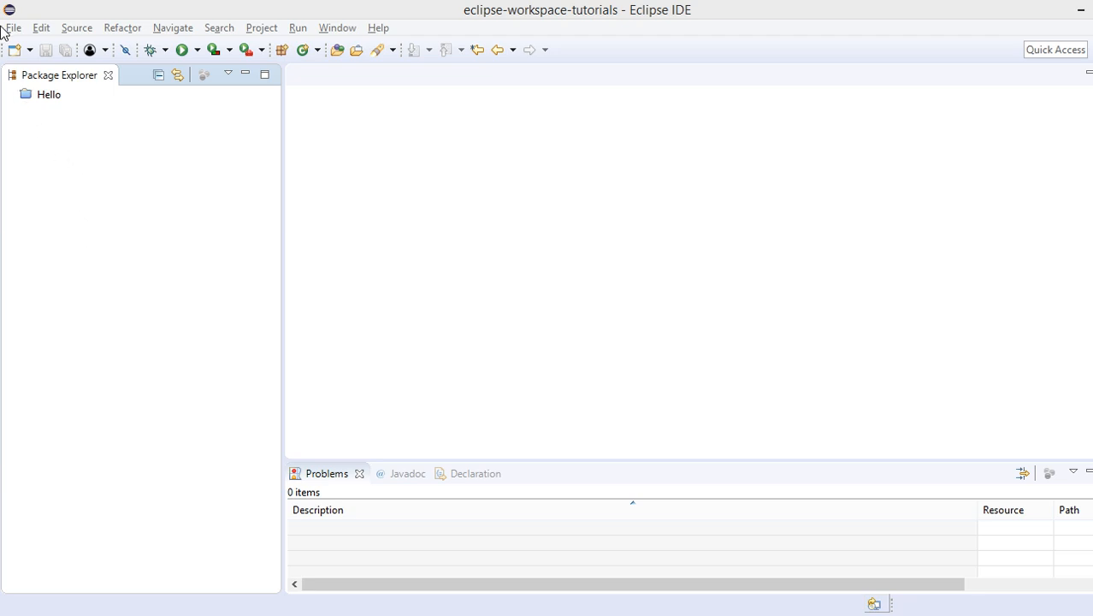
# Step: Create the JavaFX Project 'FontAwesomeProject' through the New wizard and expand it
pyautogui.click(13, 28)
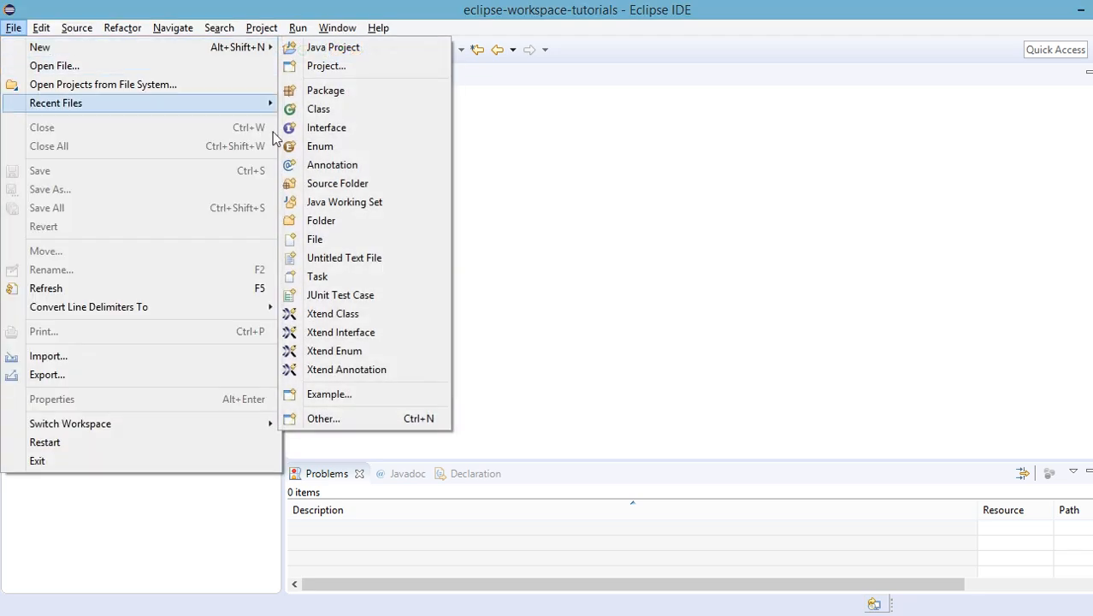
pyautogui.click(324, 419)
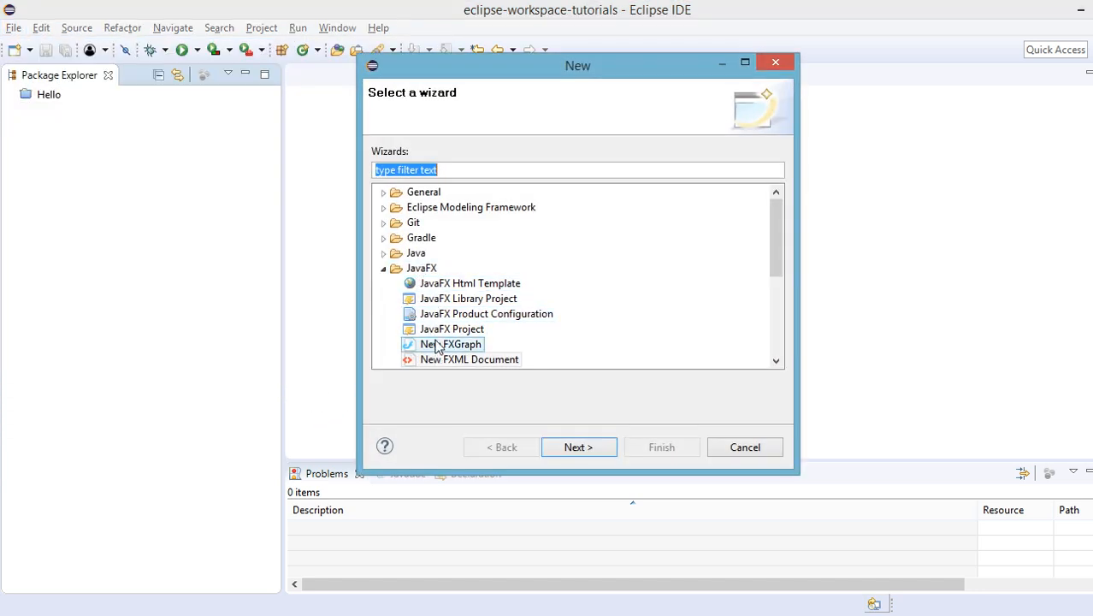
pyautogui.click(452, 328)
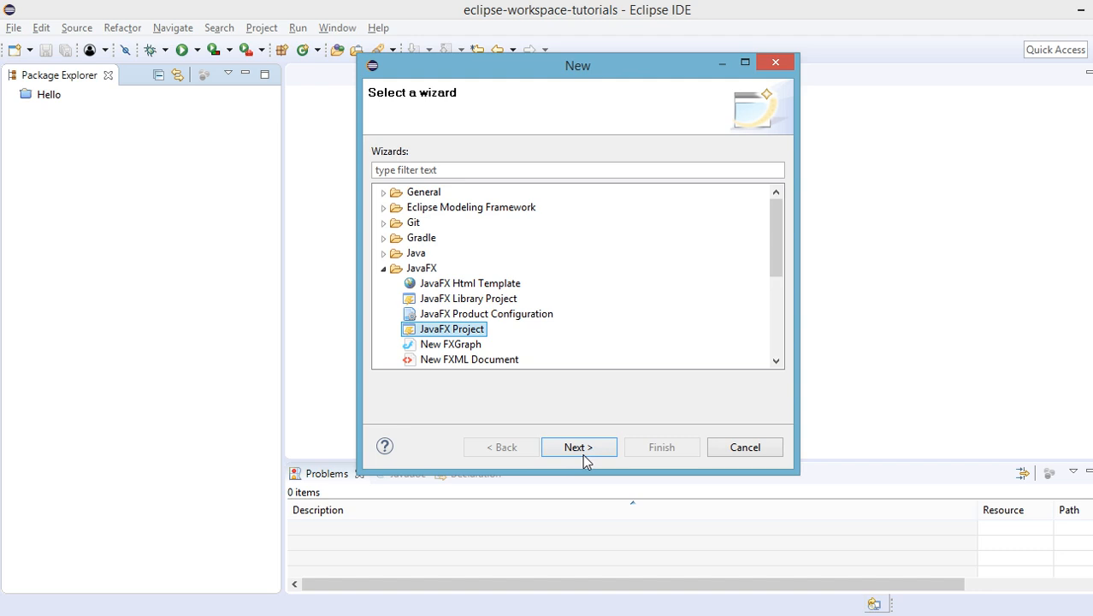
pyautogui.click(578, 447)
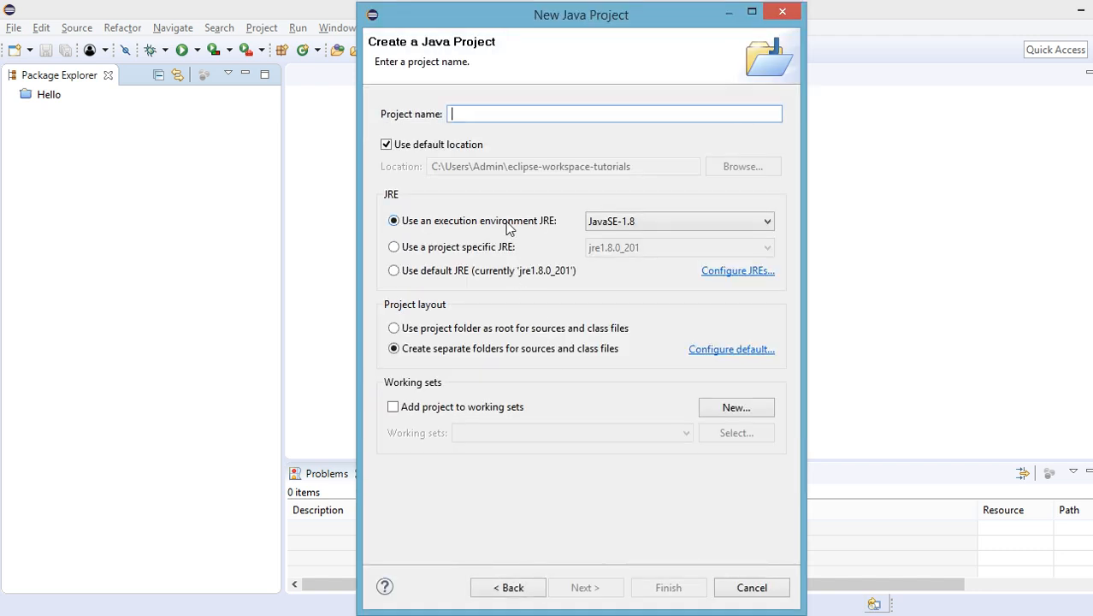
pyautogui.write('FontAwesomeProject')
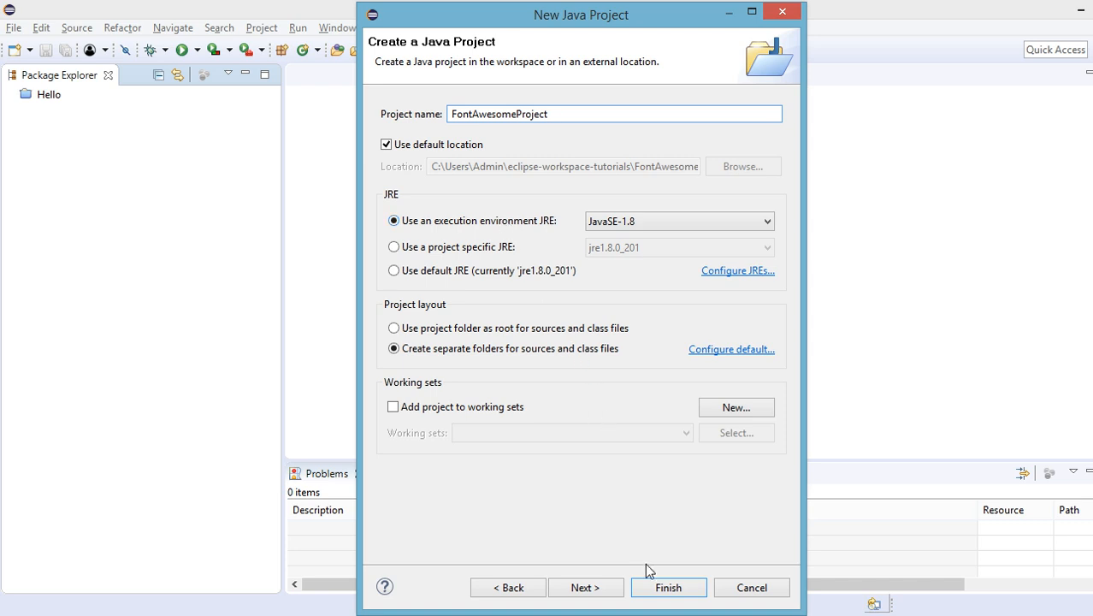
pyautogui.click(668, 588)
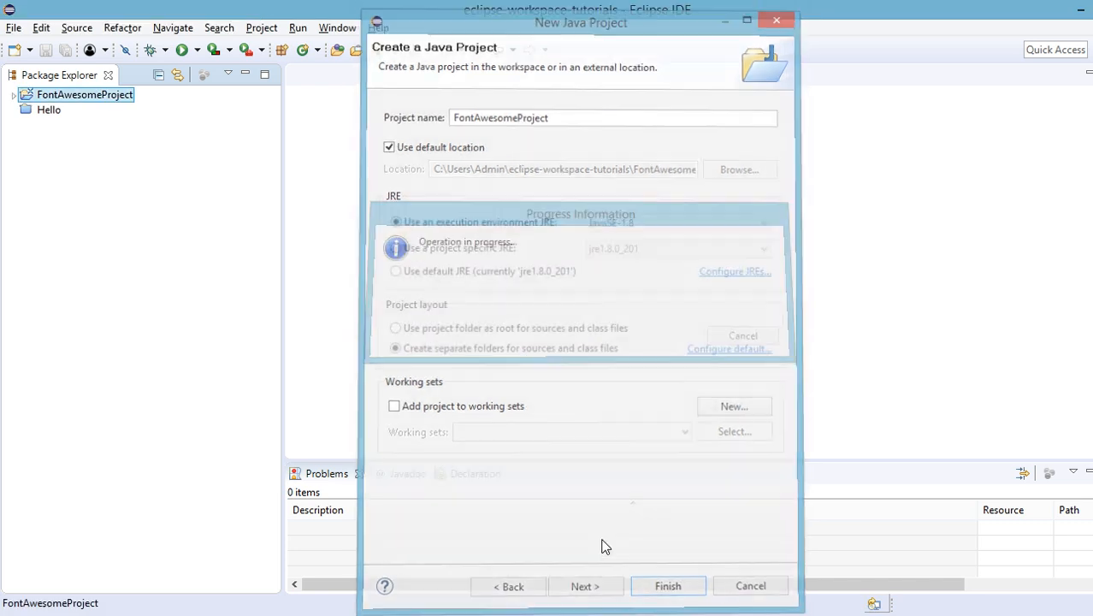
pyautogui.click(668, 586)
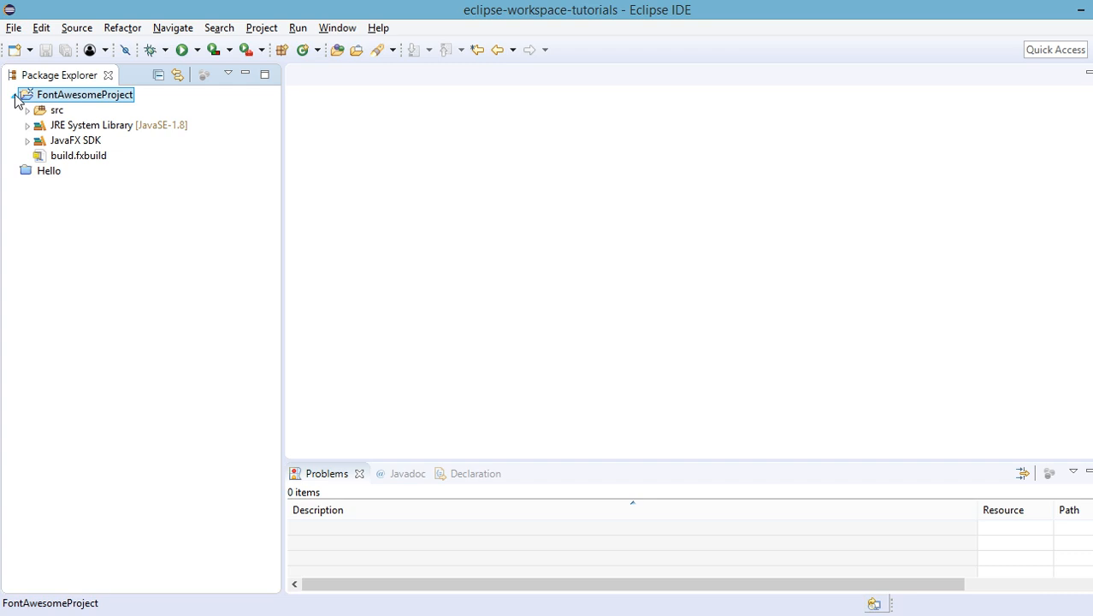
# Step: Add a New FXML Document named 'MainAwesome' to the application package
pyautogui.click(27, 109)
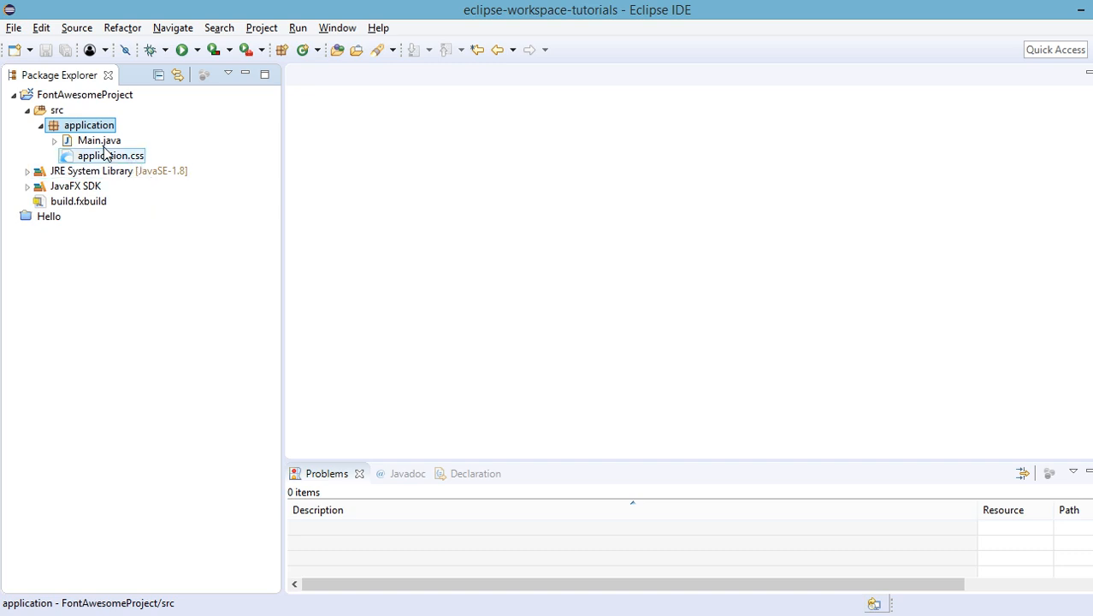
pyautogui.rightClick(88, 125)
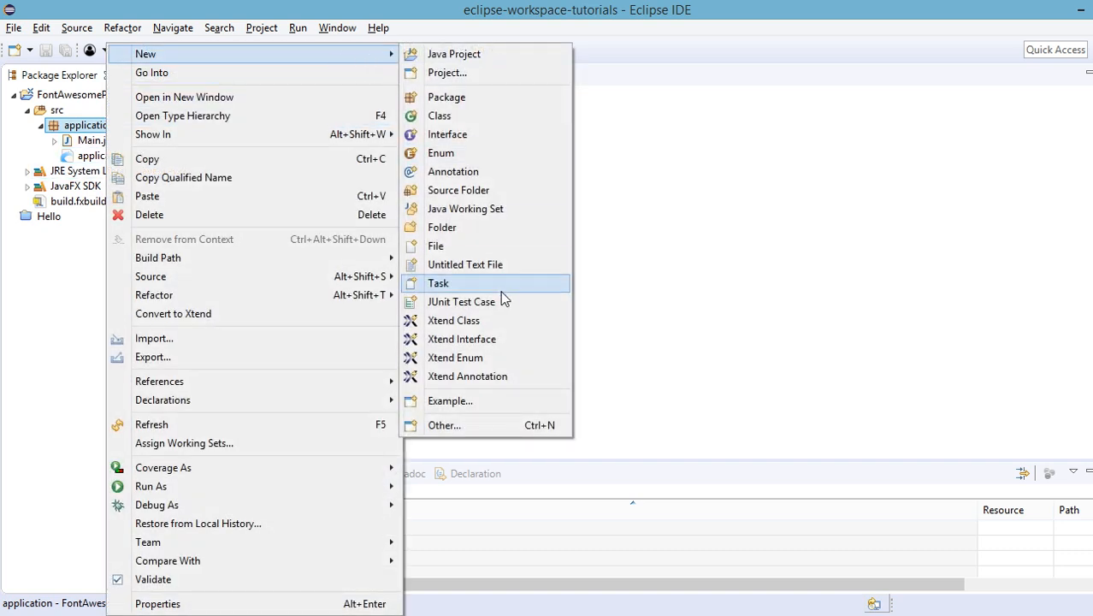
pyautogui.click(444, 425)
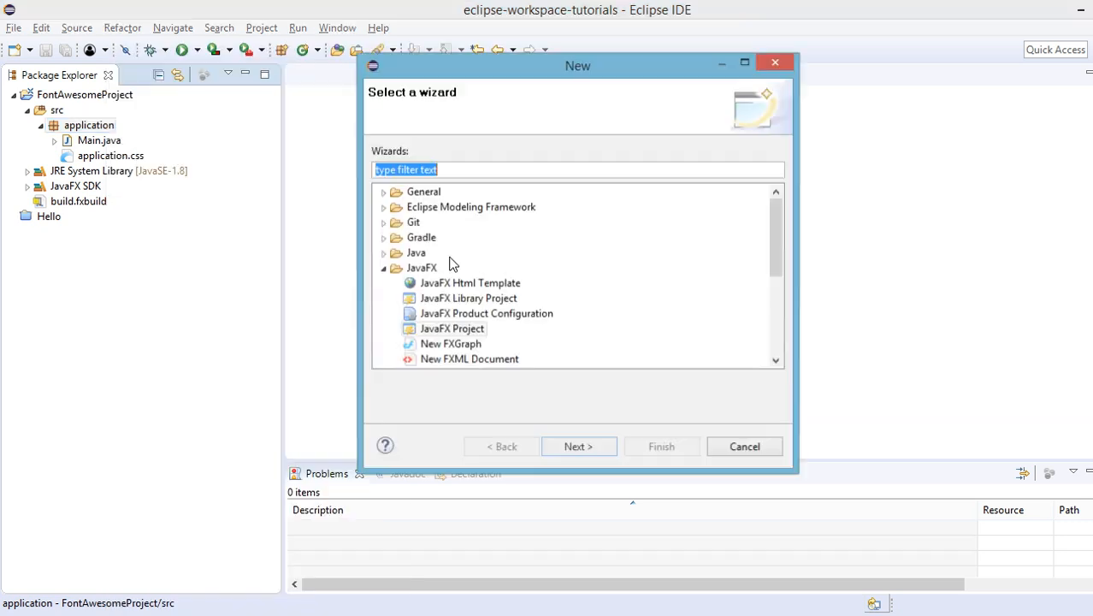
pyautogui.click(468, 358)
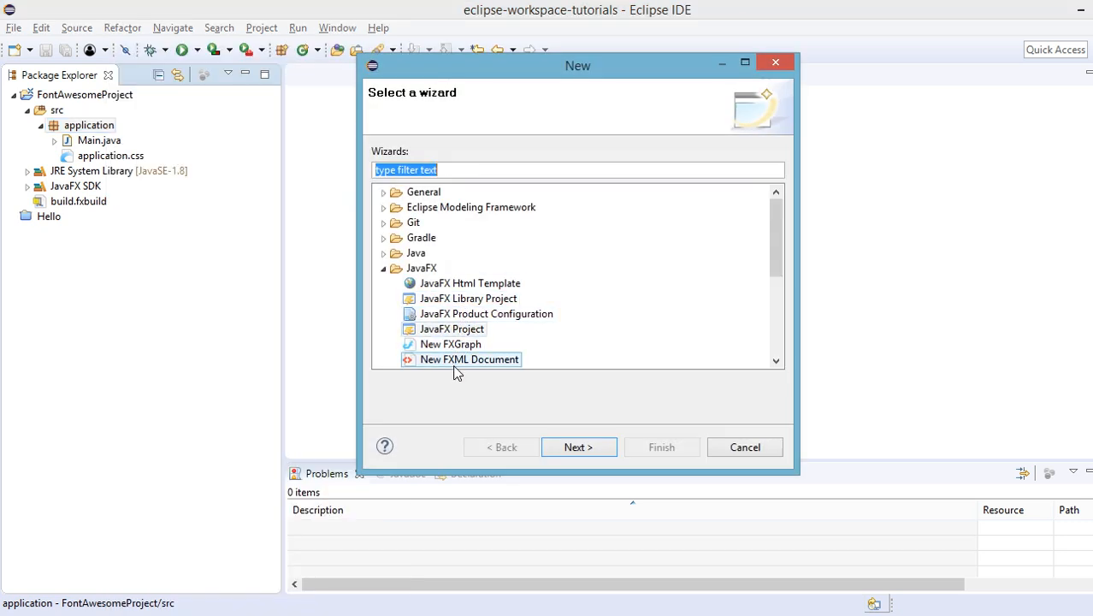
pyautogui.click(469, 359)
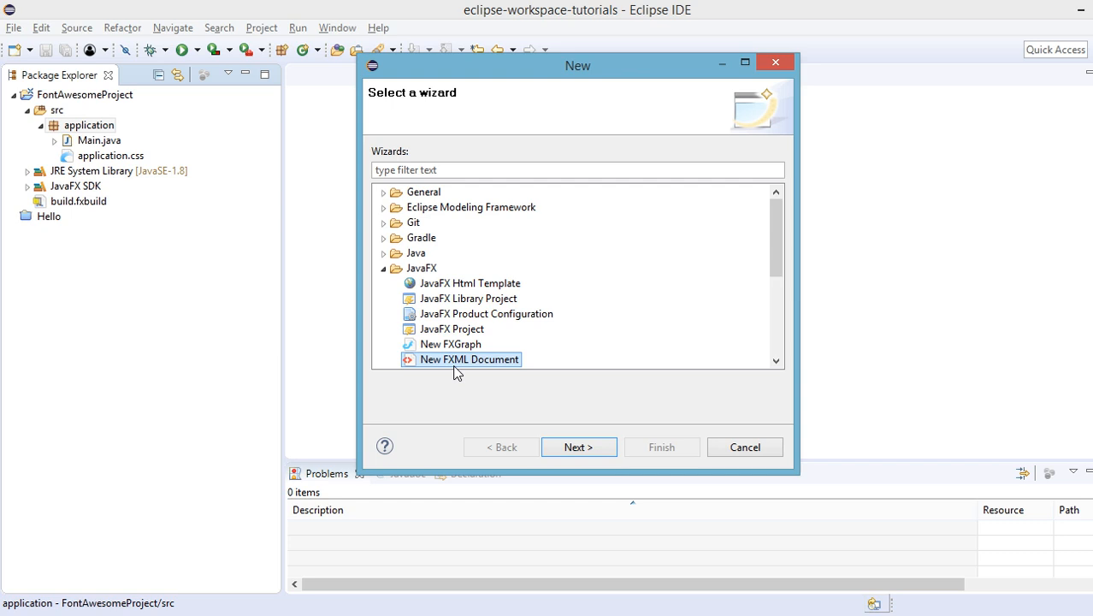
pyautogui.click(579, 446)
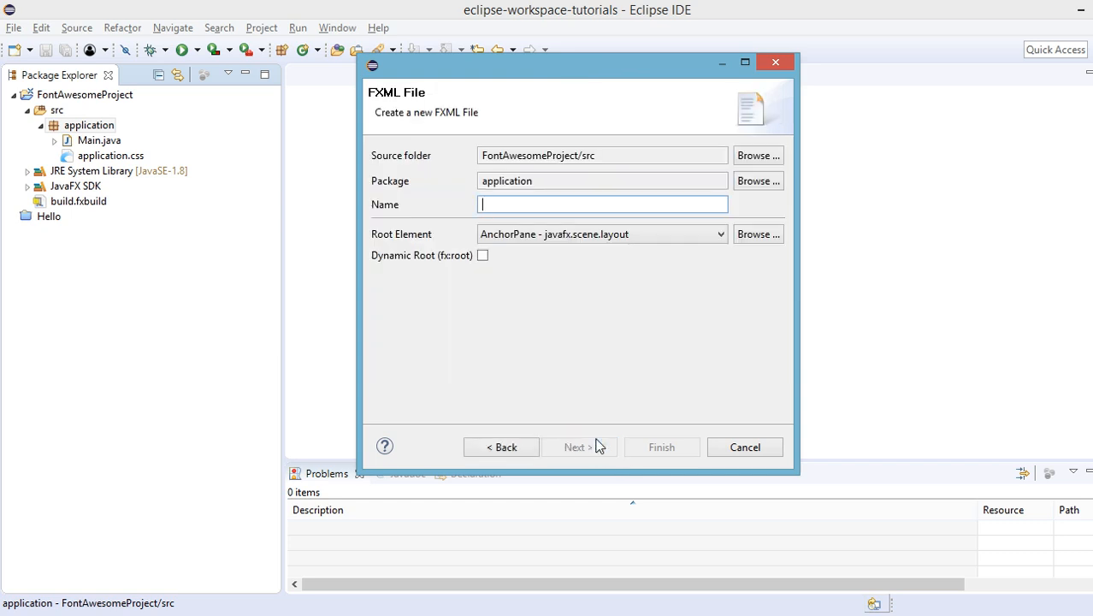
pyautogui.write('Main')
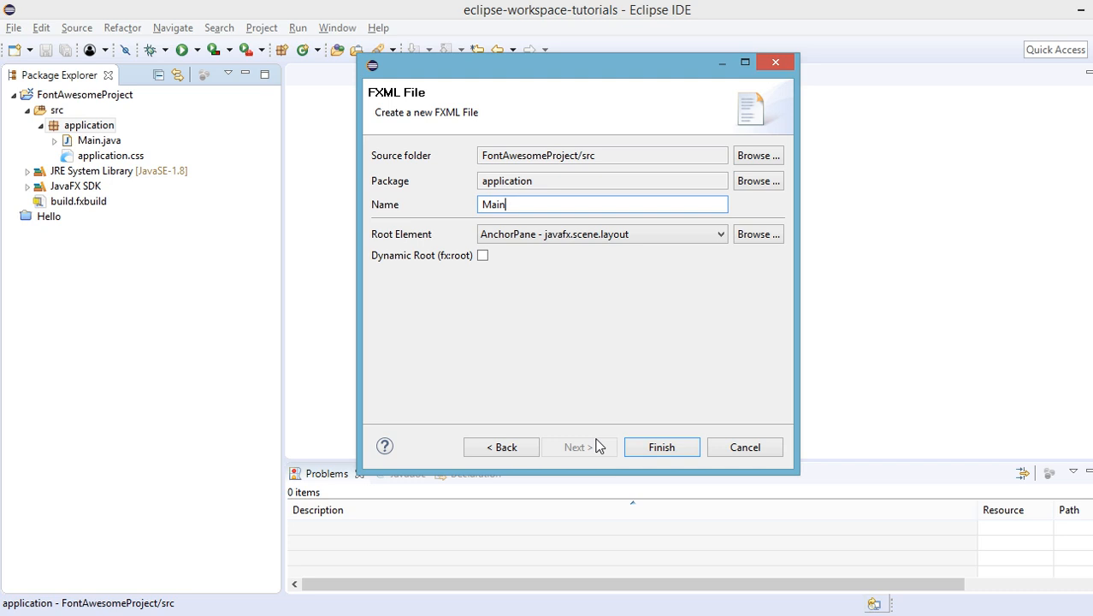
pyautogui.write('Awesom')
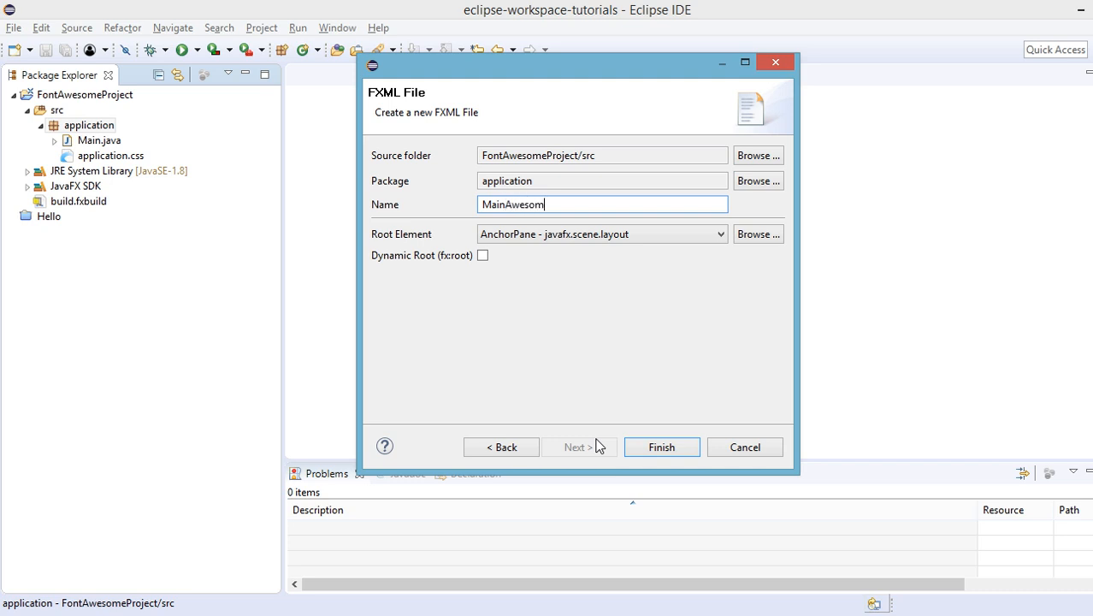
pyautogui.click(661, 446)
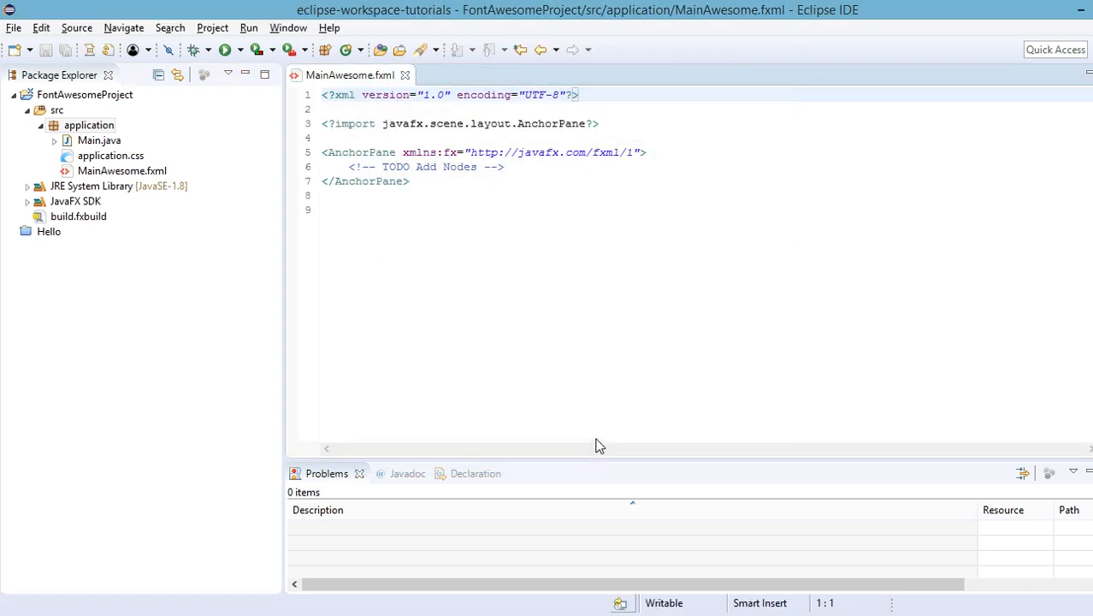
# Step: Open Main.java from the application package
pyautogui.click(110, 155)
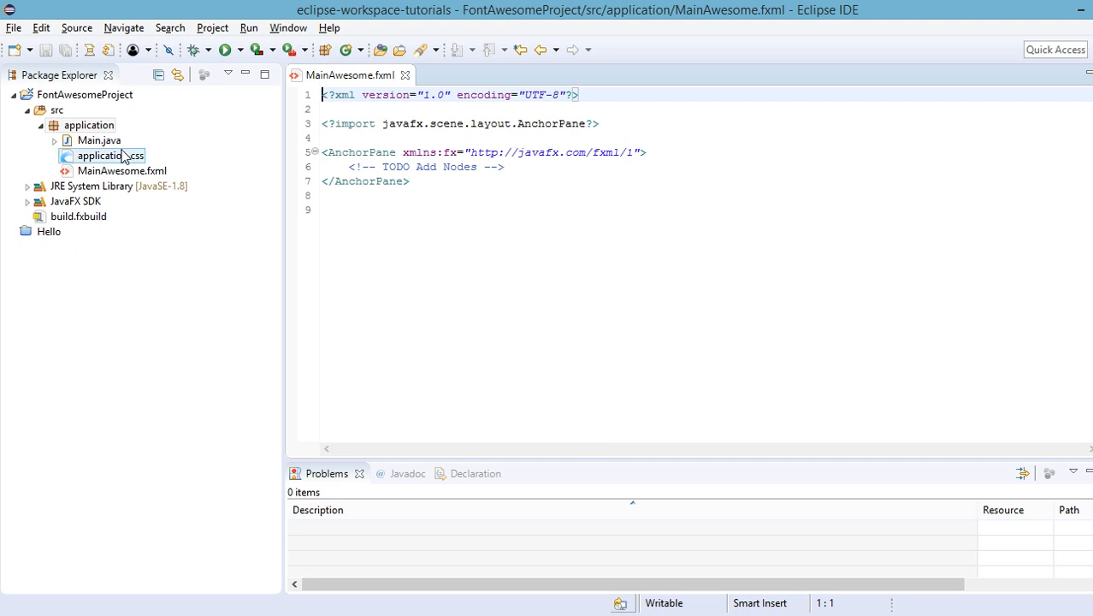
pyautogui.click(99, 140)
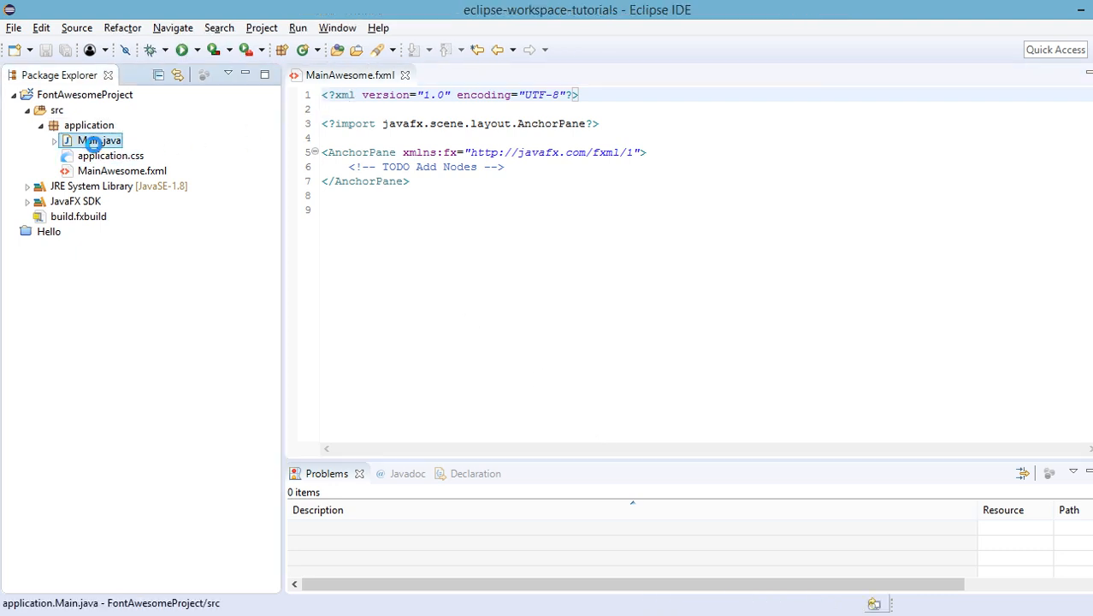
pyautogui.doubleClick(99, 139)
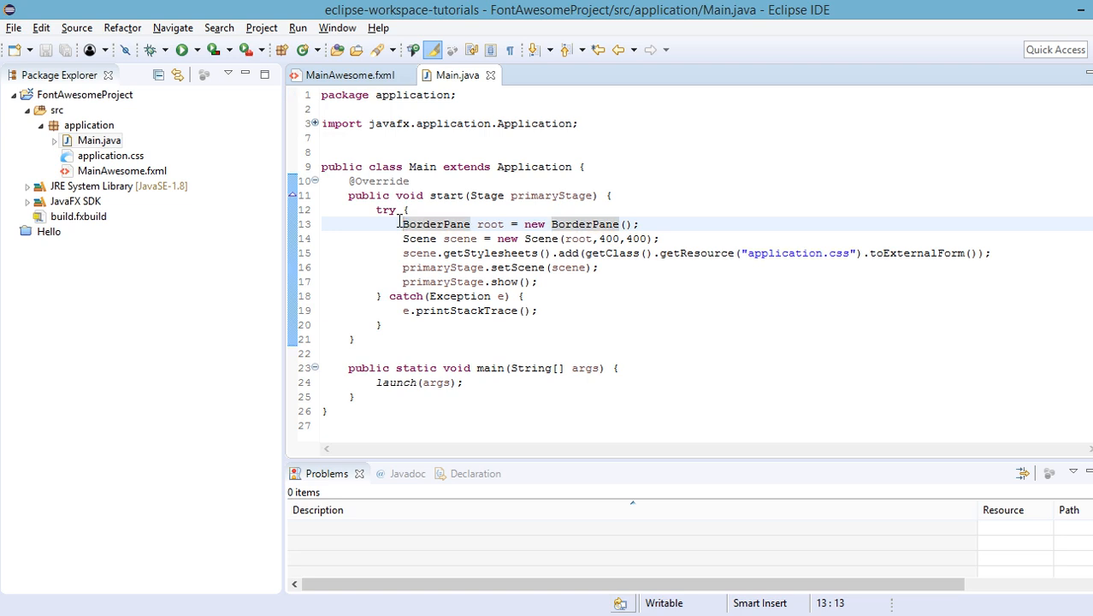
pyautogui.moveTo(349, 75)
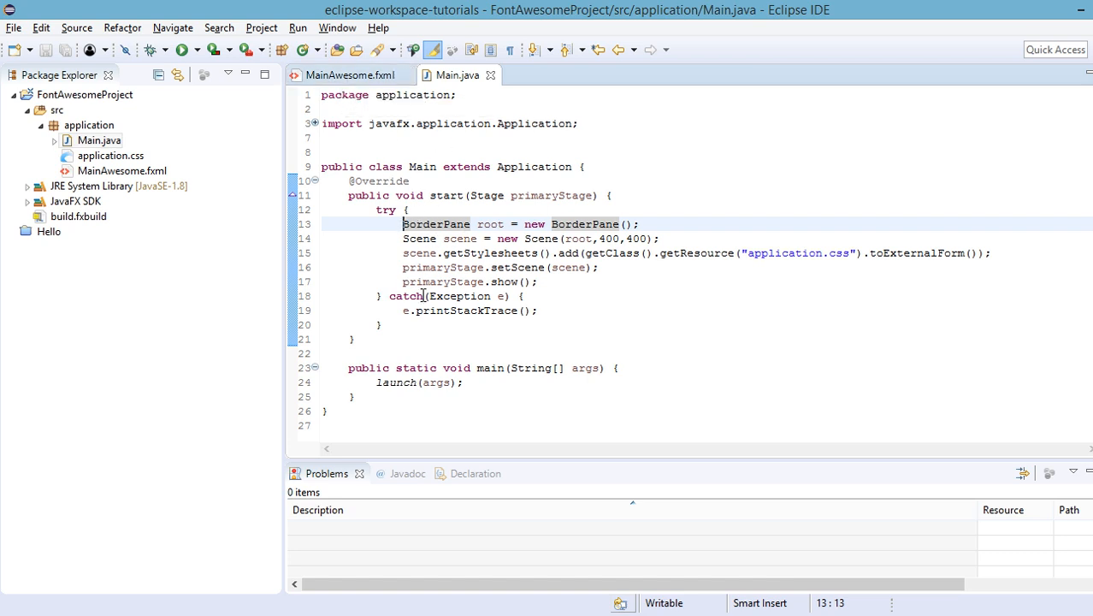
# Step: Add Parent root = FXMLLoader.load(getClass().getResource("MainAwesome.fxml")) to Main.java
pyautogui.click(640, 223)
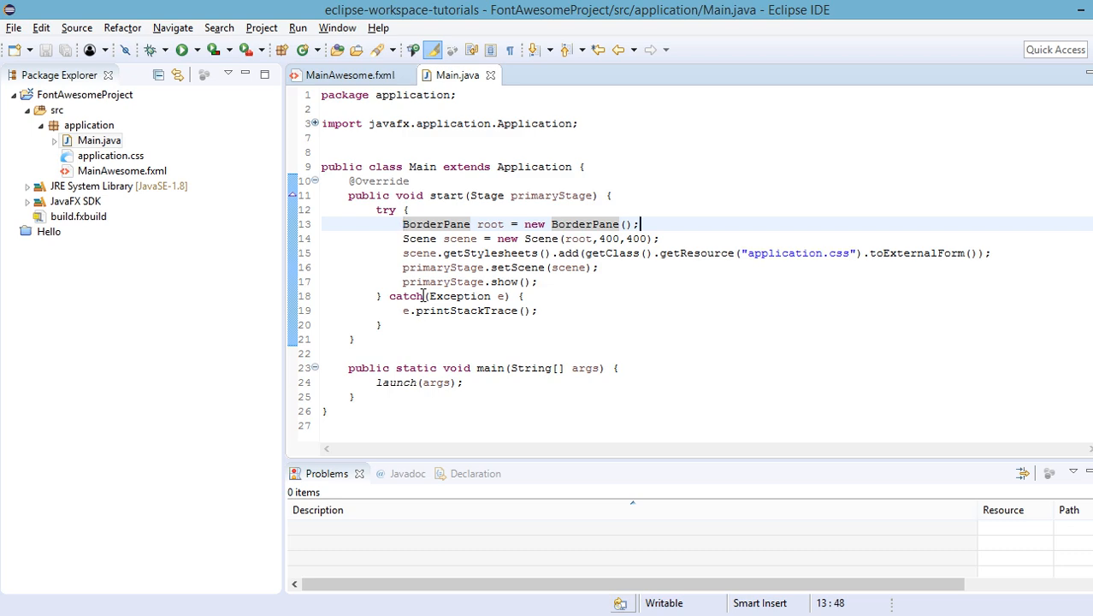
pyautogui.write('Parent root =')
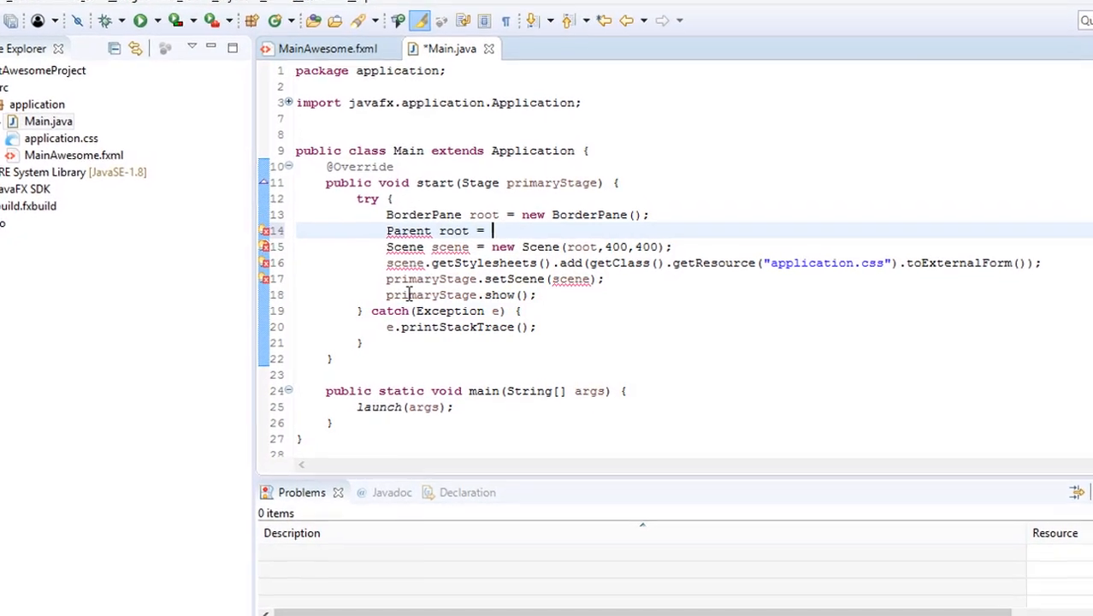
pyautogui.write('FXMLLoad')
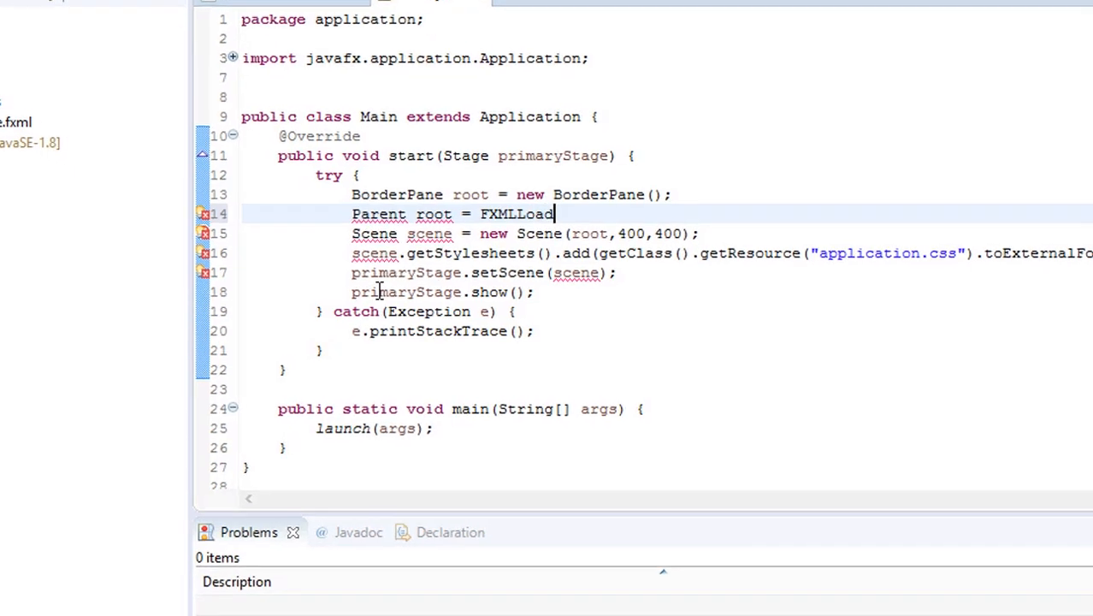
pyautogui.write('er.load(getClass(')
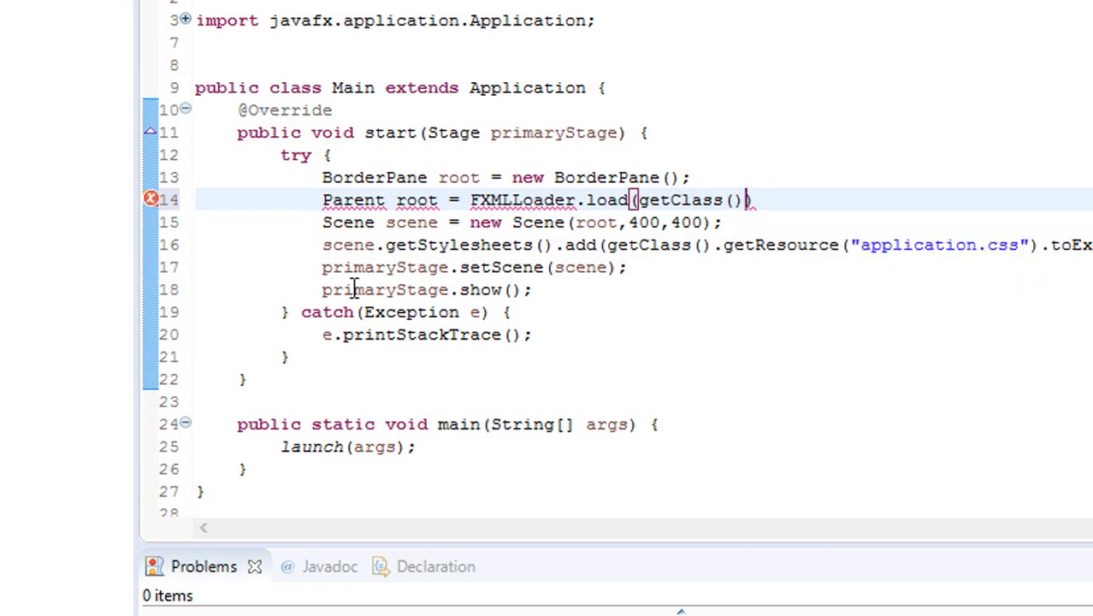
pyautogui.write('.getResource("')
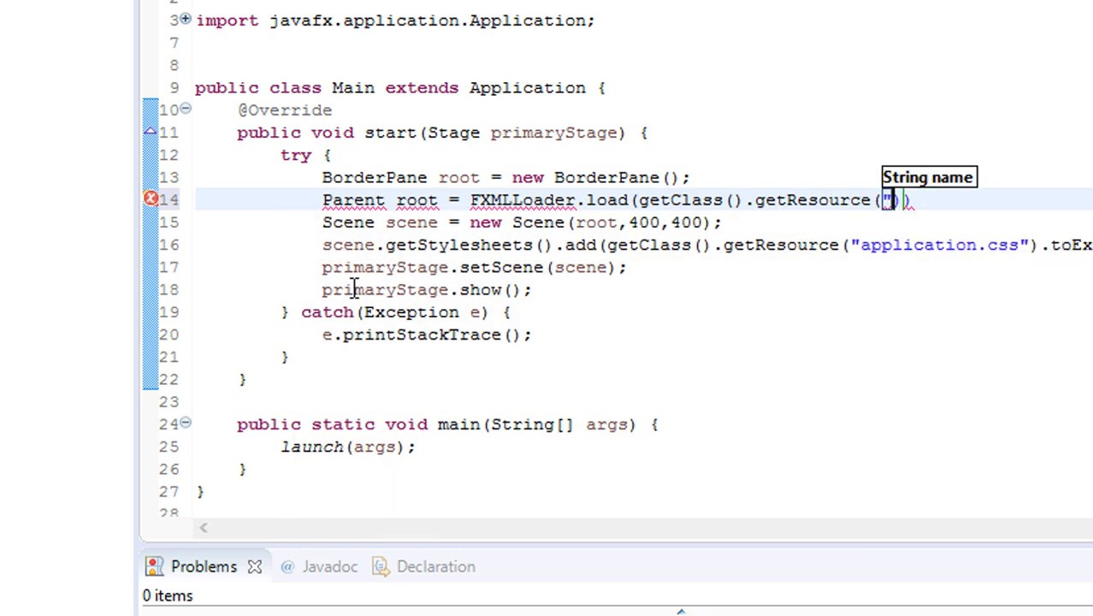
pyautogui.write('"')
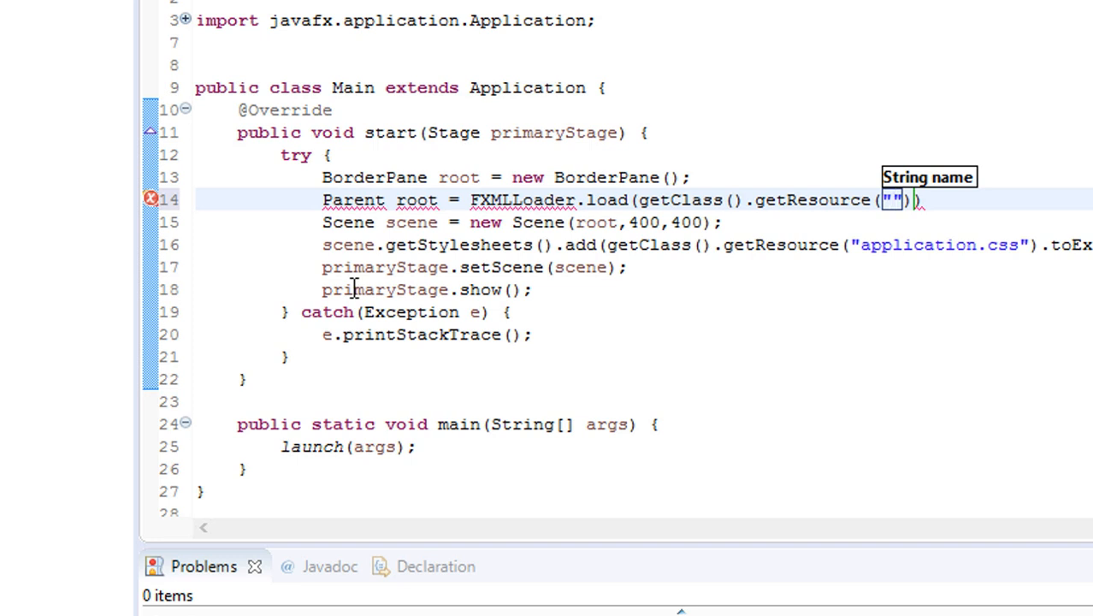
pyautogui.write('MainAwes')
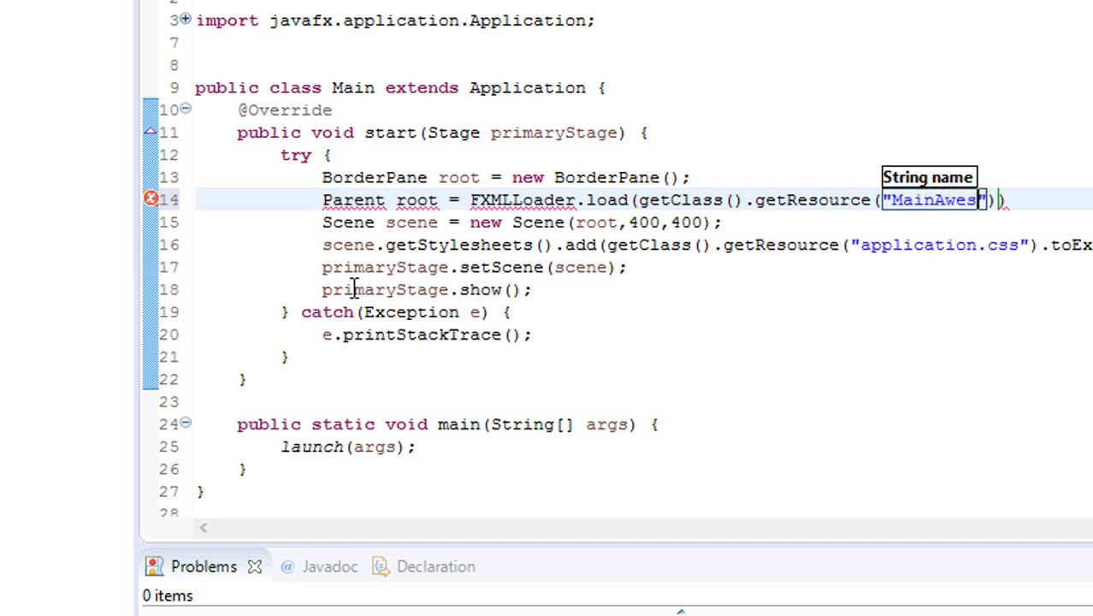
pyautogui.write('ome.fxml')
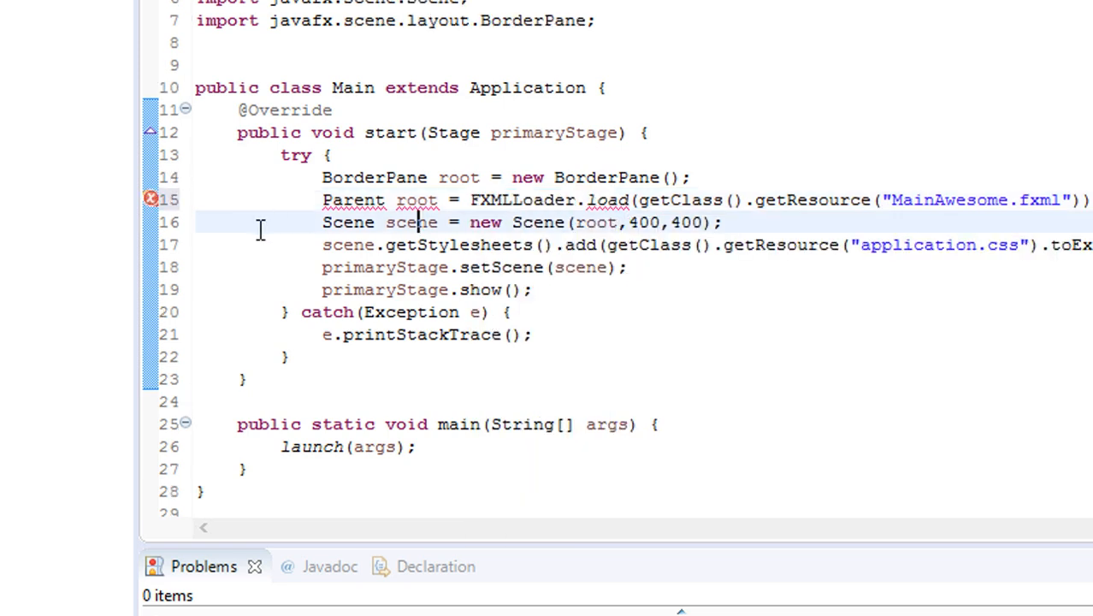
# Step: Delete the old BorderPane root line and bring up fixes for the Parent error
pyautogui.click(151, 199)
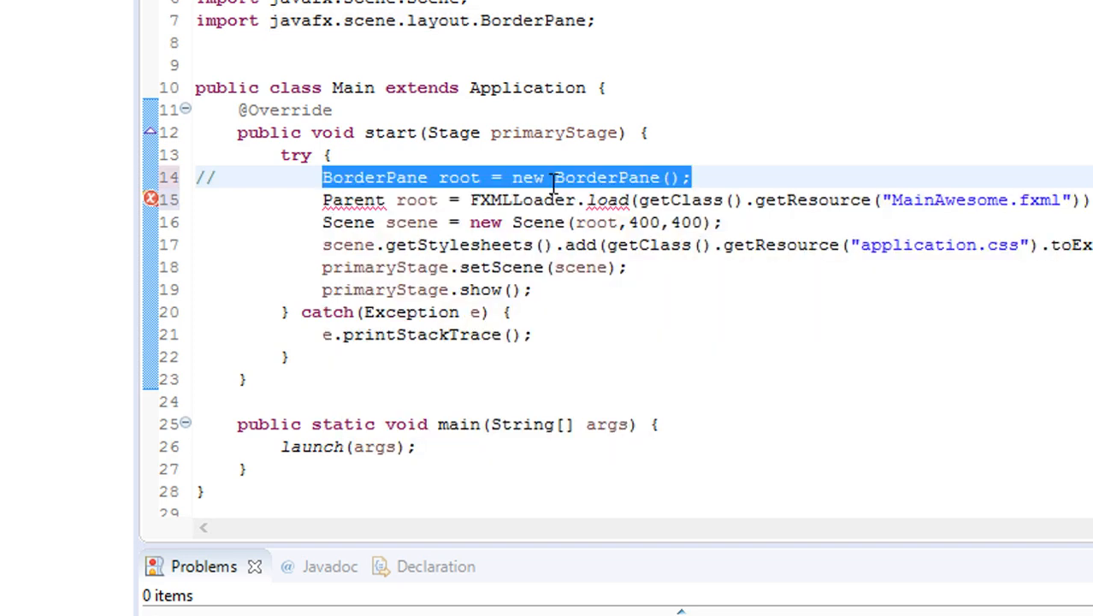
pyautogui.press('Delete')
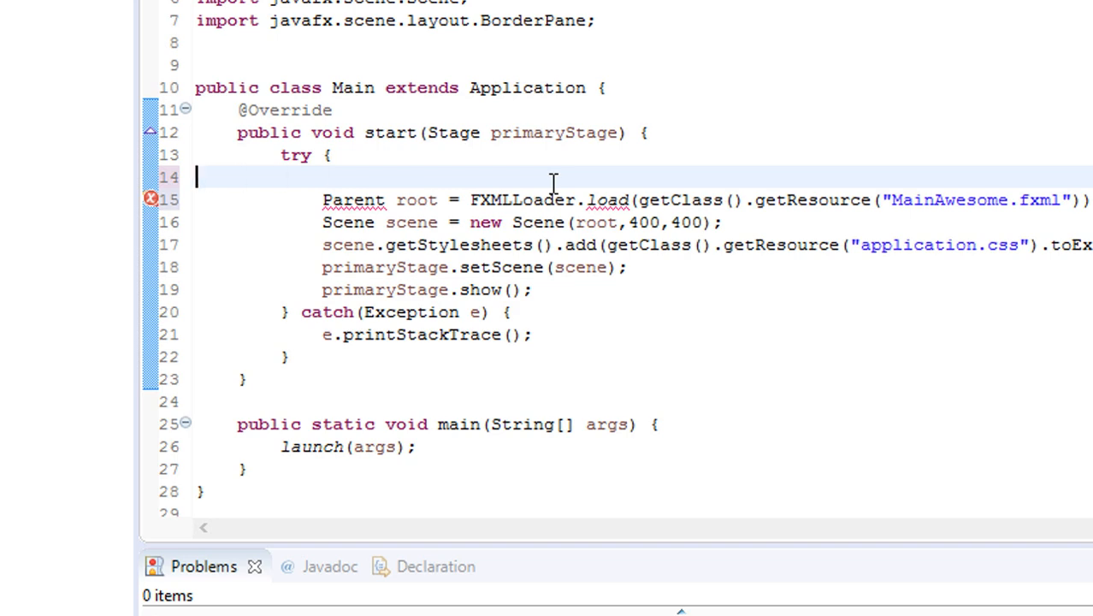
pyautogui.moveTo(154, 199)
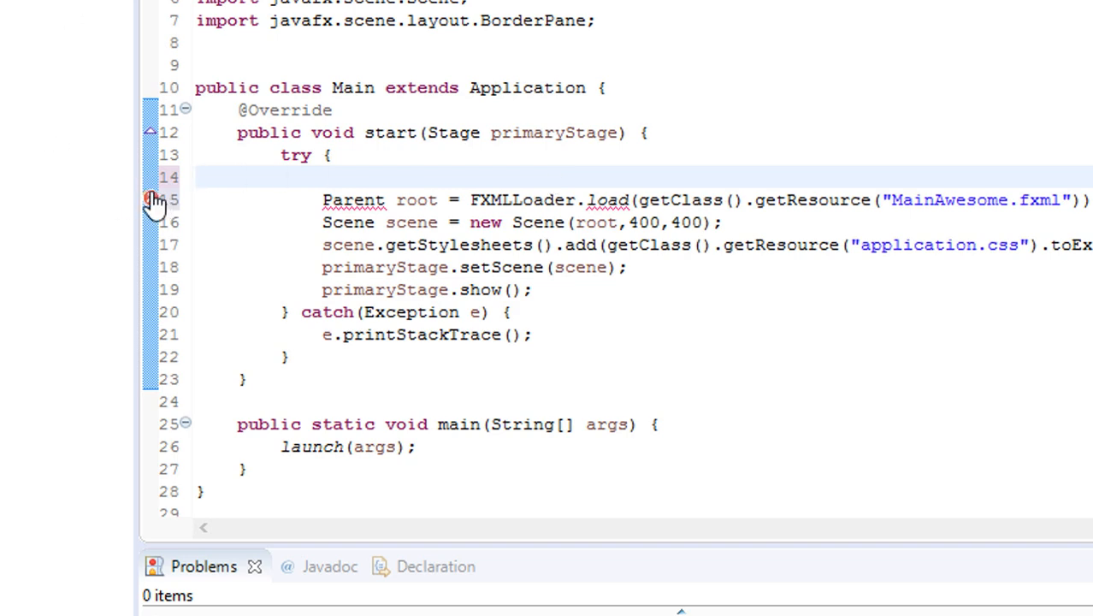
pyautogui.click(150, 200)
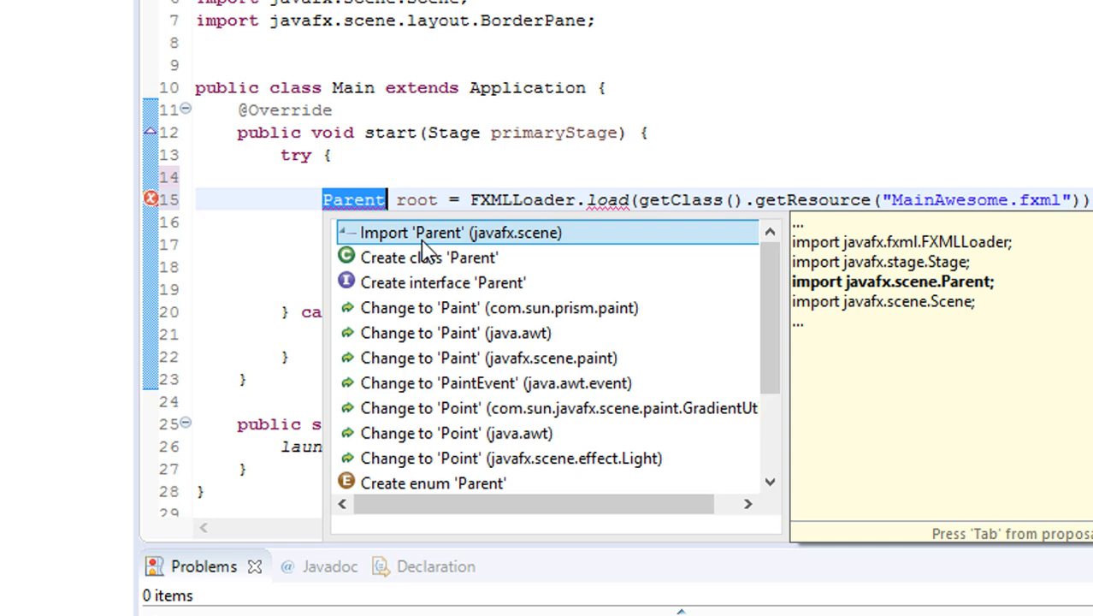
pyautogui.moveTo(509, 251)
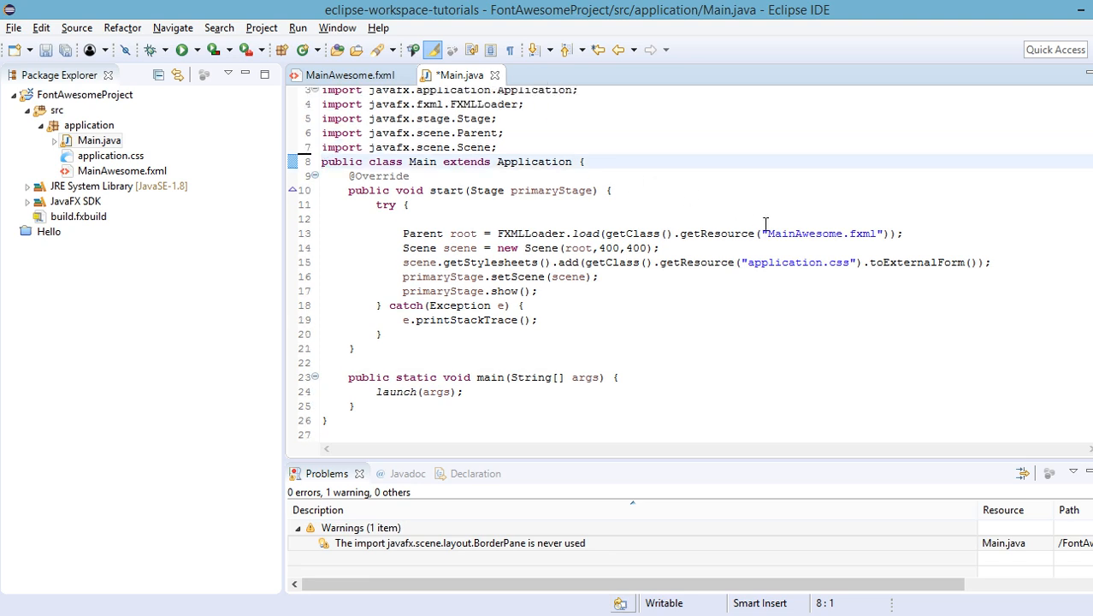
# Step: Select the fxml extension in the resource name, then right-click MainAwesome.fxml in Package Explorer
pyautogui.click(803, 233)
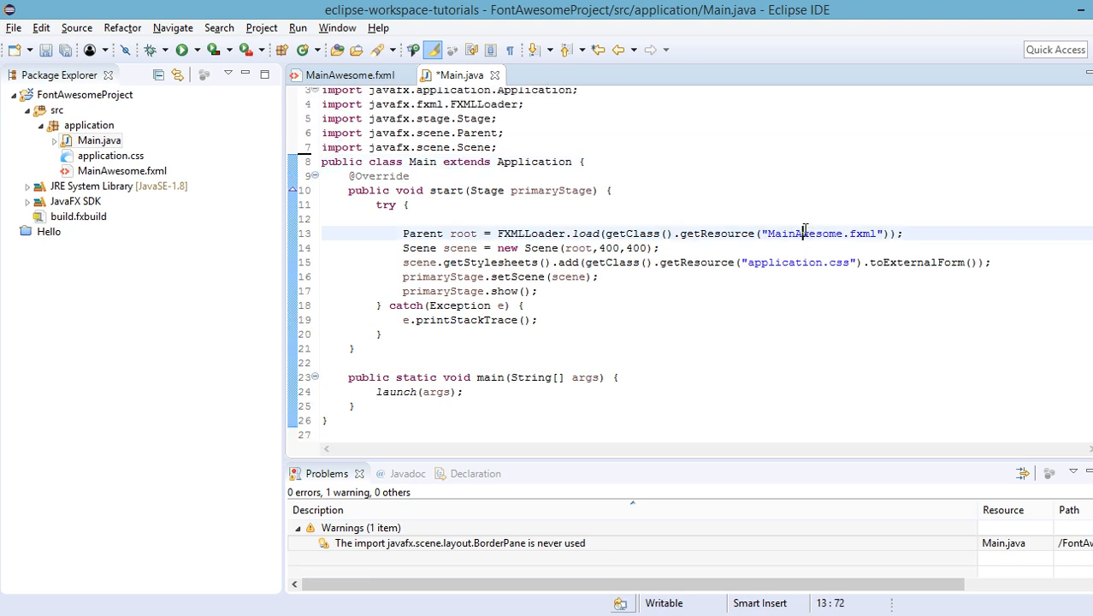
pyautogui.doubleClick(863, 232)
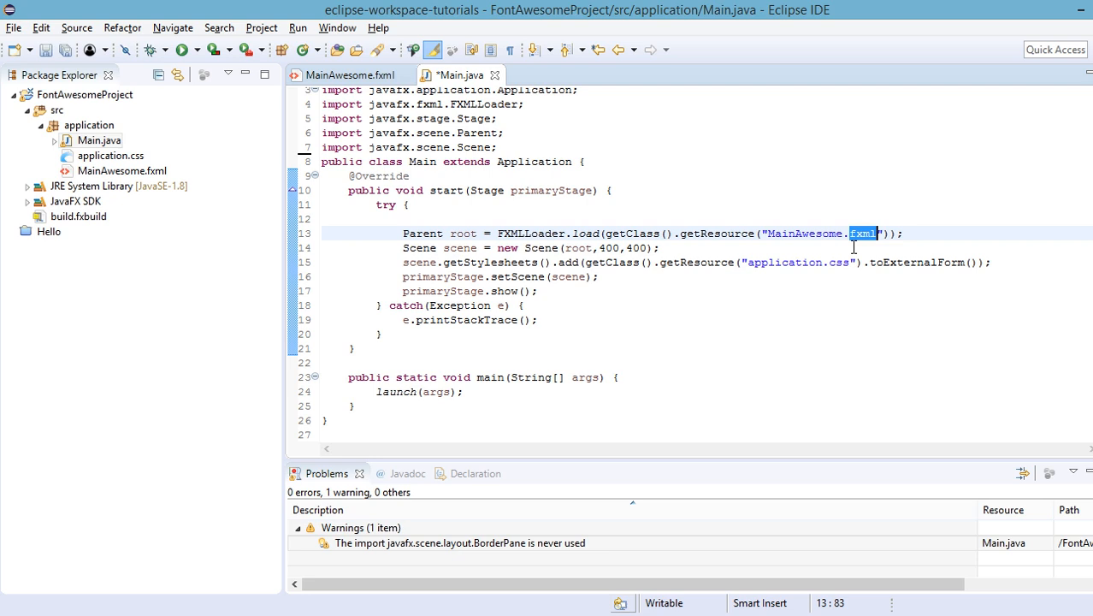
pyautogui.click(121, 171)
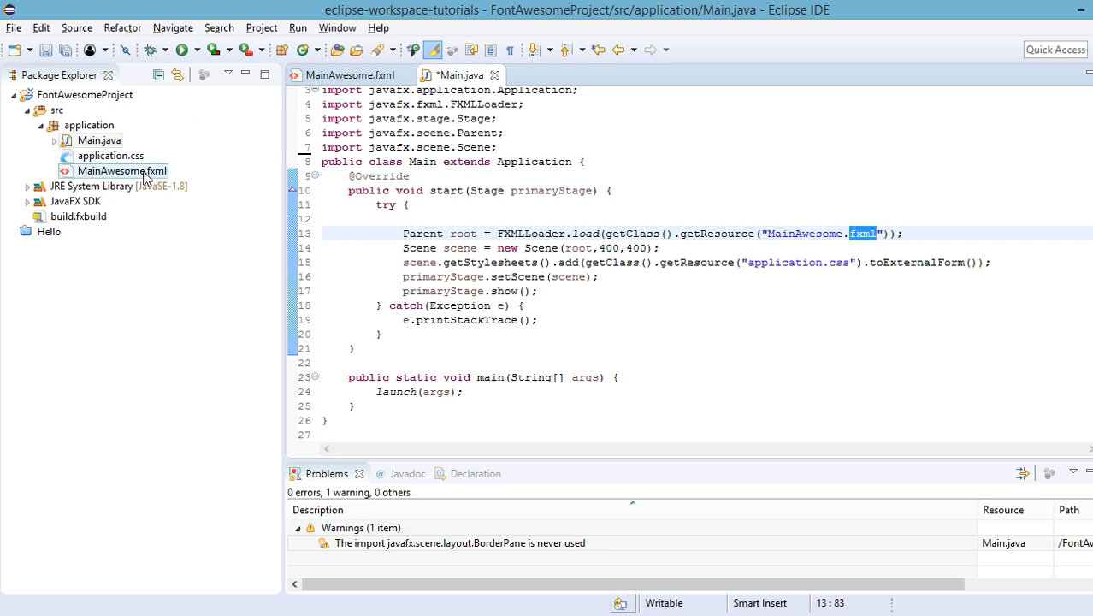
pyautogui.rightClick(122, 170)
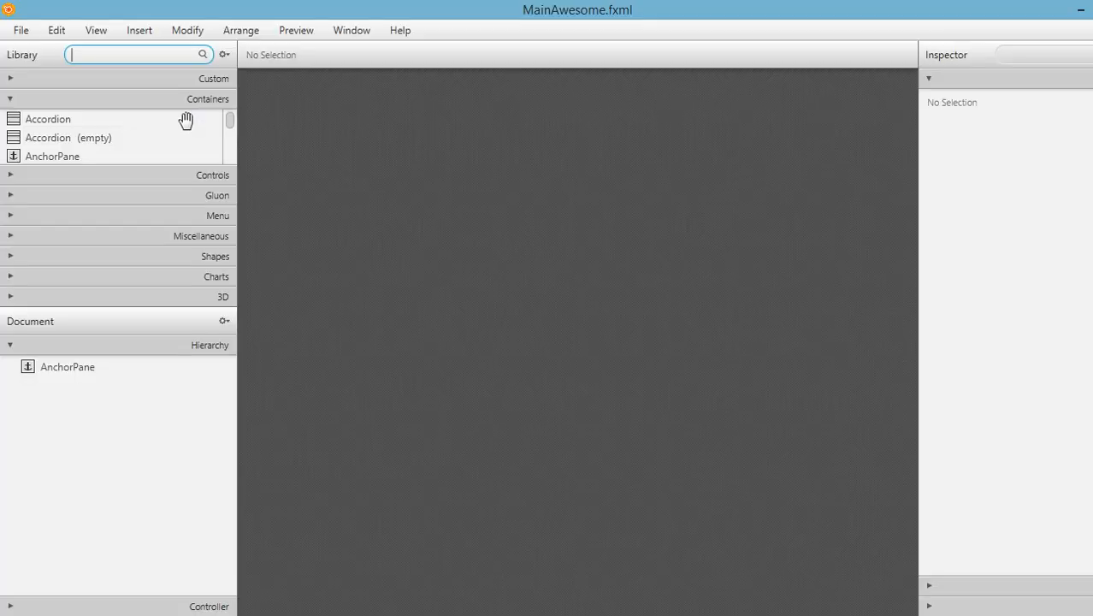
pyautogui.moveTo(547, 135)
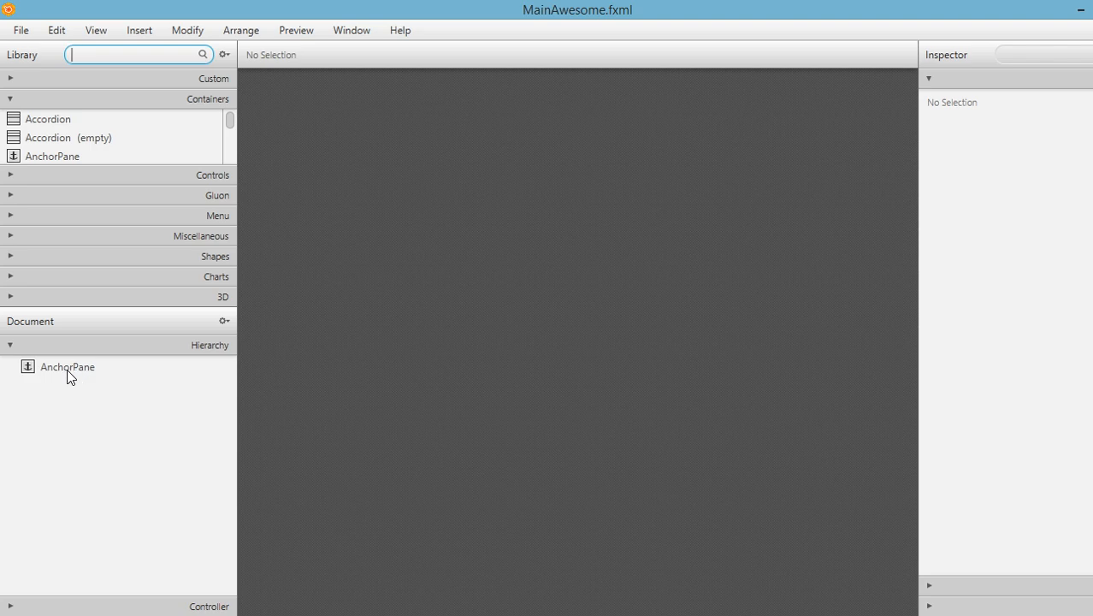
# Step: Select the root AnchorPane and set Pref Width 600 and Pref Height 300 in Layout
pyautogui.click(67, 366)
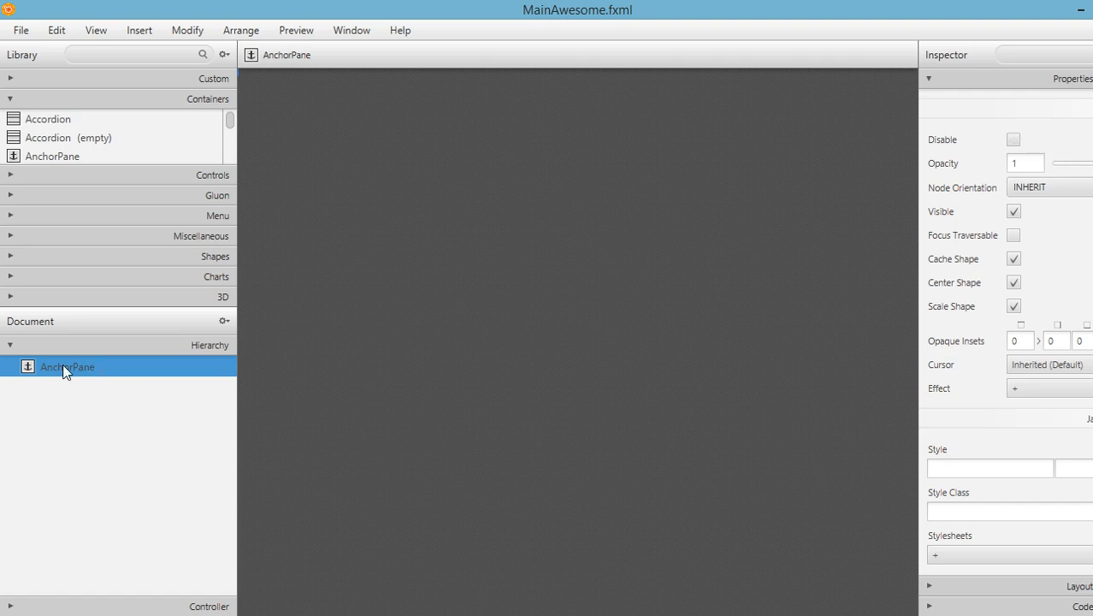
pyautogui.scroll(-3)
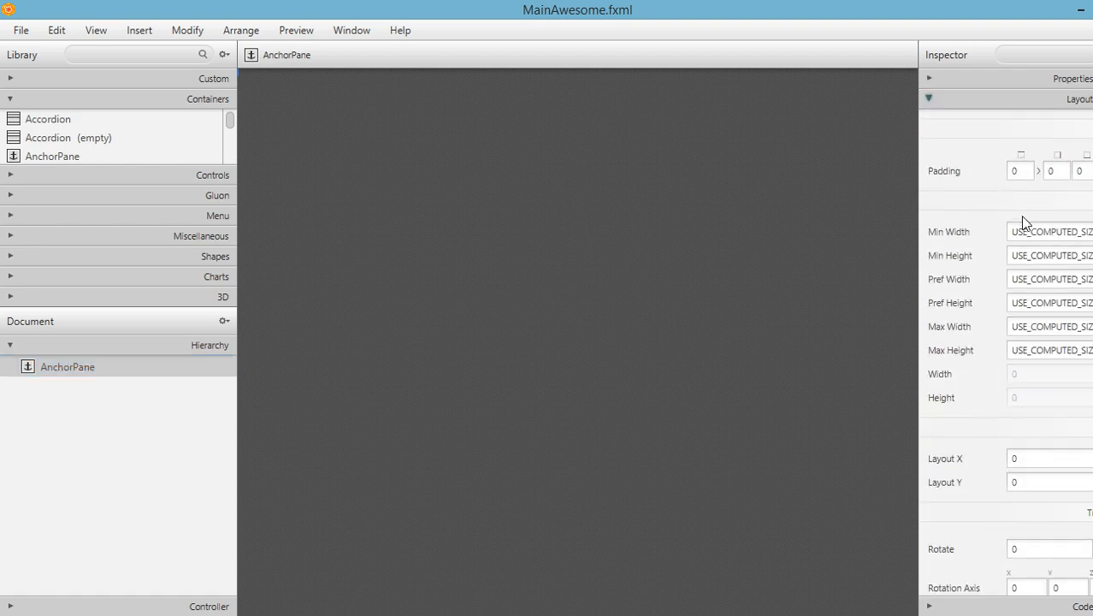
pyautogui.click(1050, 279)
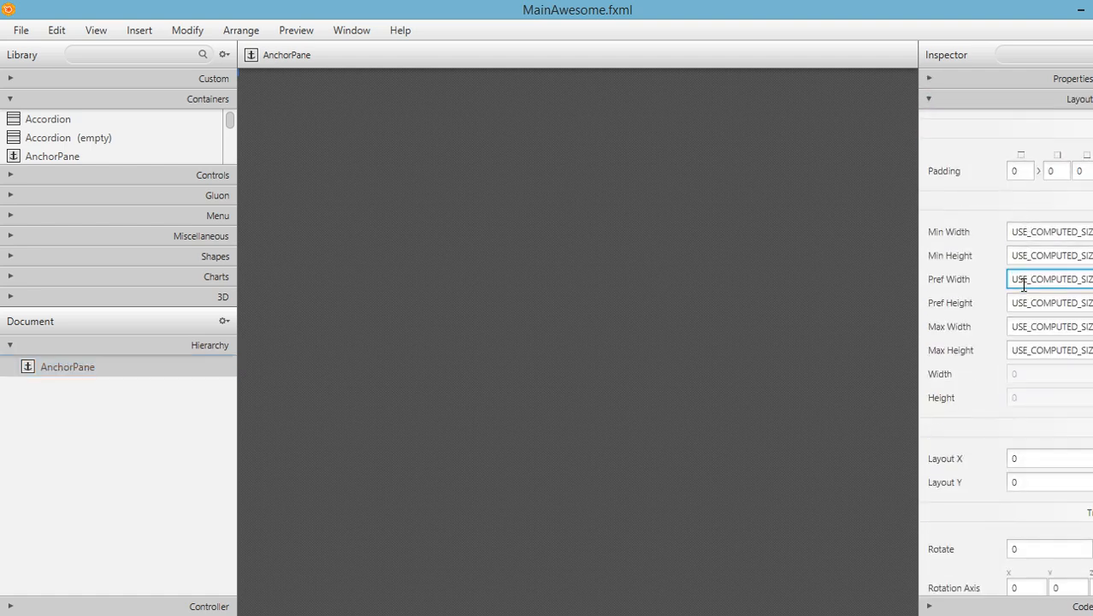
pyautogui.doubleClick(1051, 279)
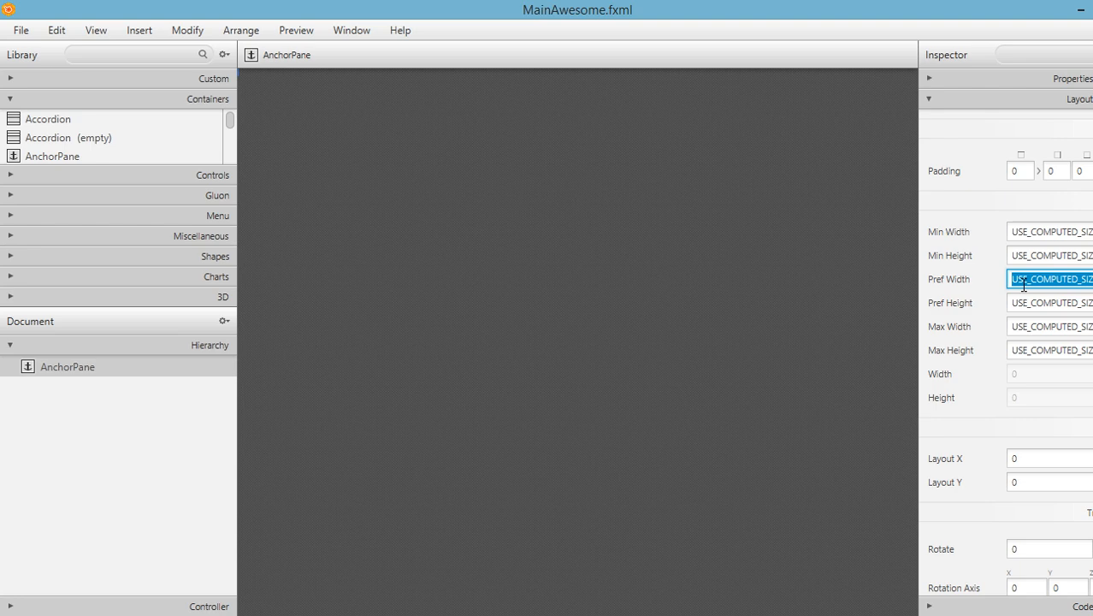
pyautogui.write('600')
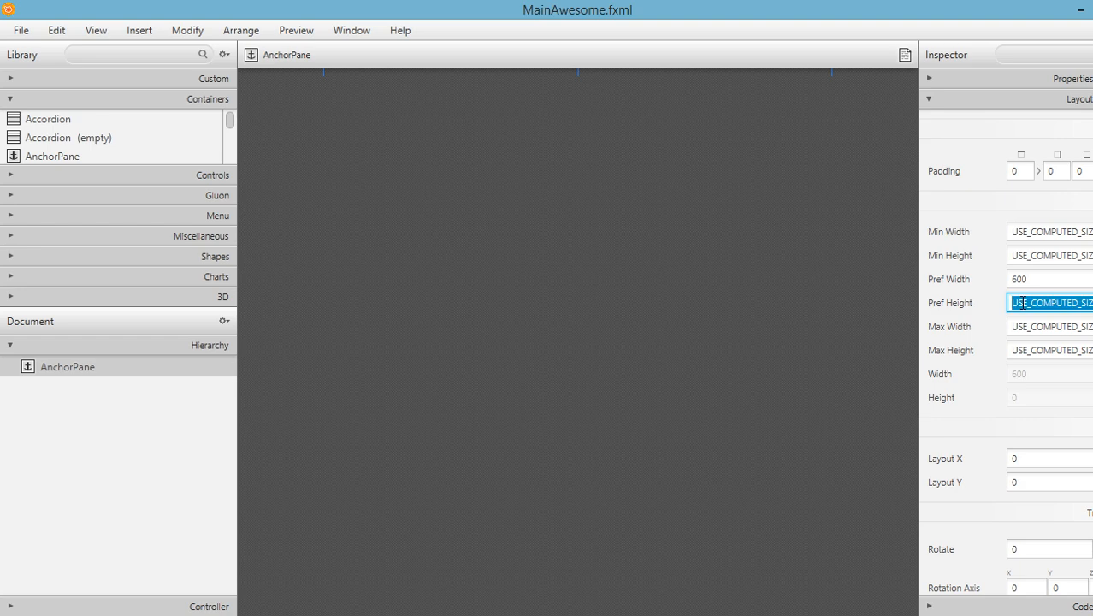
pyautogui.write('300')
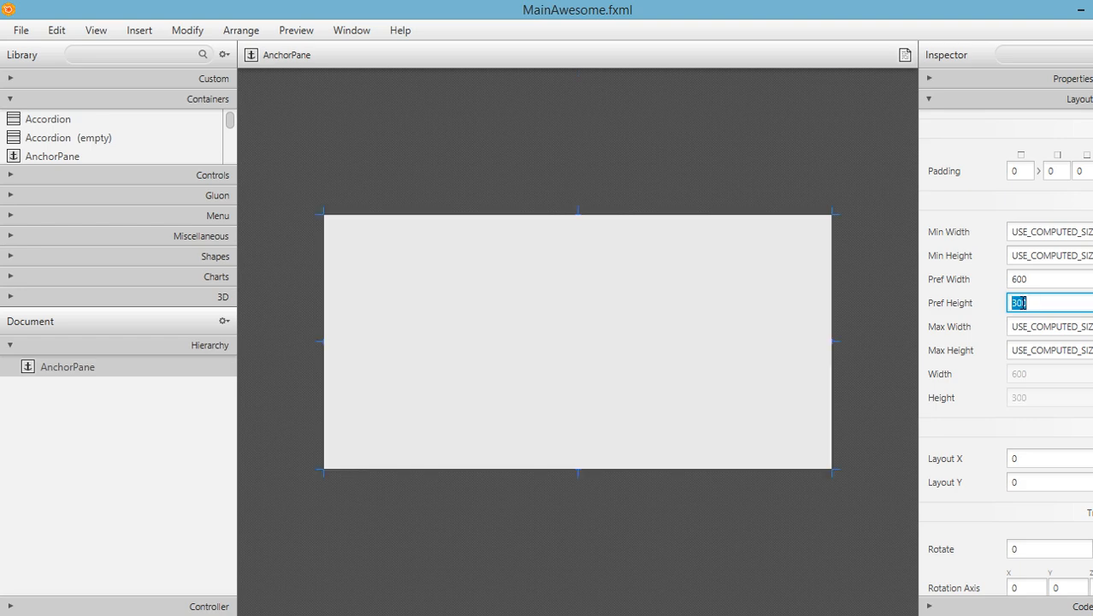
pyautogui.moveTo(632, 302)
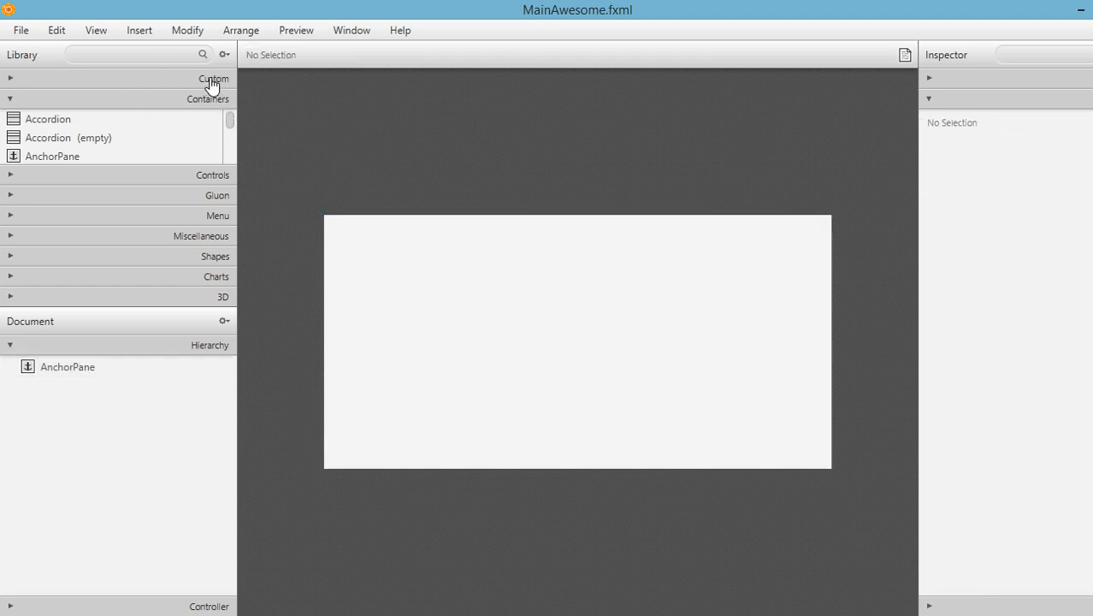
# Step: Expand the Custom library section and open JAR/FXML Manager from the Library gear menu
pyautogui.click(12, 78)
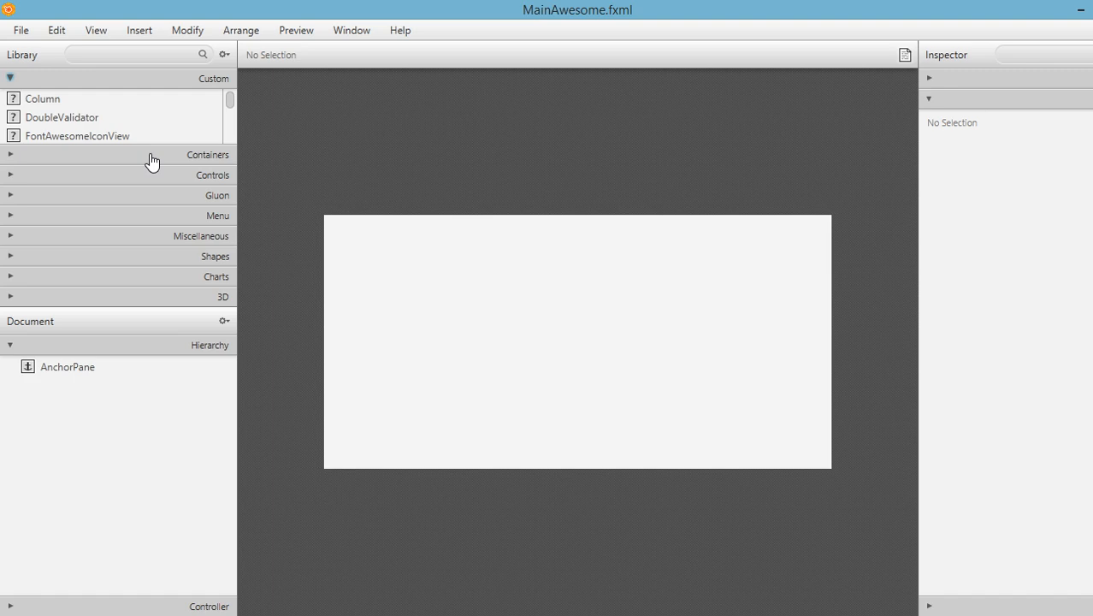
pyautogui.moveTo(193, 114)
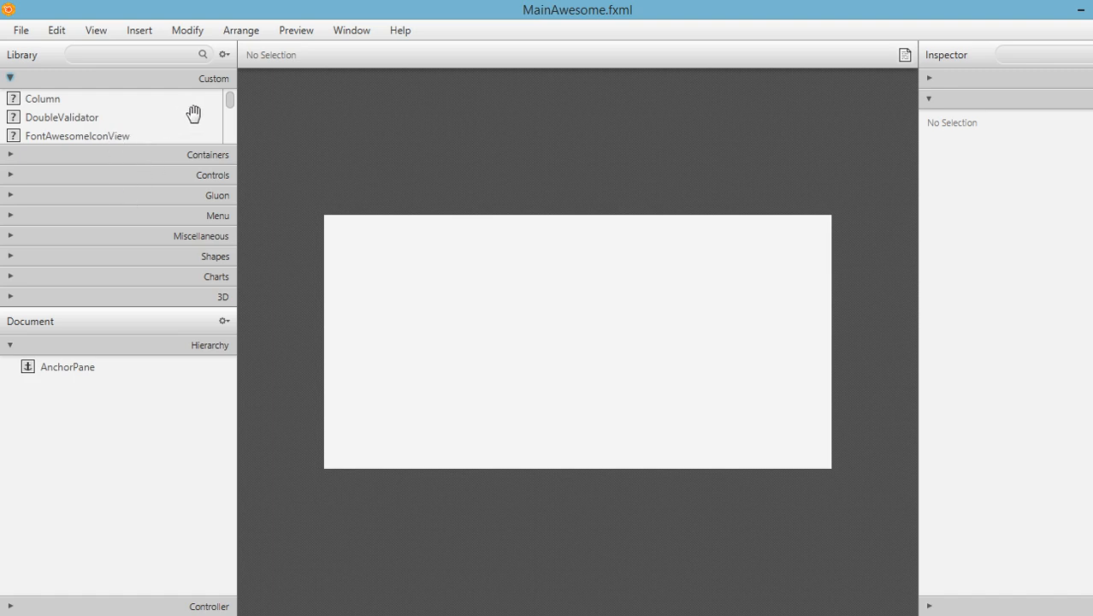
pyautogui.moveTo(234, 56)
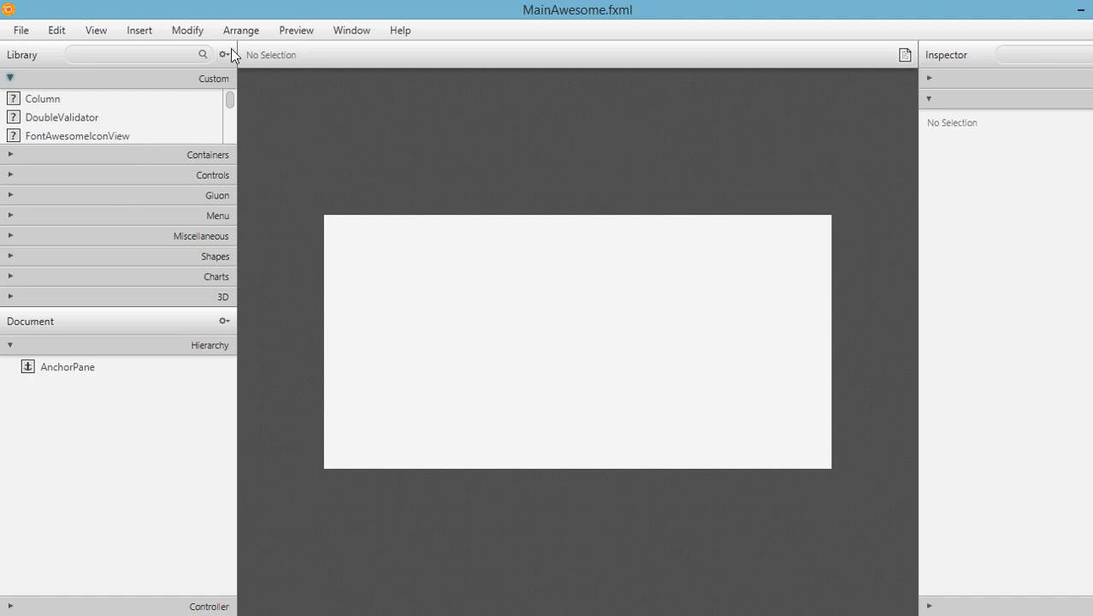
pyautogui.click(224, 54)
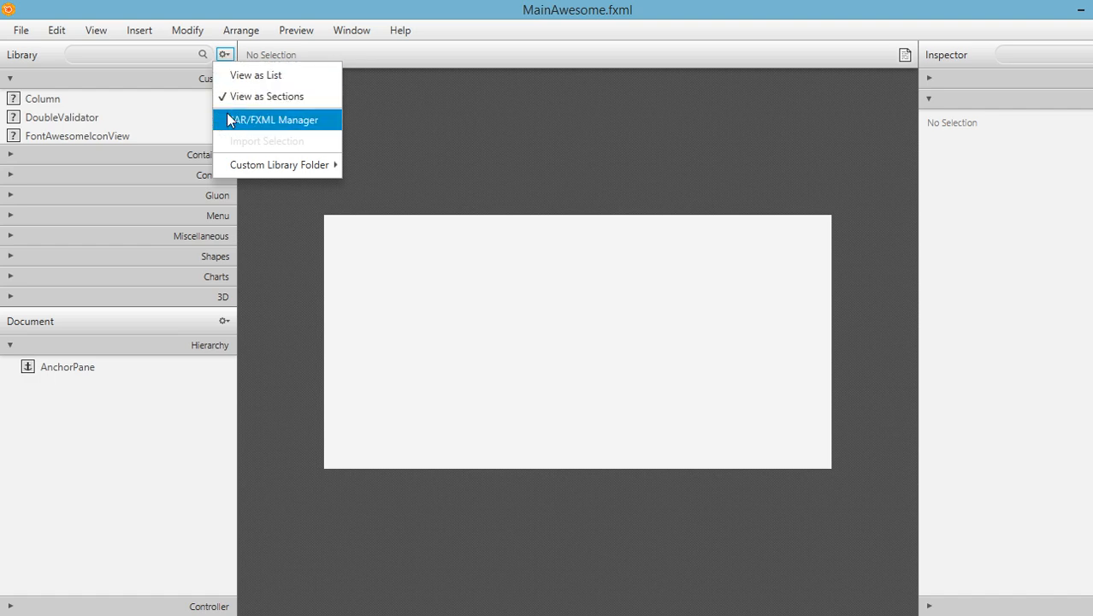
pyautogui.moveTo(234, 127)
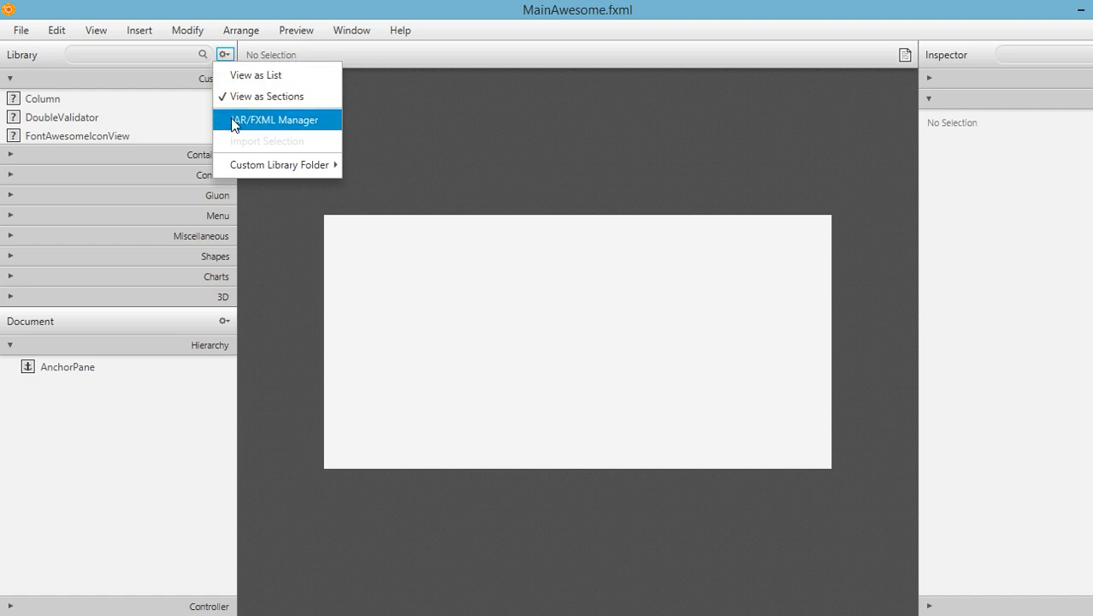
pyautogui.moveTo(272, 120)
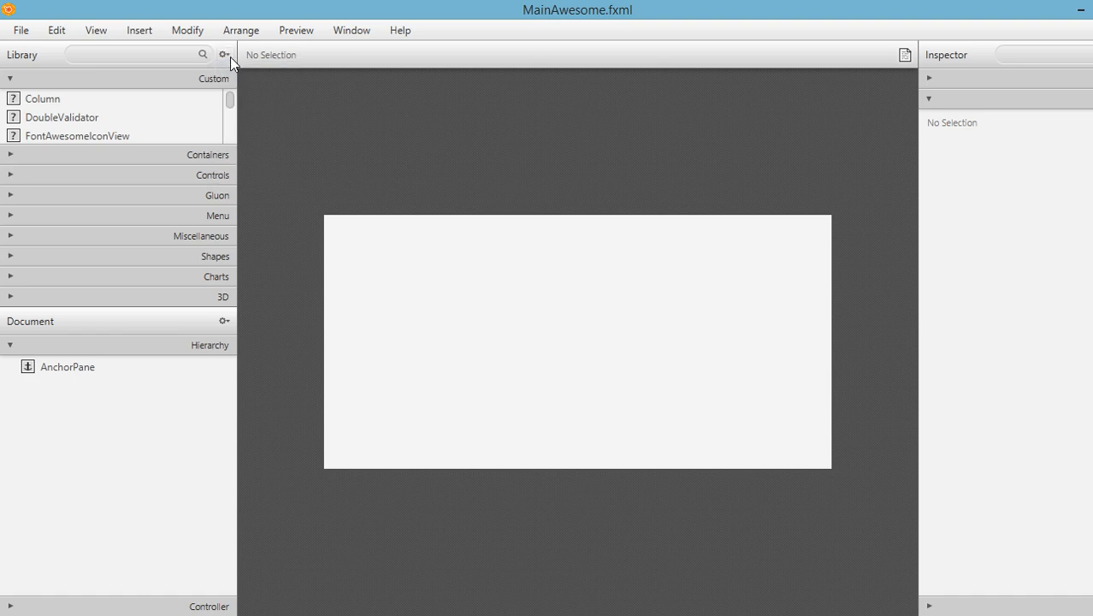
pyautogui.click(224, 54)
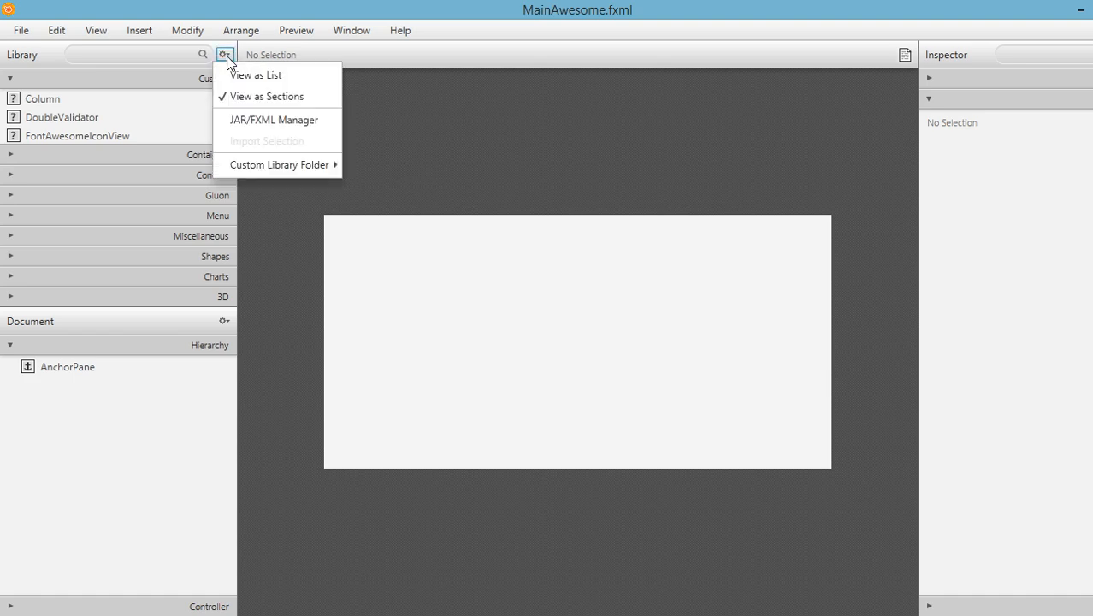
pyautogui.moveTo(251, 119)
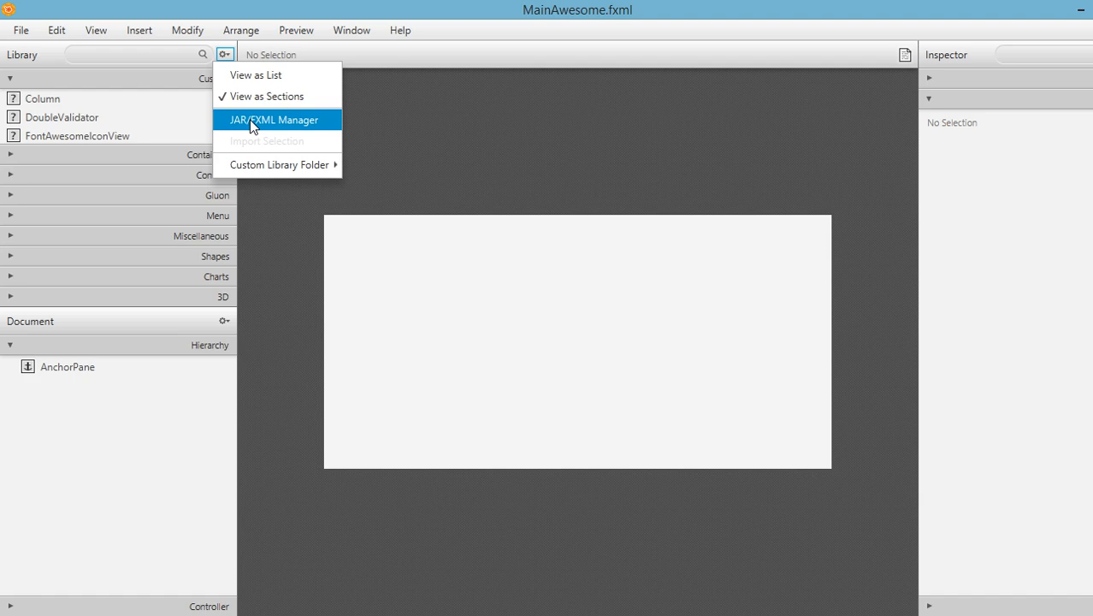
pyautogui.click(274, 119)
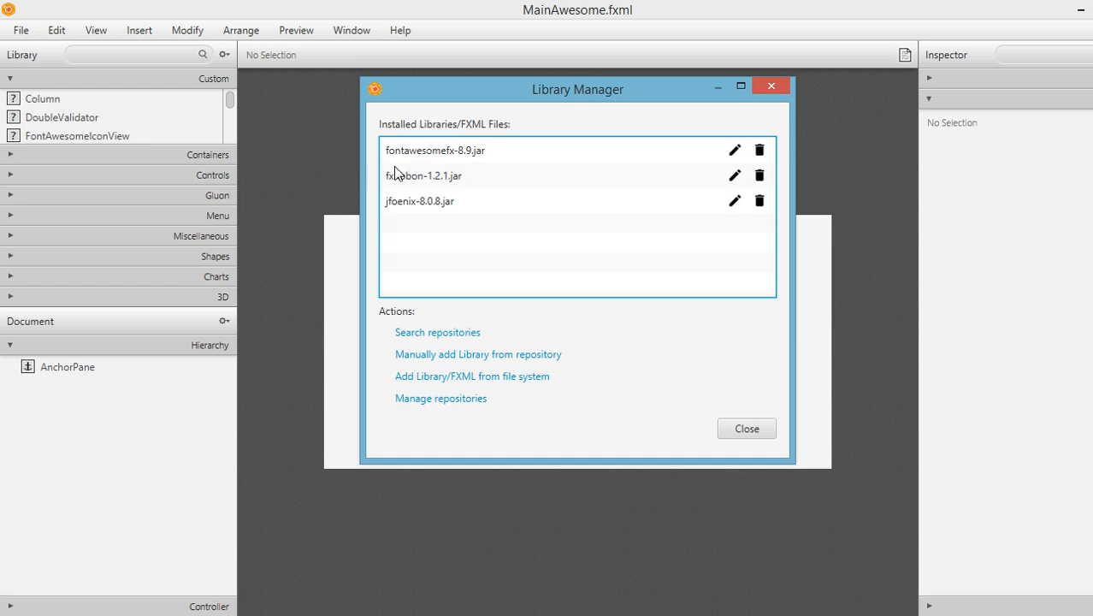
pyautogui.moveTo(436, 159)
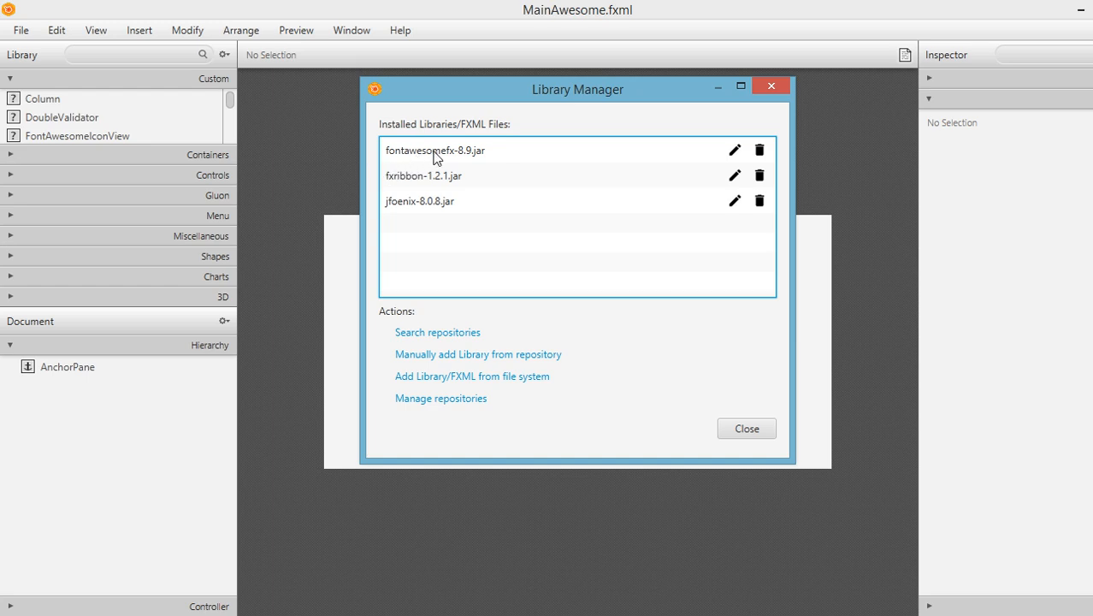
# Step: Delete fontawesomefx-8.9.jar in Library Manager and begin adding a library from the file system
pyautogui.click(436, 150)
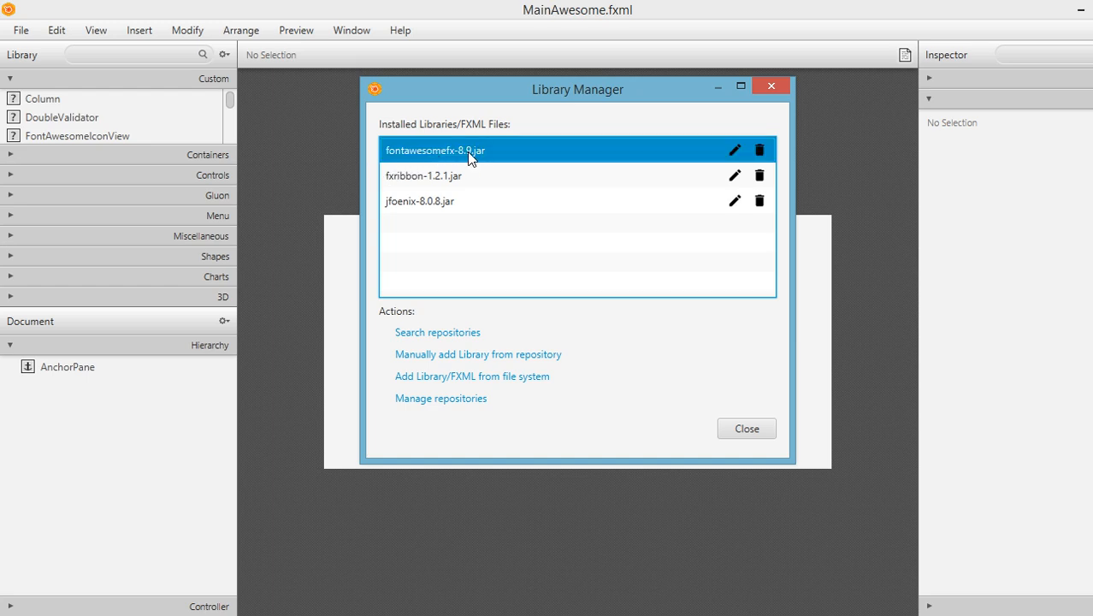
pyautogui.moveTo(701, 167)
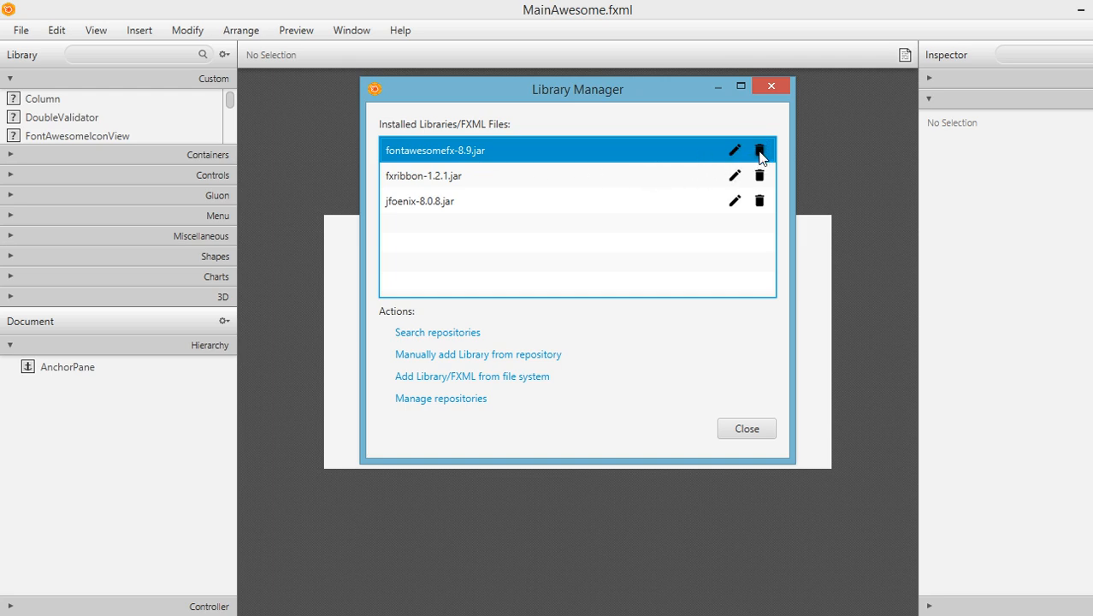
pyautogui.click(760, 150)
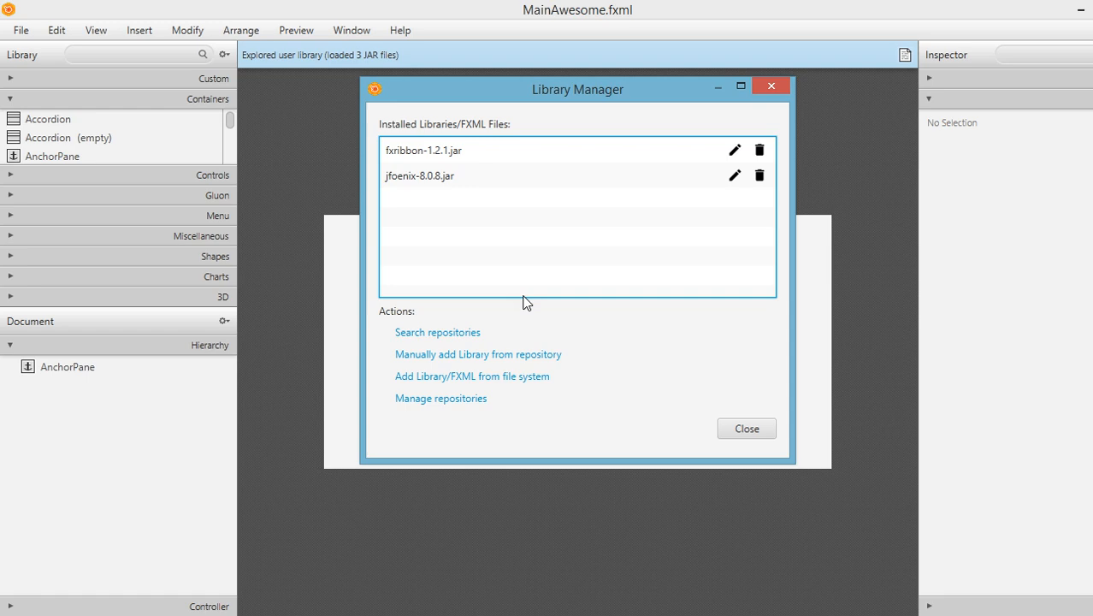
pyautogui.moveTo(472, 376)
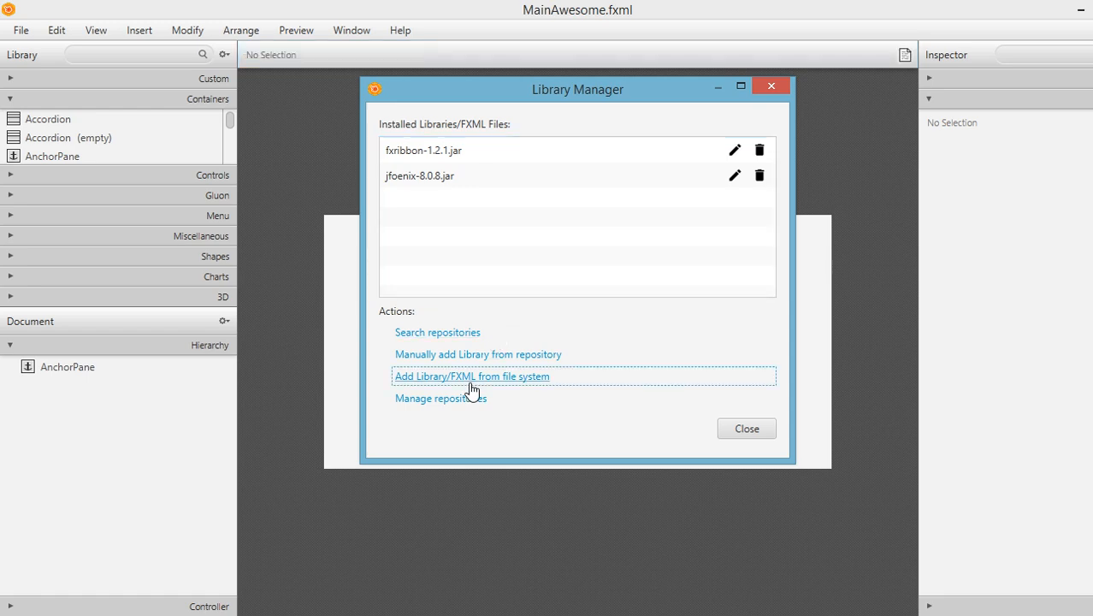
pyautogui.click(471, 377)
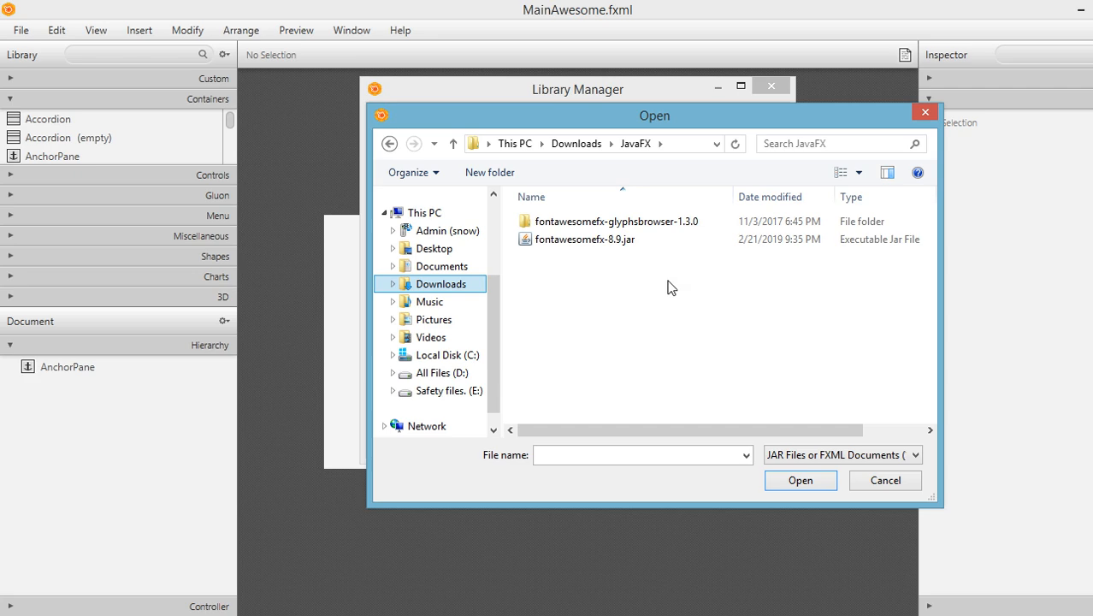
pyautogui.moveTo(589, 259)
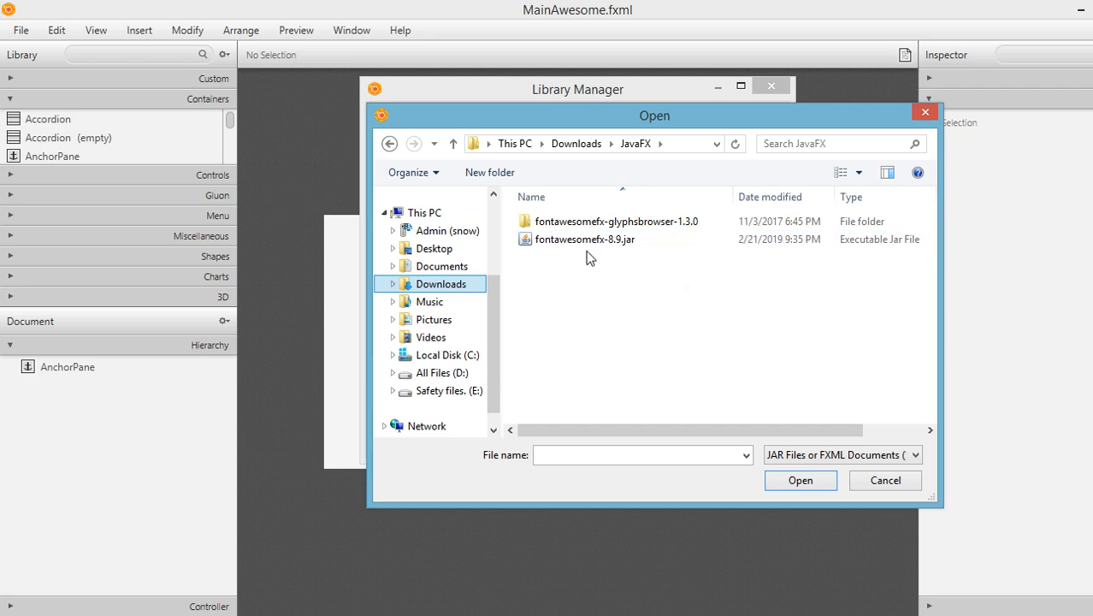
# Step: Open fontawesomefx-8.9.jar from Downloads > JavaFX to preview its seven components
pyautogui.click(586, 239)
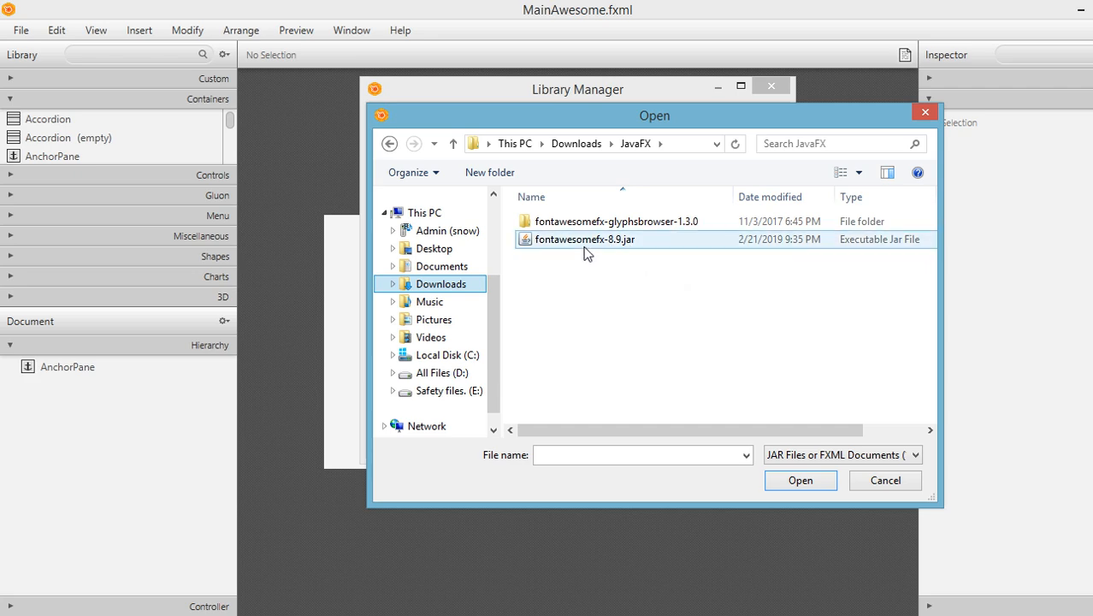
pyautogui.click(583, 239)
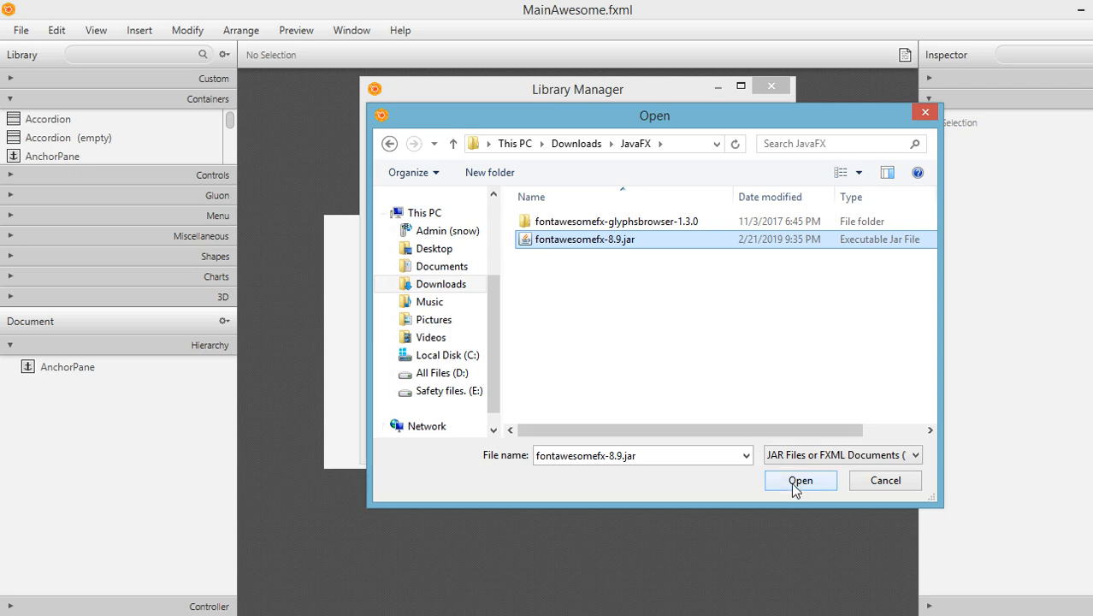
pyautogui.click(799, 479)
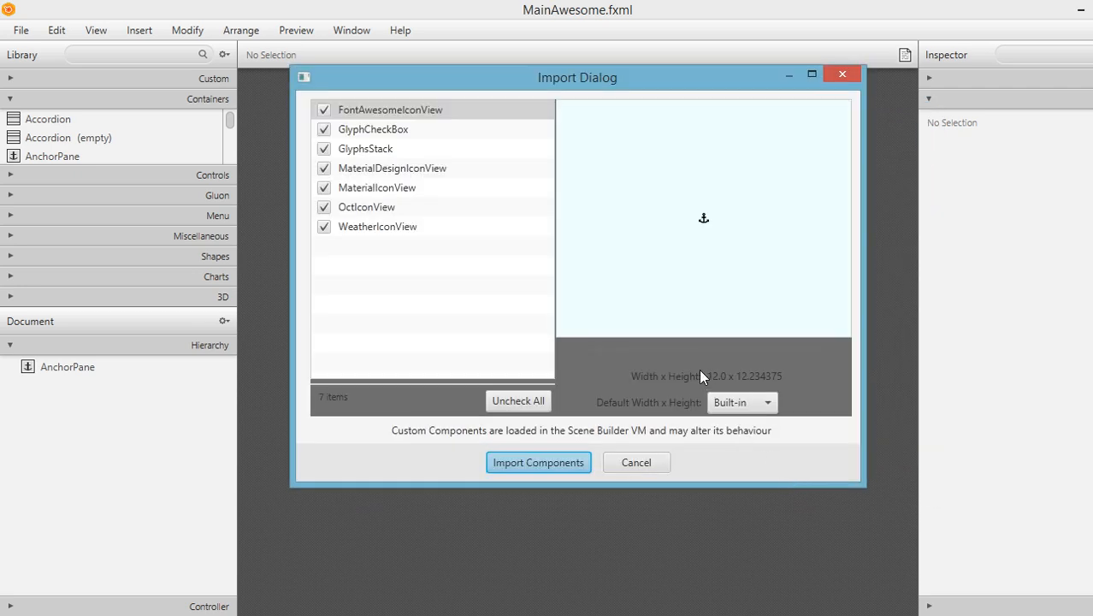
pyautogui.moveTo(483, 195)
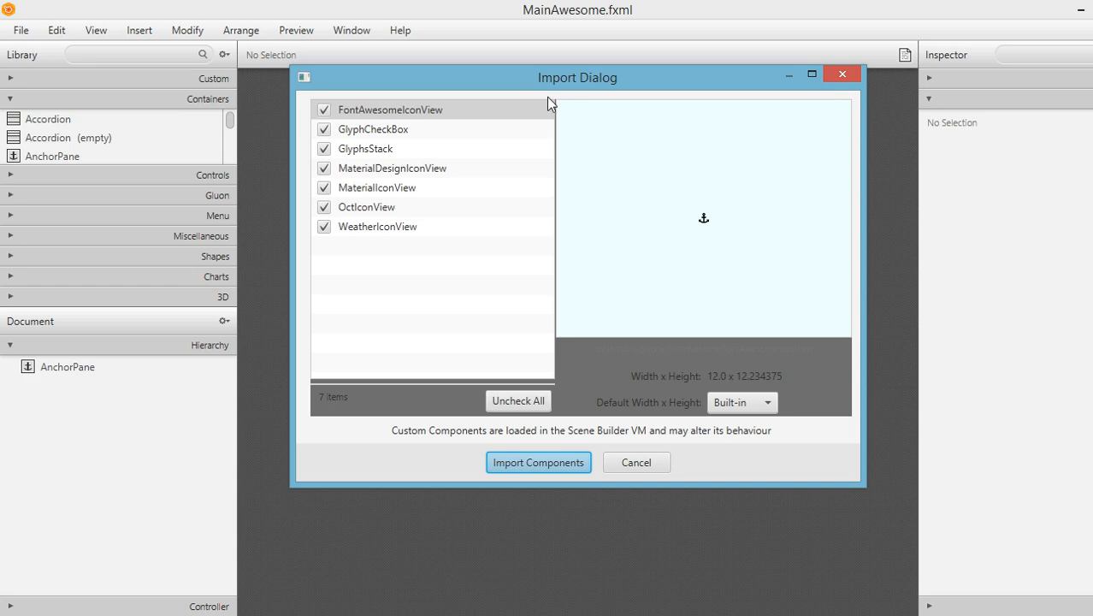
pyautogui.moveTo(367, 173)
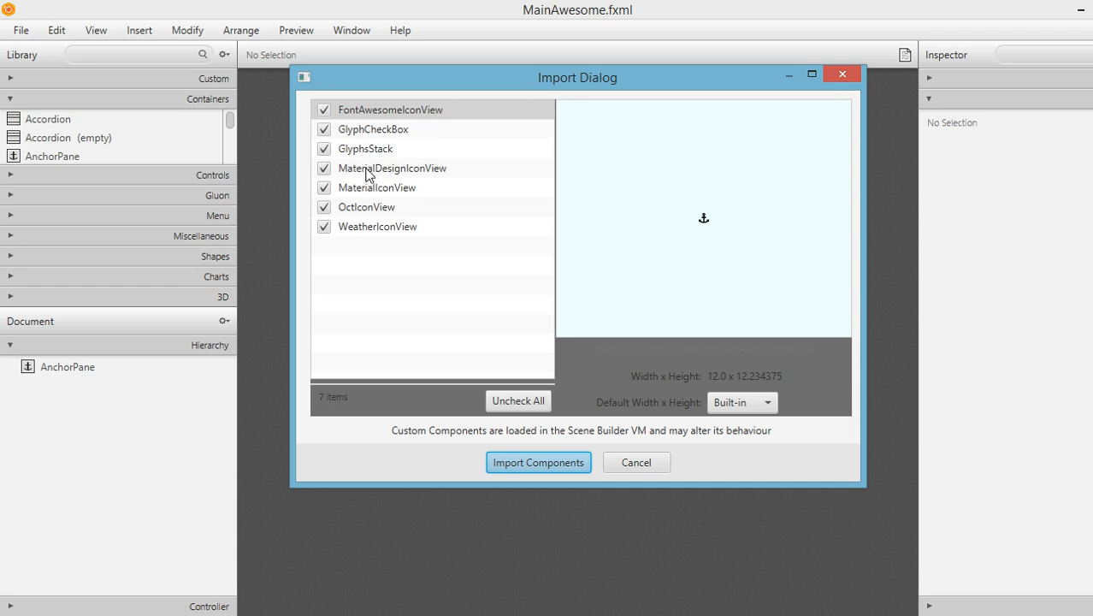
pyautogui.moveTo(372, 122)
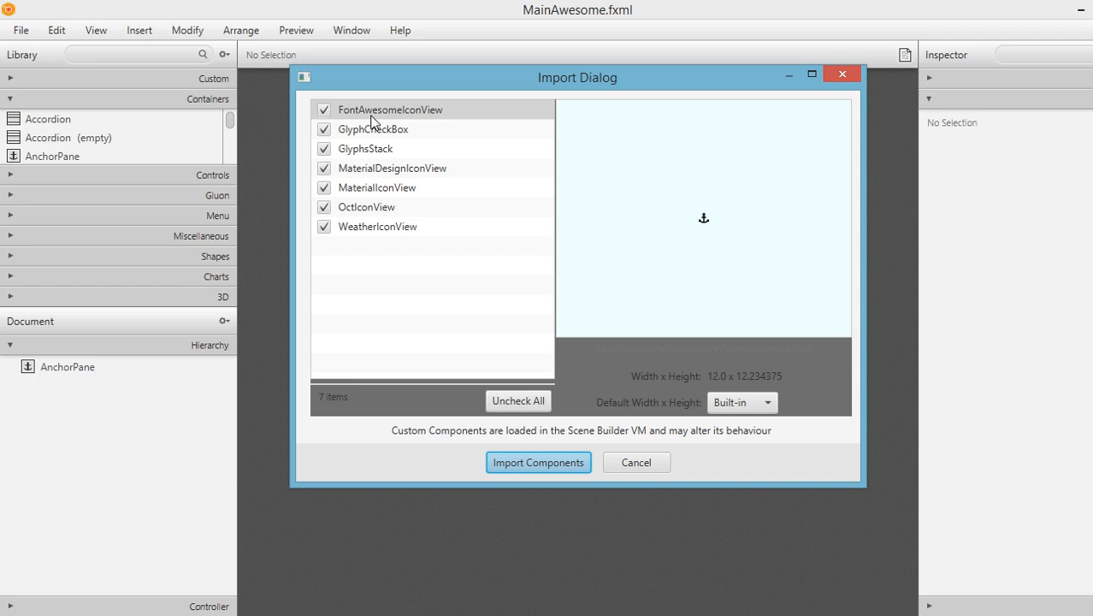
pyautogui.moveTo(416, 168)
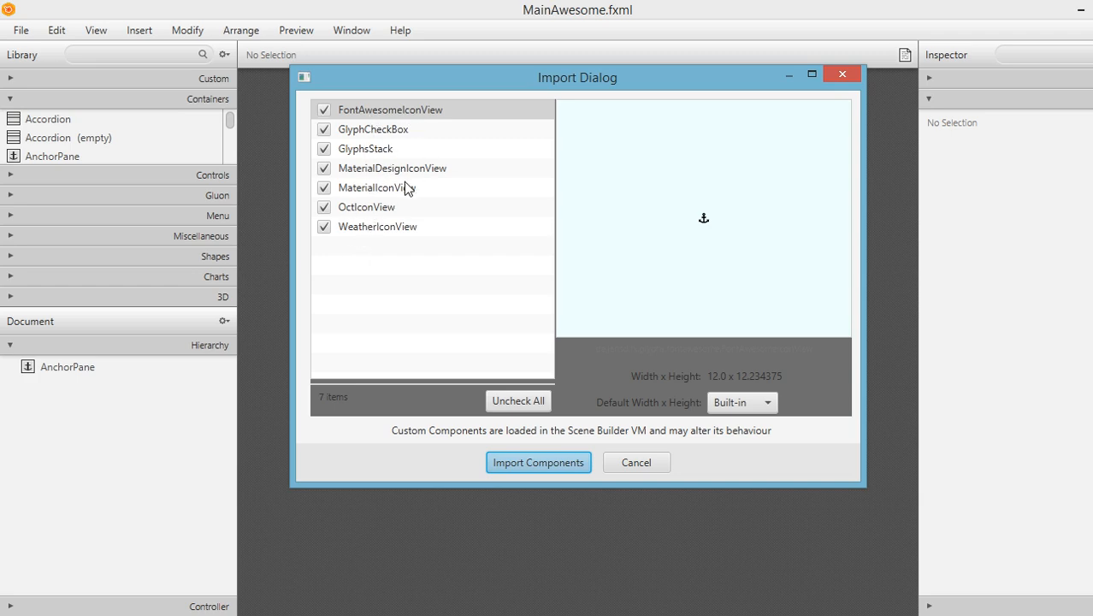
pyautogui.moveTo(372, 189)
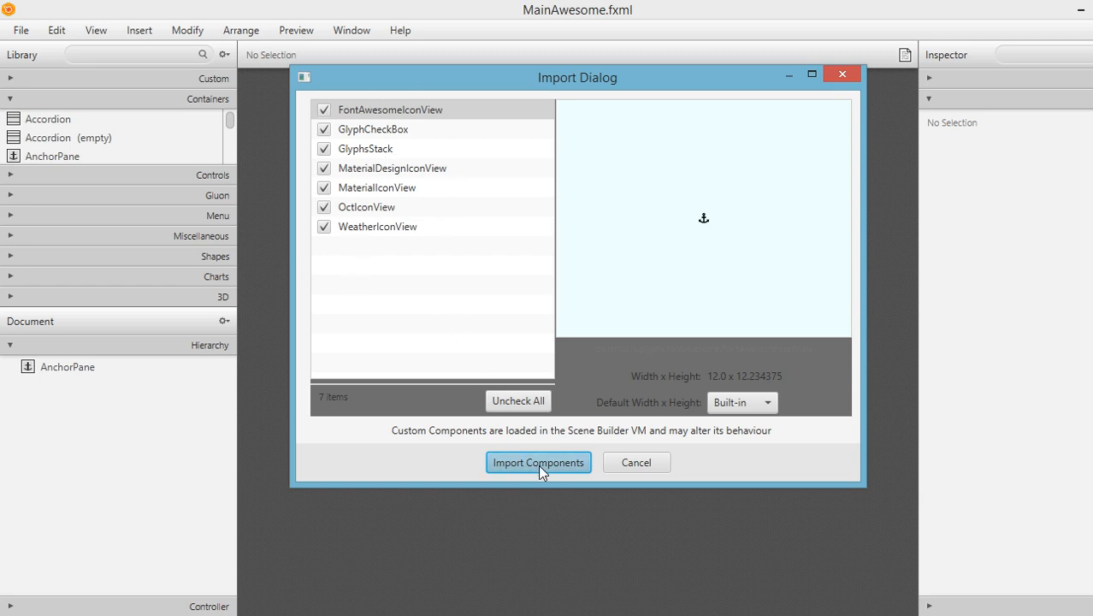
# Step: Import all seven checked FontAwesomeFX components from fontawesomefx-8.9.jar
pyautogui.click(539, 462)
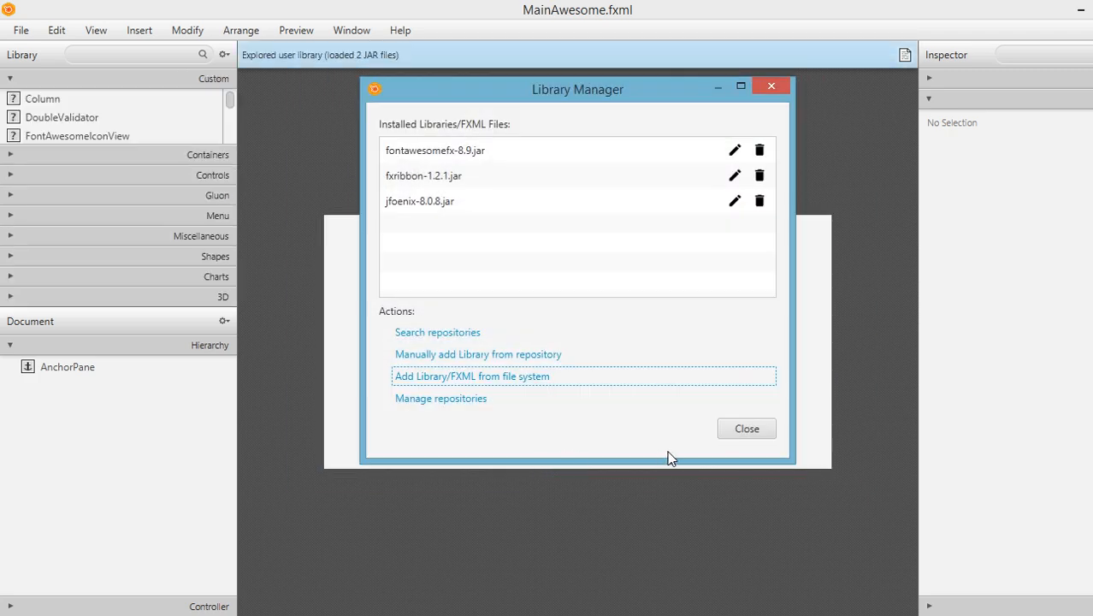
# Step: Close the library manager and pick FontAwesomeIconView from the Custom library
pyautogui.click(745, 428)
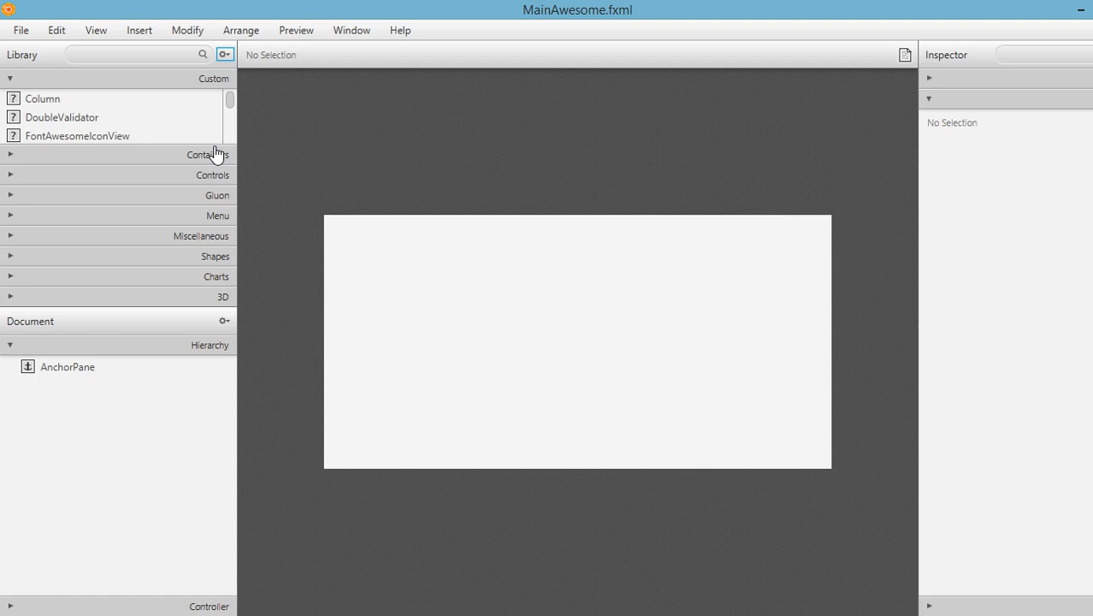
pyautogui.moveTo(208, 155)
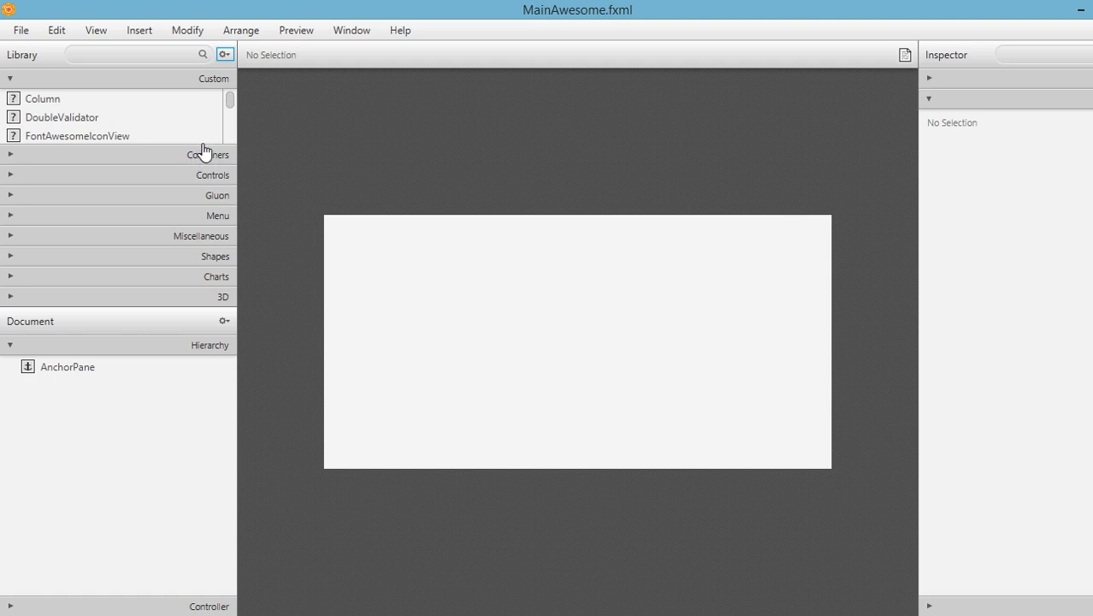
pyautogui.moveTo(197, 349)
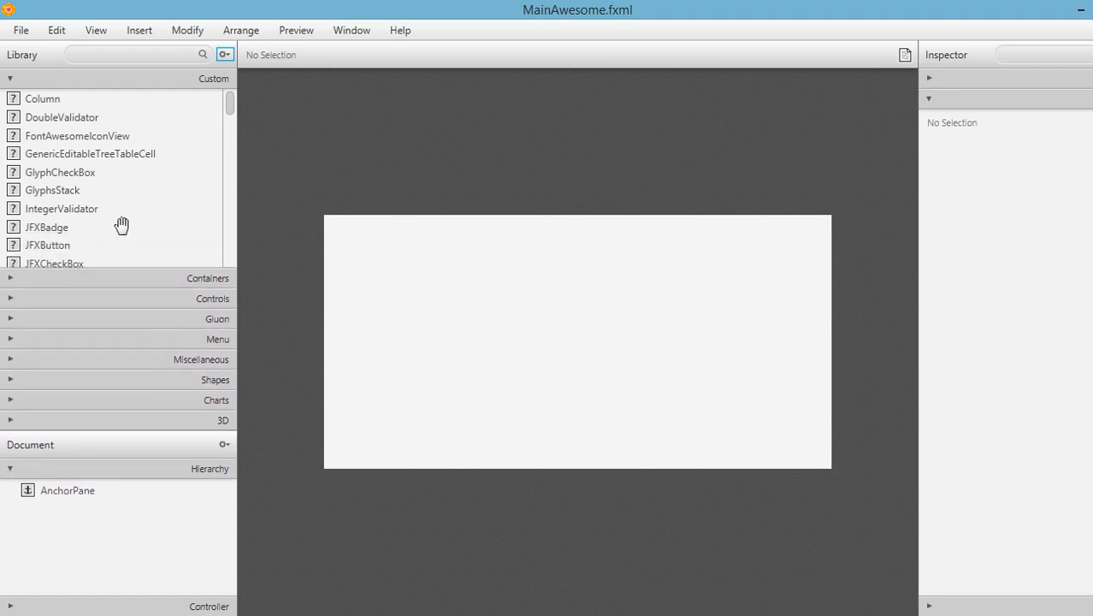
pyautogui.moveTo(154, 83)
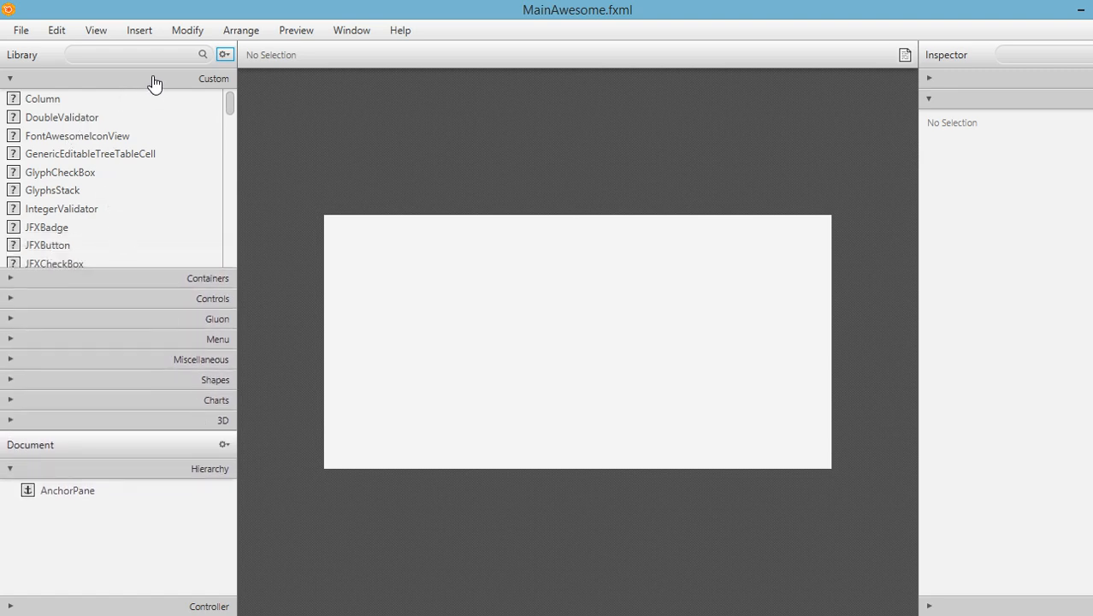
pyautogui.moveTo(74, 208)
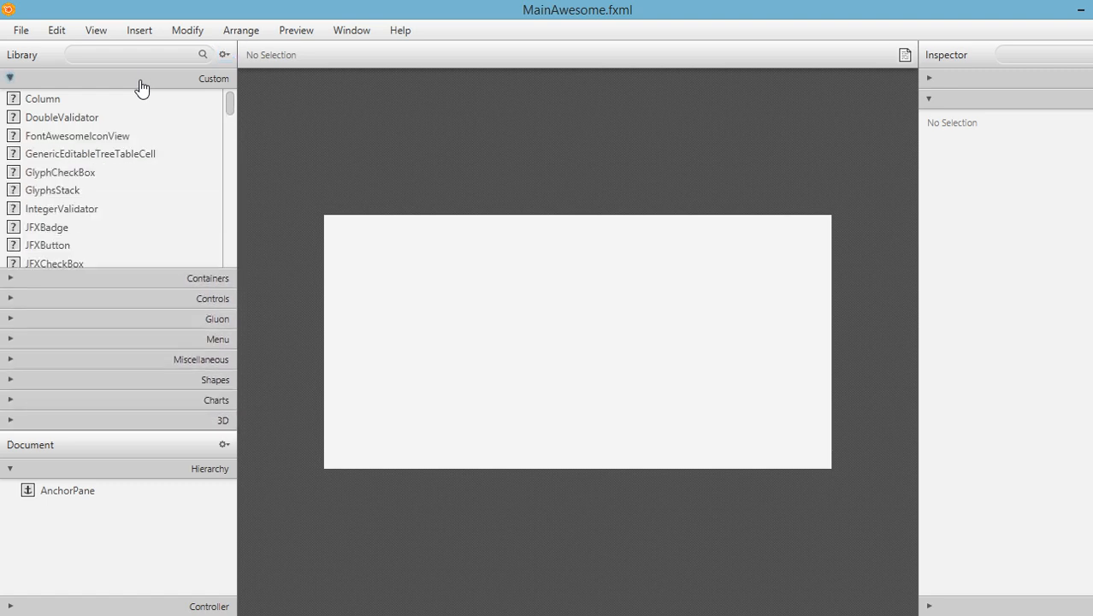
pyautogui.moveTo(82, 141)
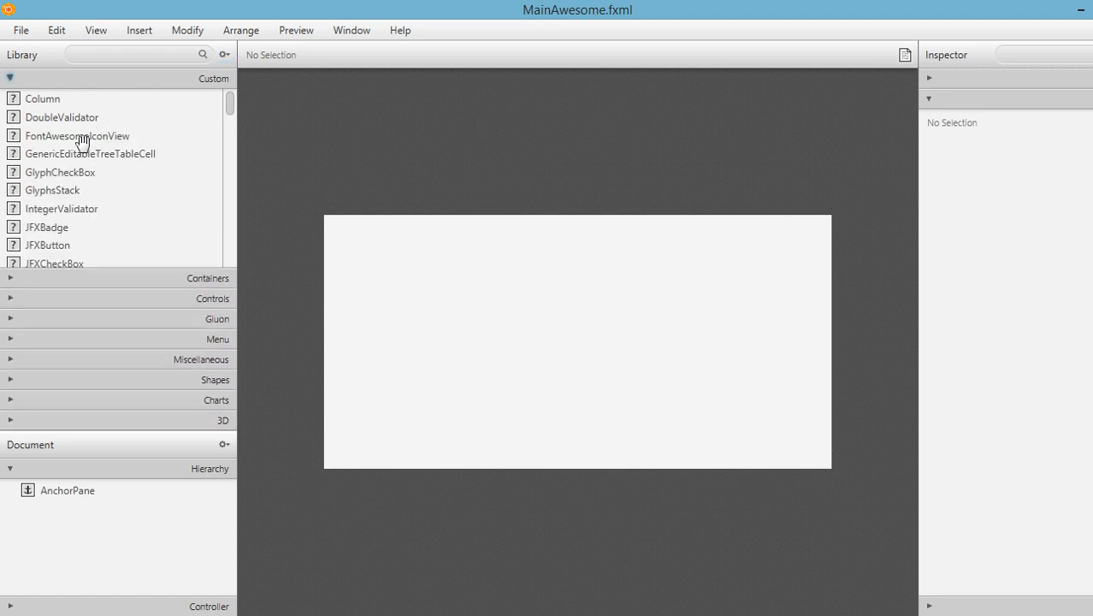
pyautogui.moveTo(67, 148)
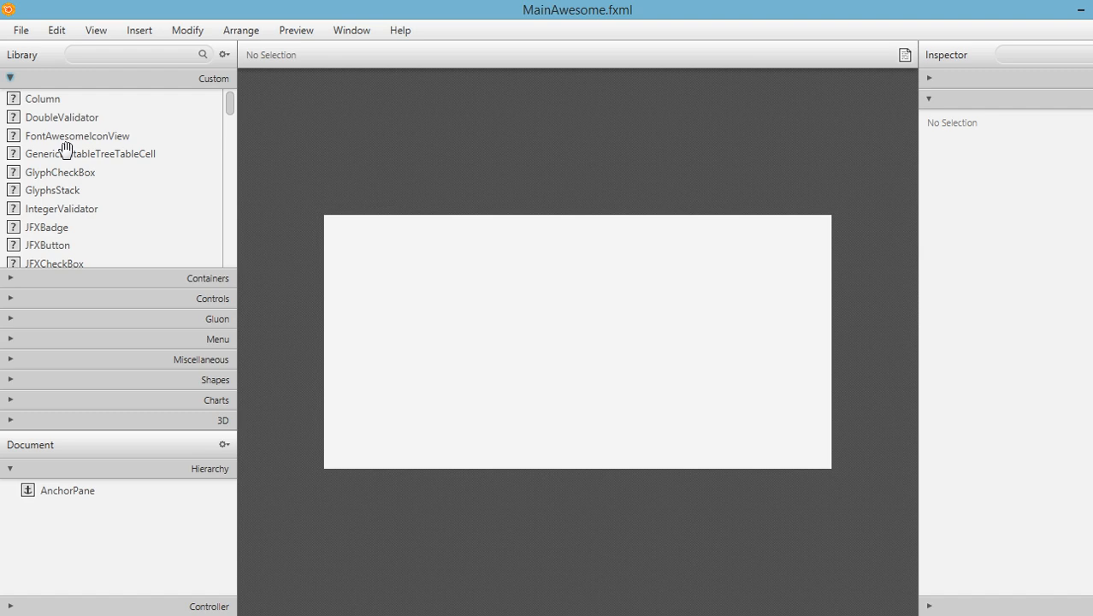
pyautogui.click(78, 136)
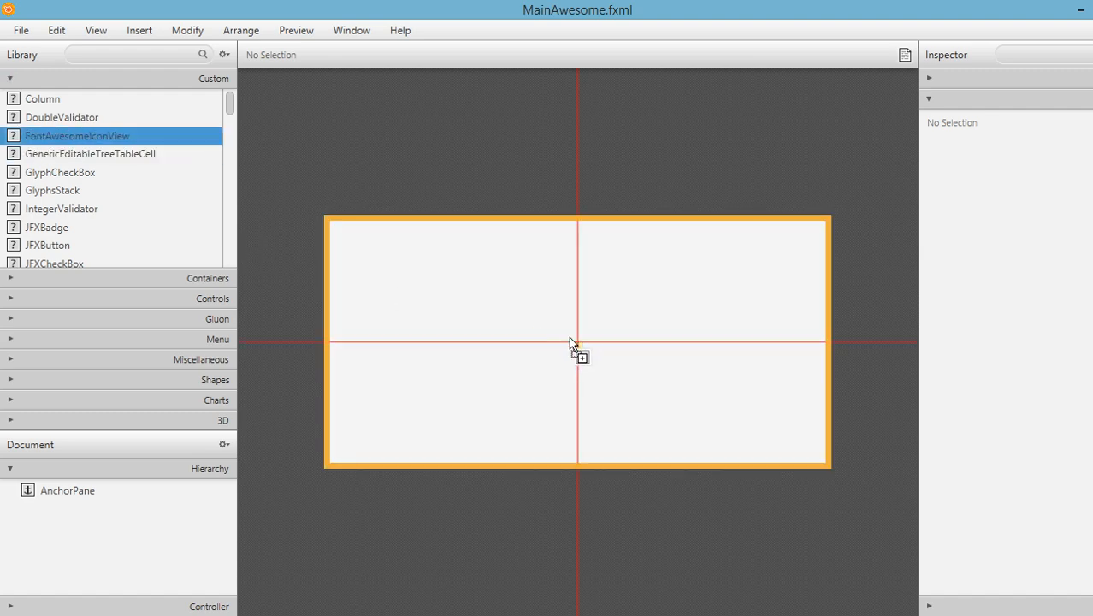
# Step: Drop a FontAwesomeIconView onto the AnchorPane at about 193, 108 and select it
pyautogui.moveTo(77, 135); pyautogui.dragTo(492, 303)
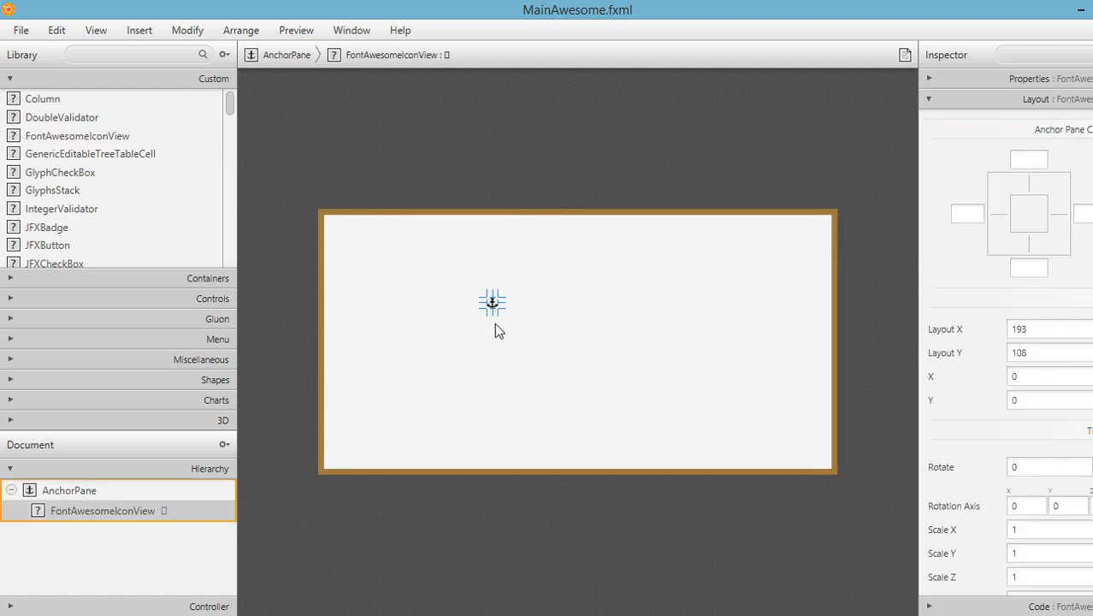
pyautogui.moveTo(518, 329)
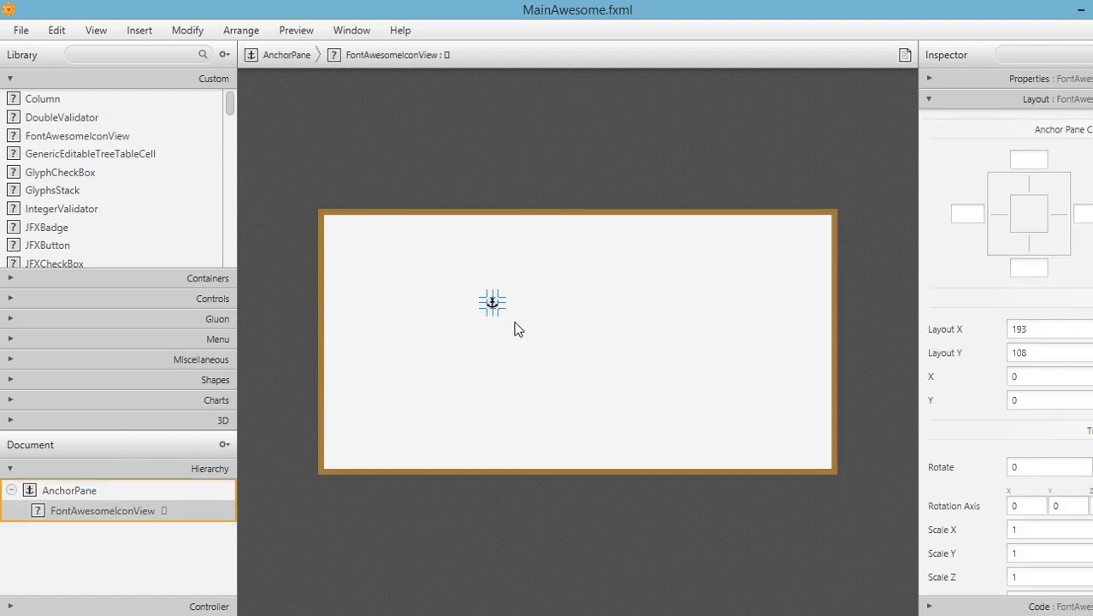
pyautogui.moveTo(533, 349)
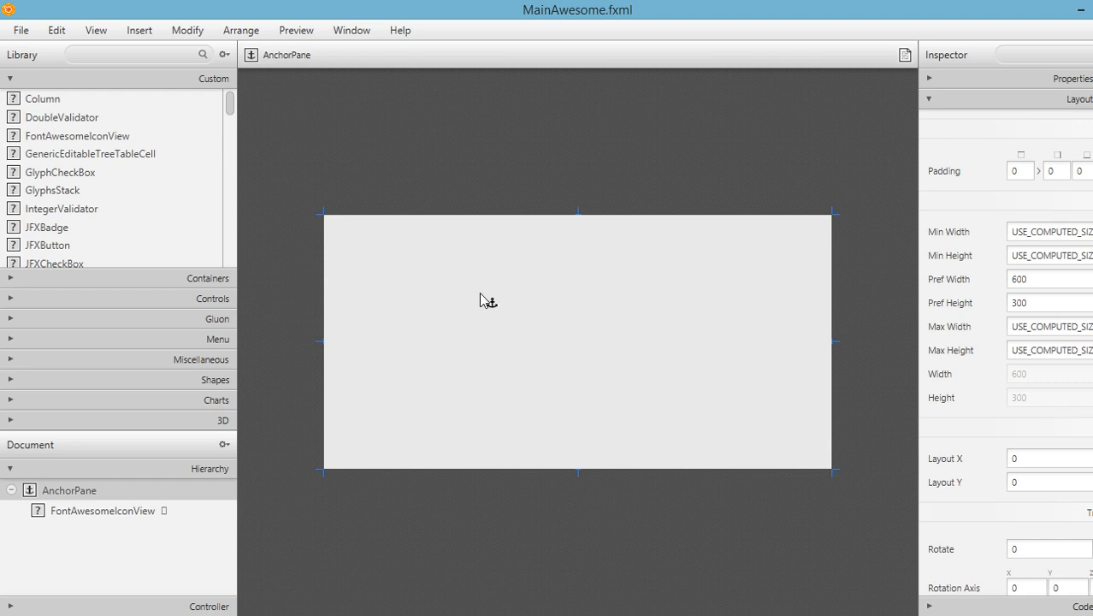
pyautogui.moveTo(499, 313)
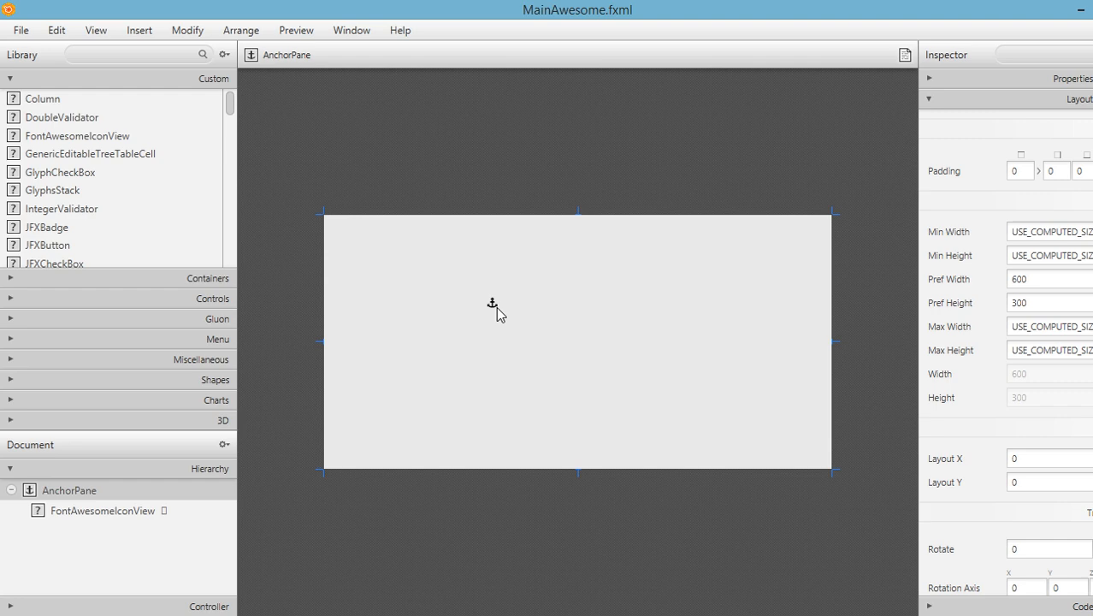
pyautogui.moveTo(450, 343)
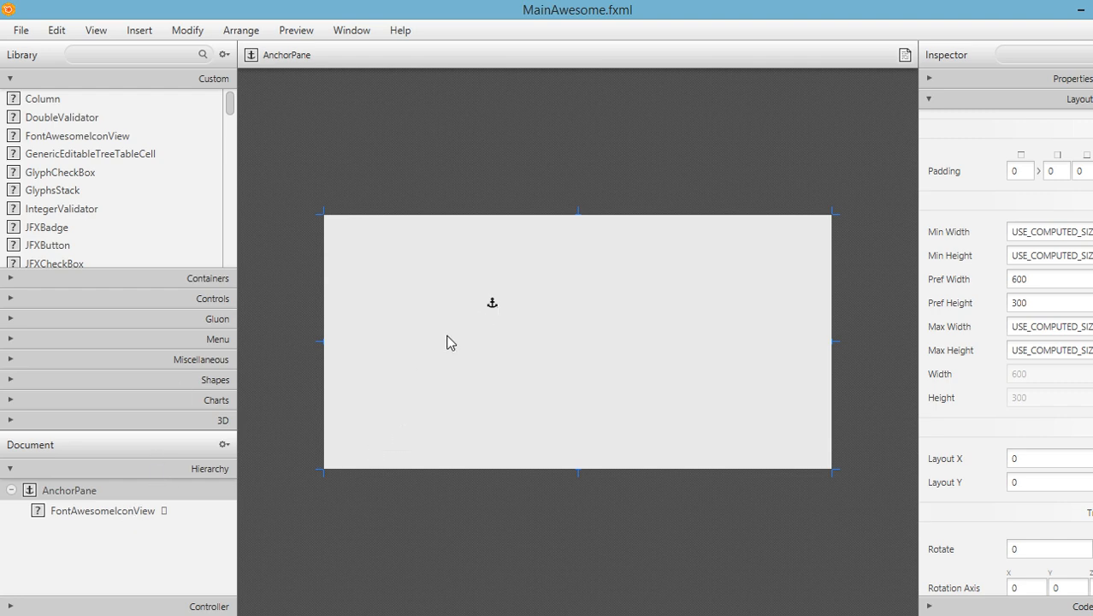
pyautogui.click(492, 303)
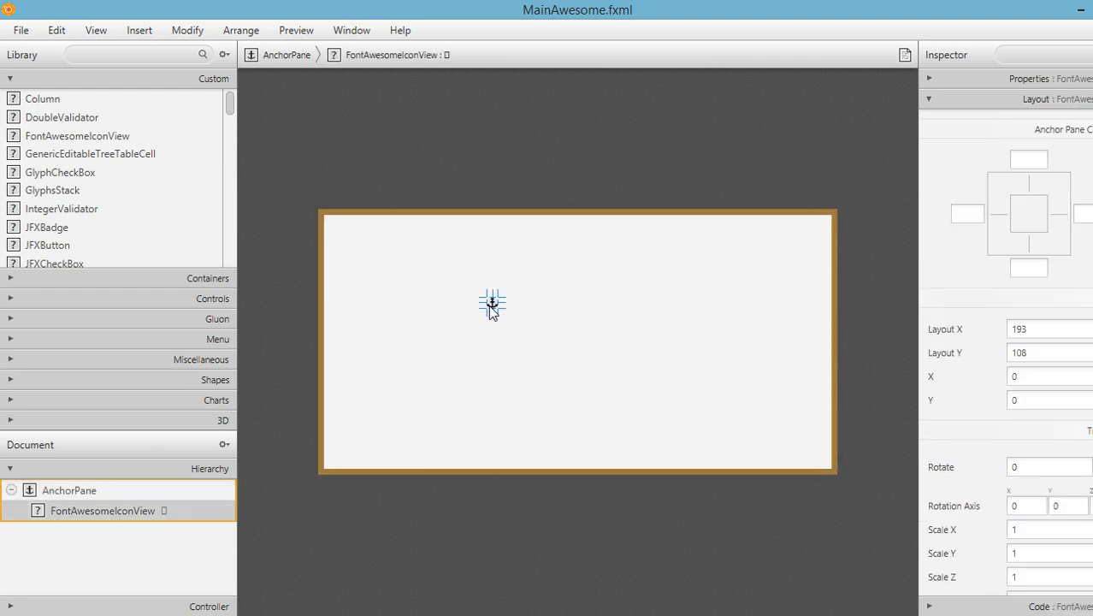
# Step: Set the FontAwesomeIconView's Size property to 36 in the Inspector
pyautogui.click(929, 99)
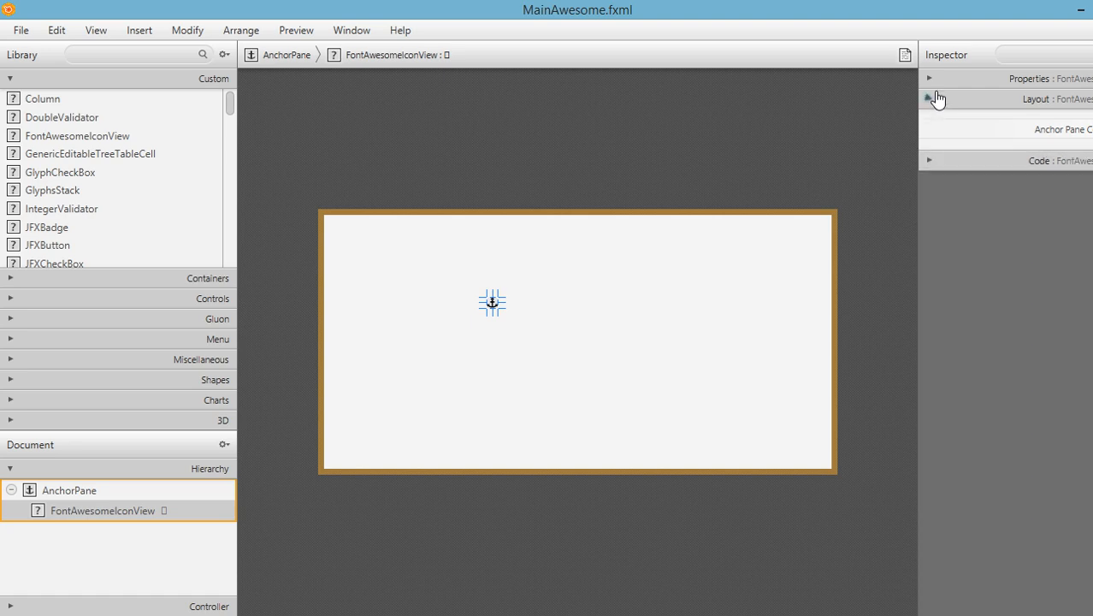
pyautogui.click(929, 98)
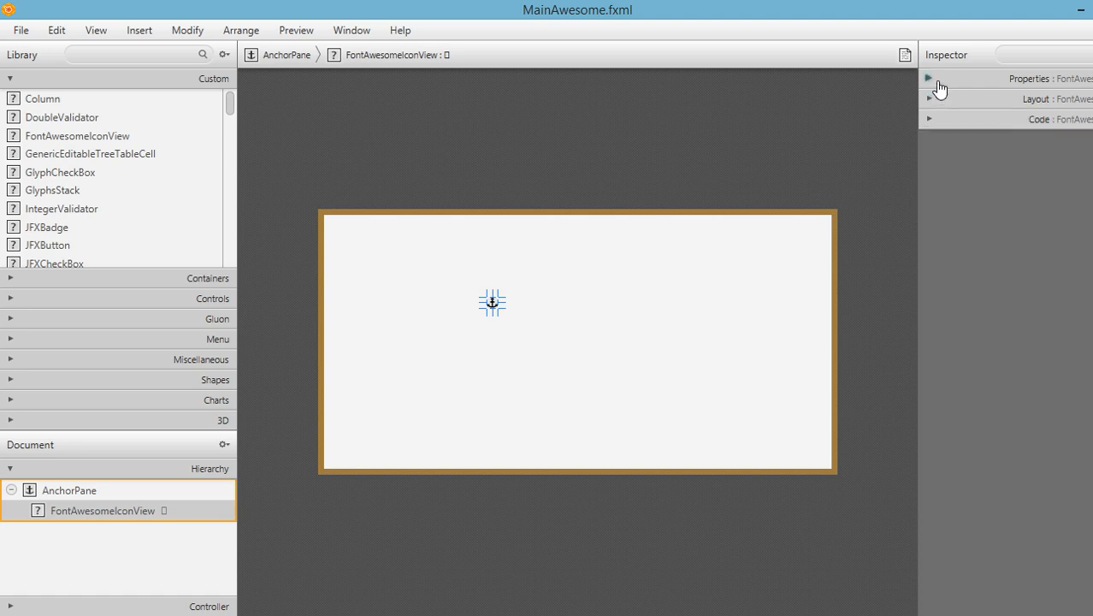
pyautogui.click(929, 78)
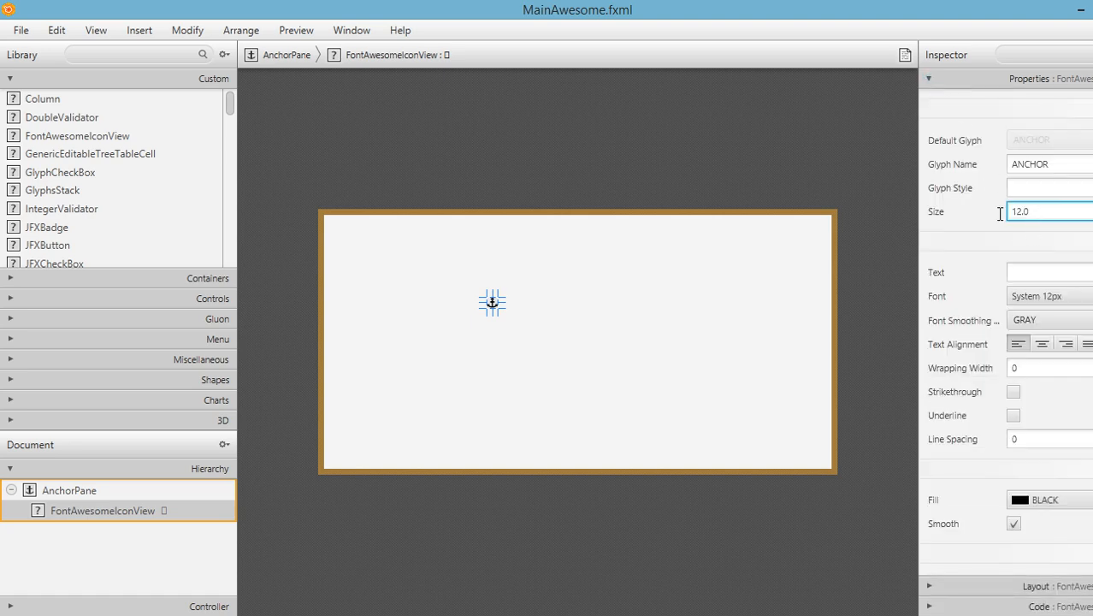
pyautogui.tripleClick(1043, 211)
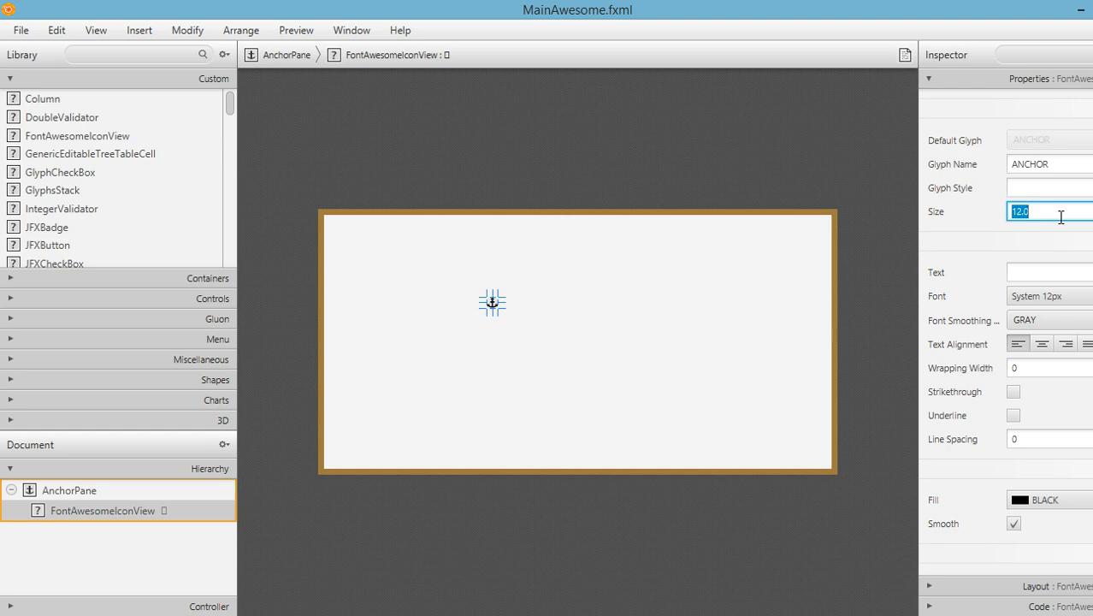
pyautogui.write('36')
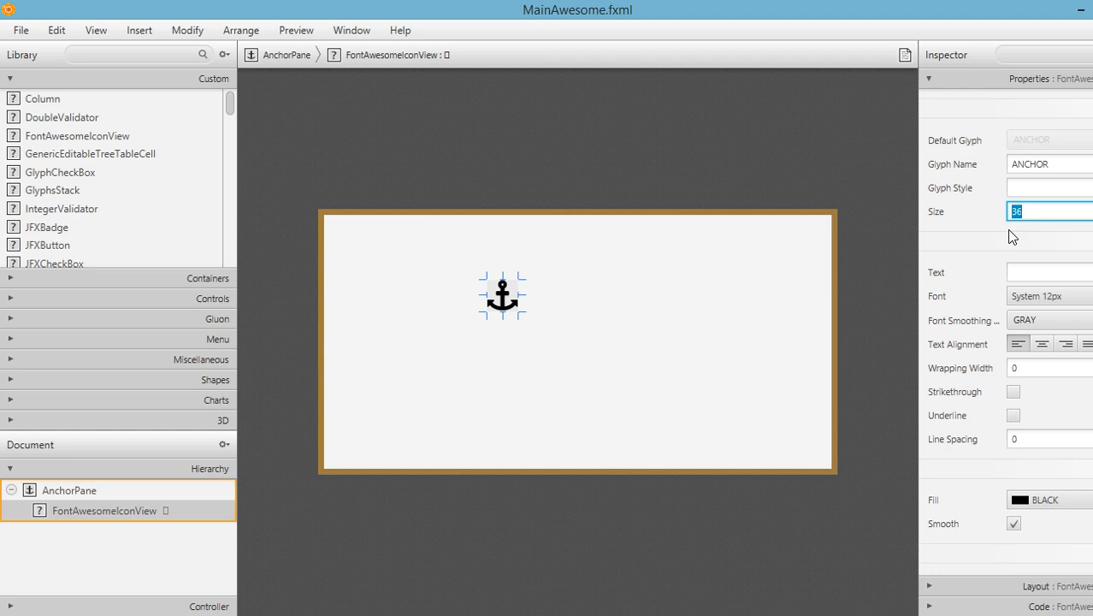
pyautogui.click(507, 177)
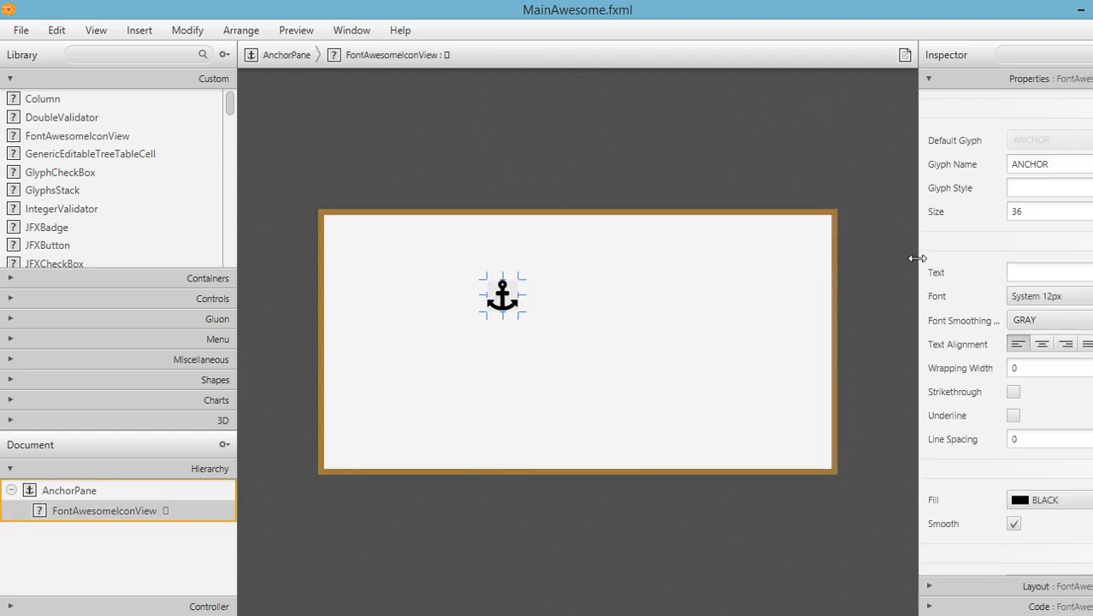
pyautogui.moveTo(967, 482)
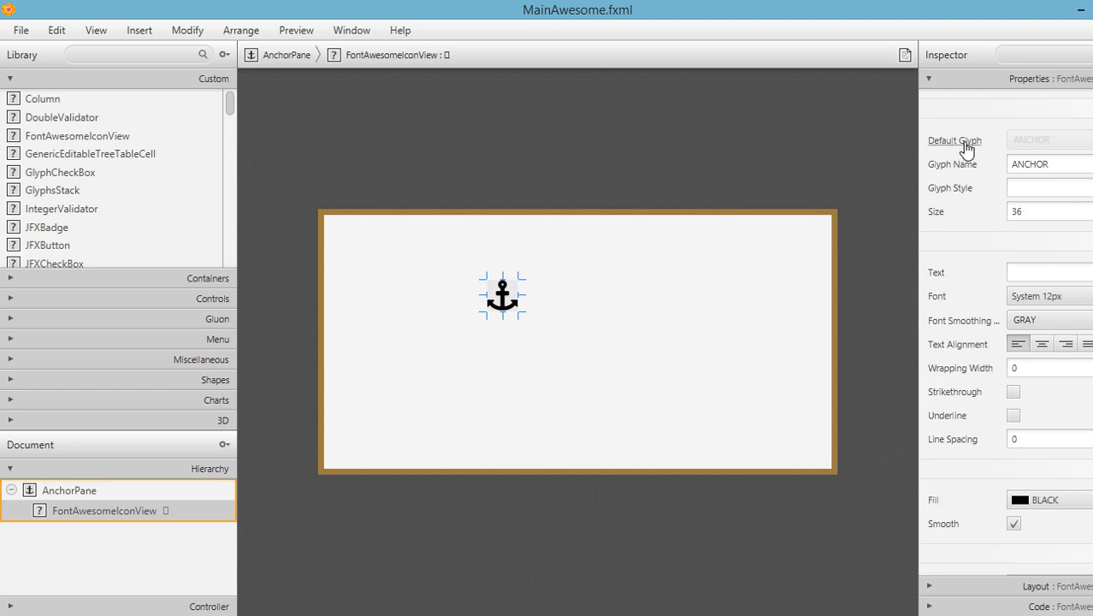
pyautogui.moveTo(1035, 413)
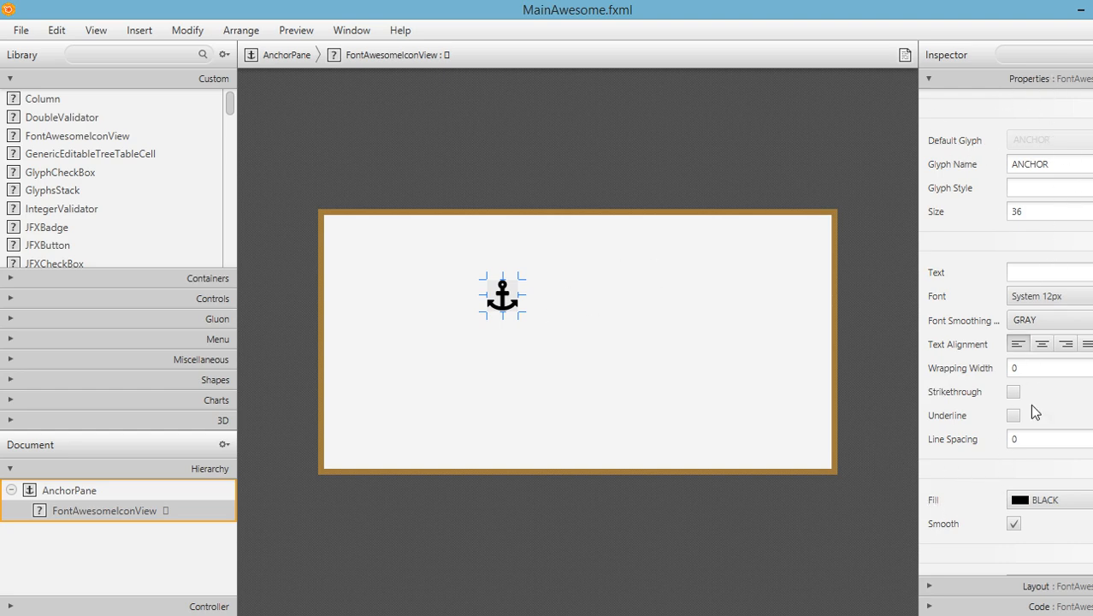
# Step: Give the anchor icon a green fill (#00ab39) and move it lower and left
pyautogui.click(1048, 499)
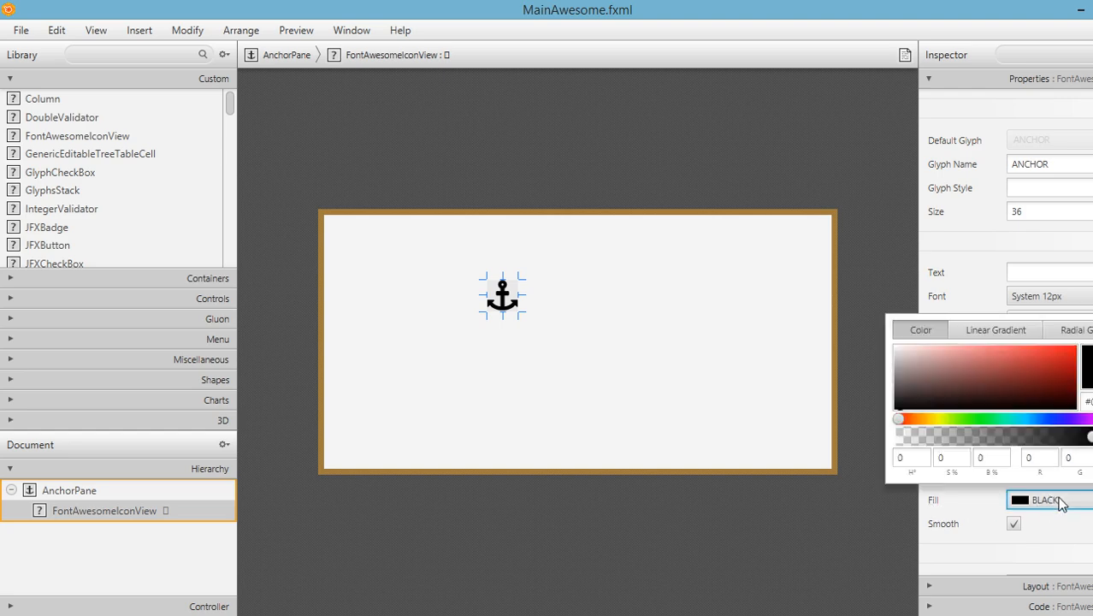
pyautogui.moveTo(995, 432)
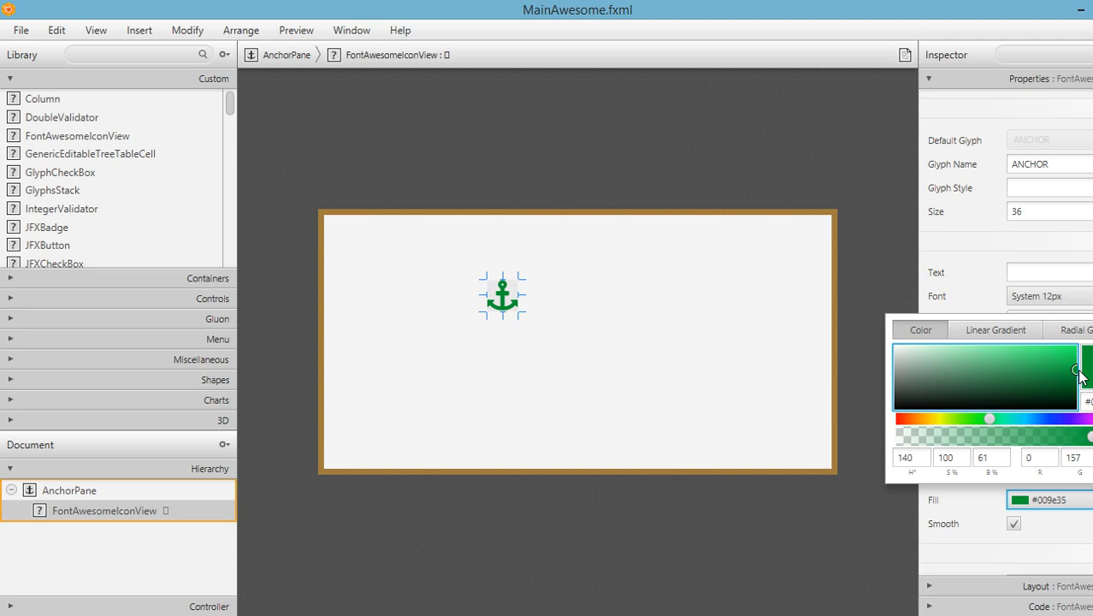
pyautogui.moveTo(1084, 374); pyautogui.dragTo(1085, 379)
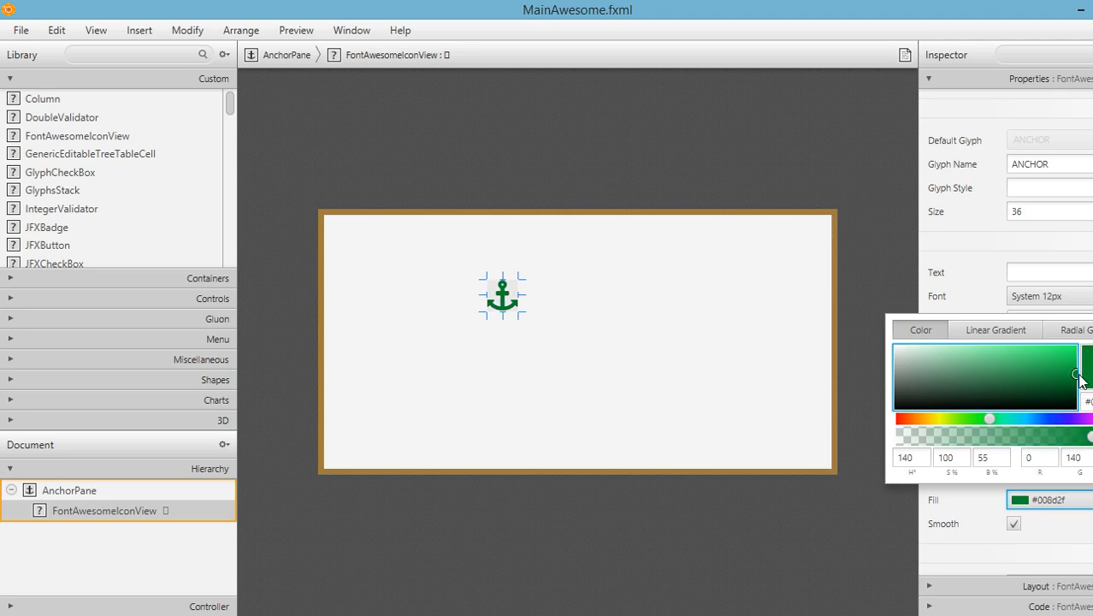
pyautogui.moveTo(1080, 377); pyautogui.dragTo(1080, 364)
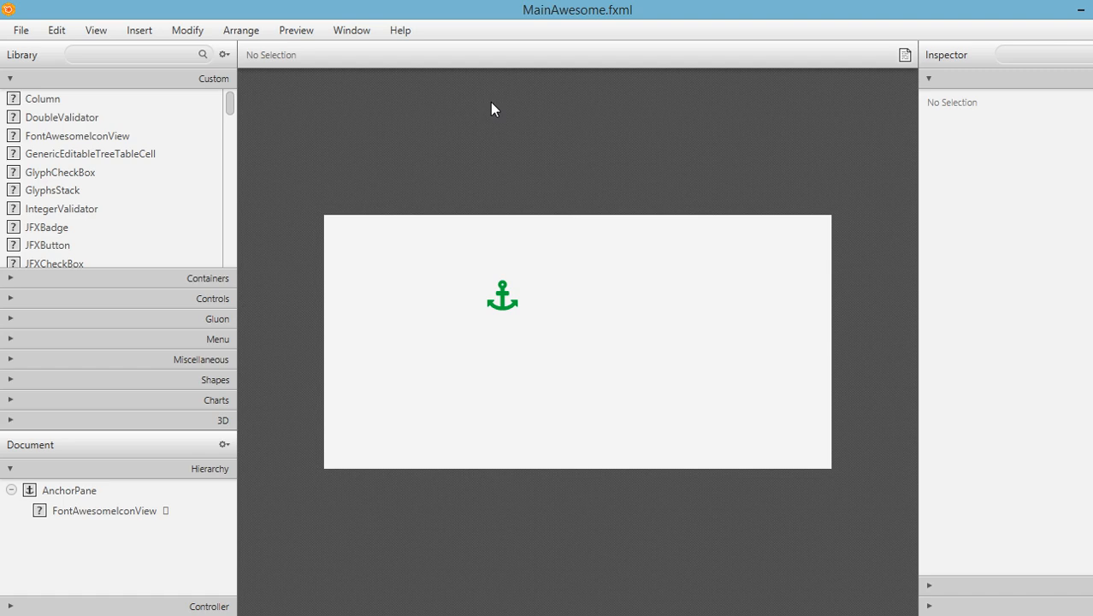
pyautogui.moveTo(513, 301)
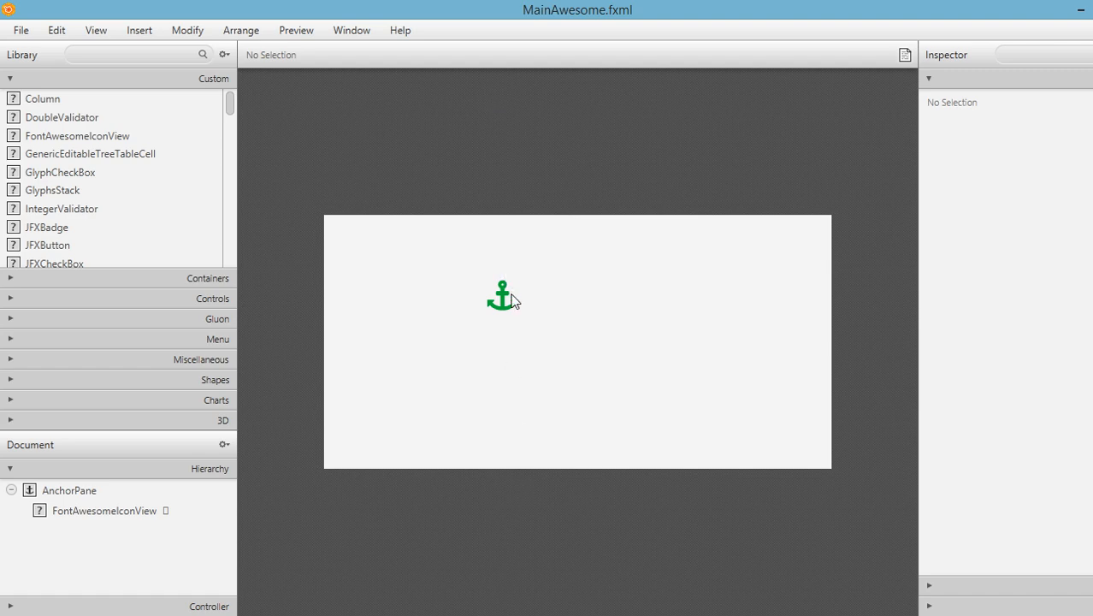
pyautogui.moveTo(77, 135); pyautogui.dragTo(426, 270)
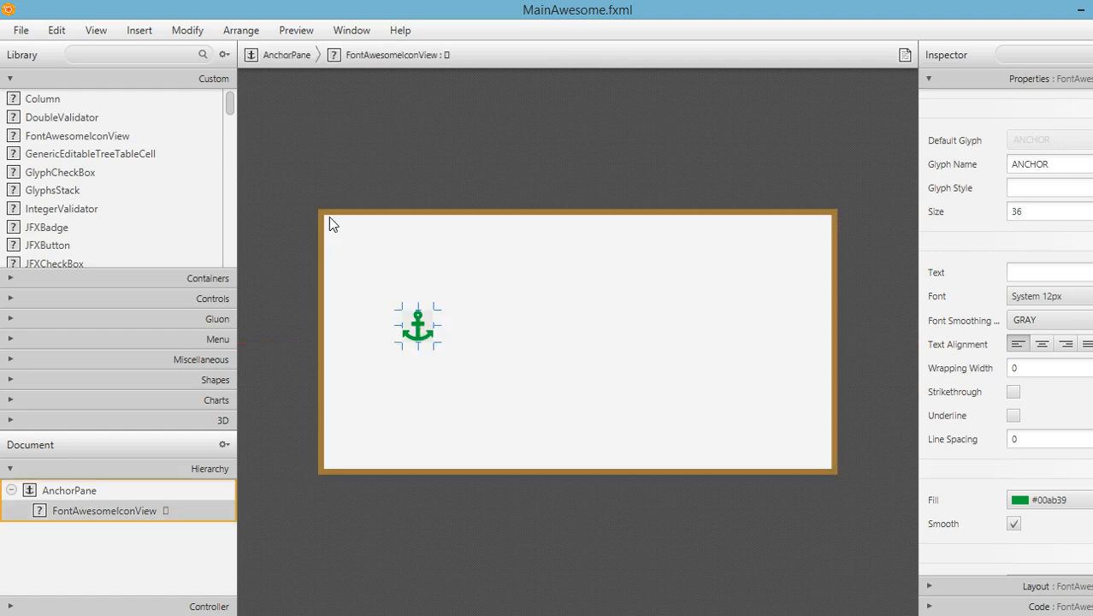
pyautogui.moveTo(180, 288)
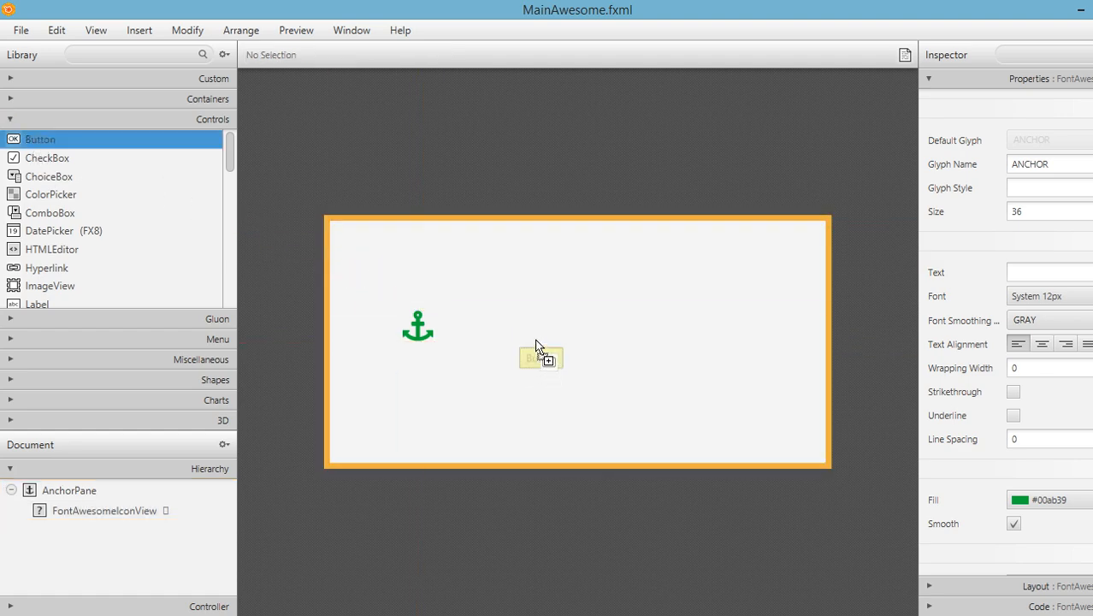
# Step: Place a Button at the centre of the AnchorPane, right of the anchor icon
pyautogui.moveTo(541, 358); pyautogui.dragTo(517, 323)
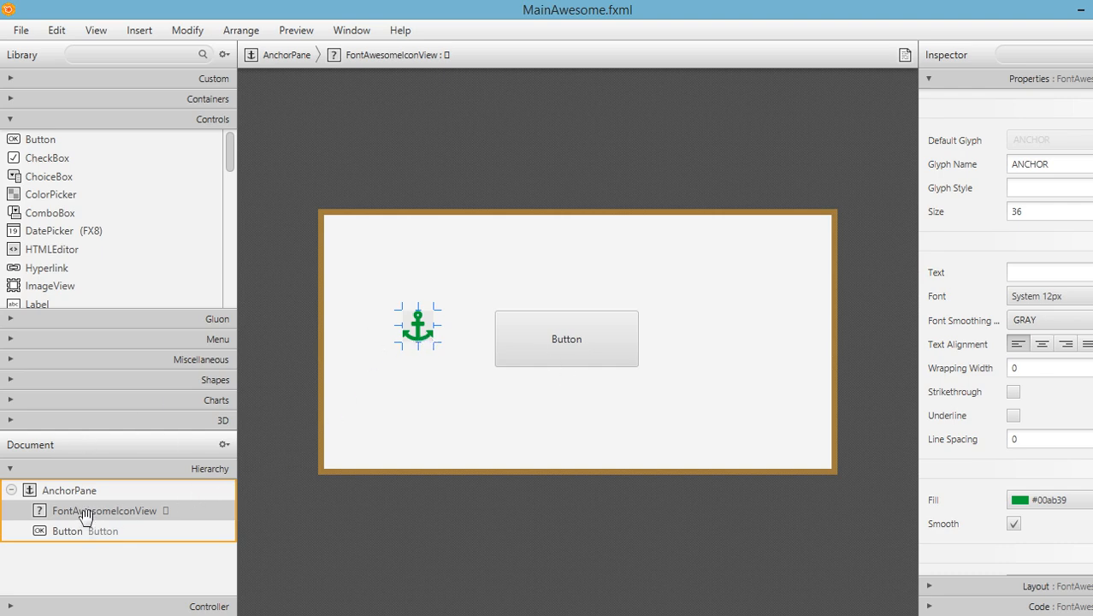
pyautogui.click(105, 509)
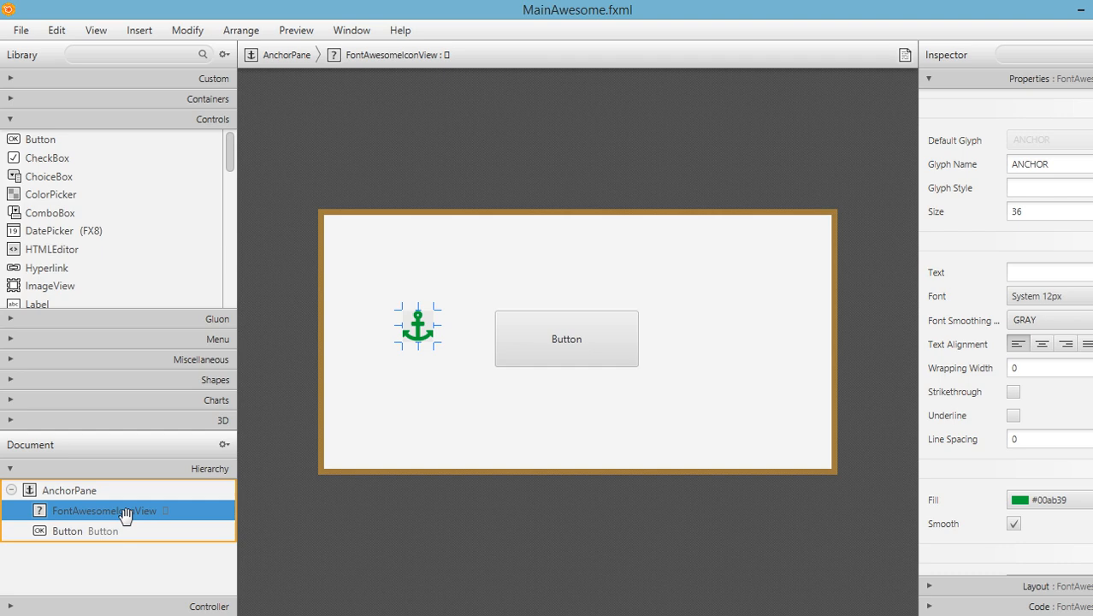
pyautogui.moveTo(114, 521)
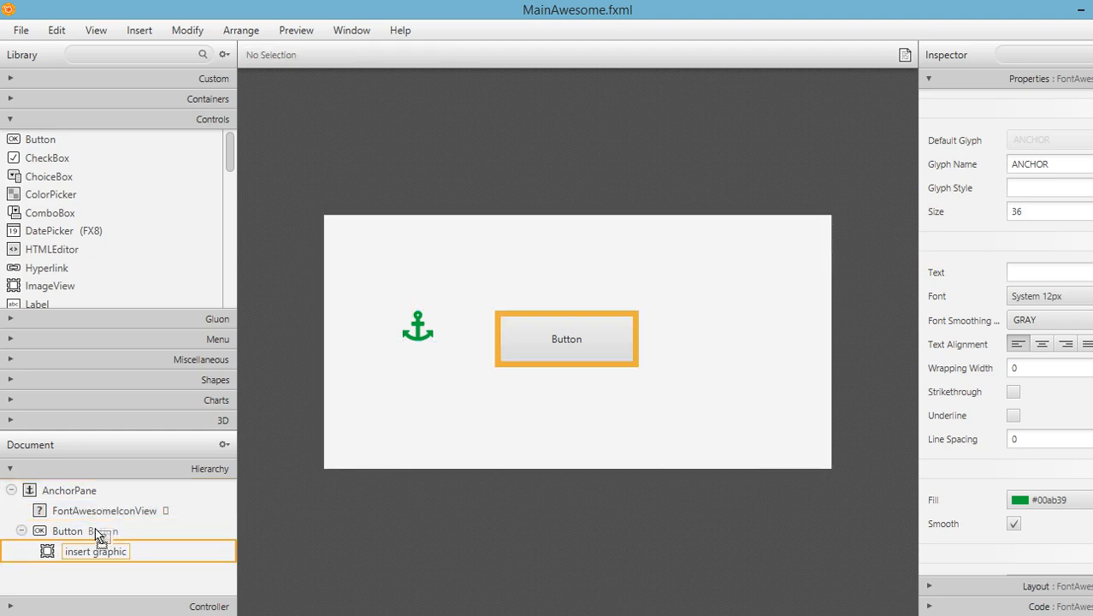
# Step: Set the green anchor FontAwesomeIconView as the Button's graphic from the Hierarchy
pyautogui.click(22, 531)
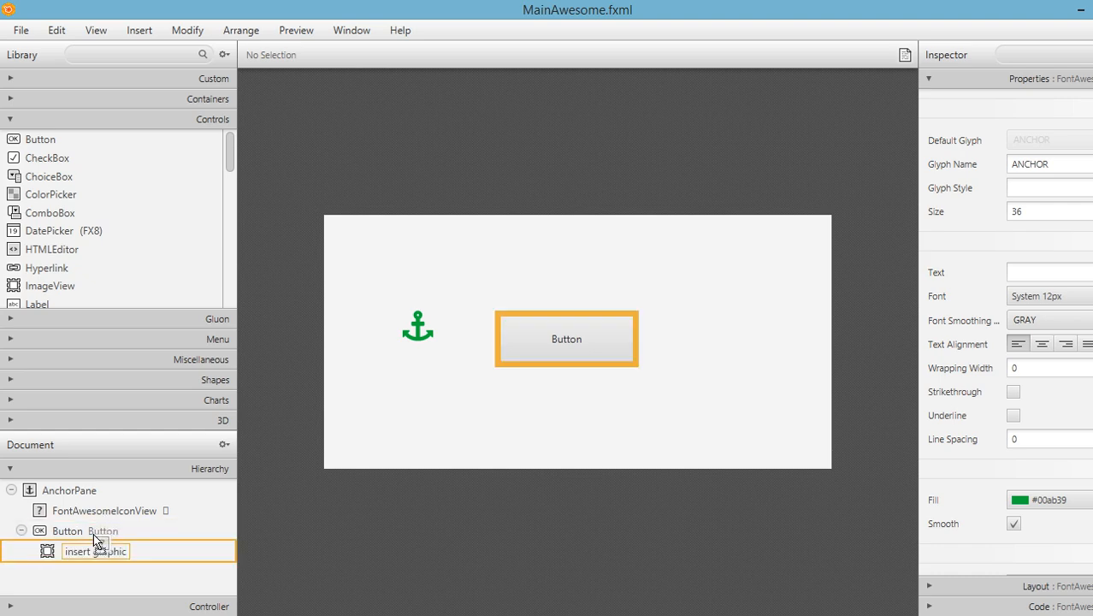
pyautogui.click(20, 530)
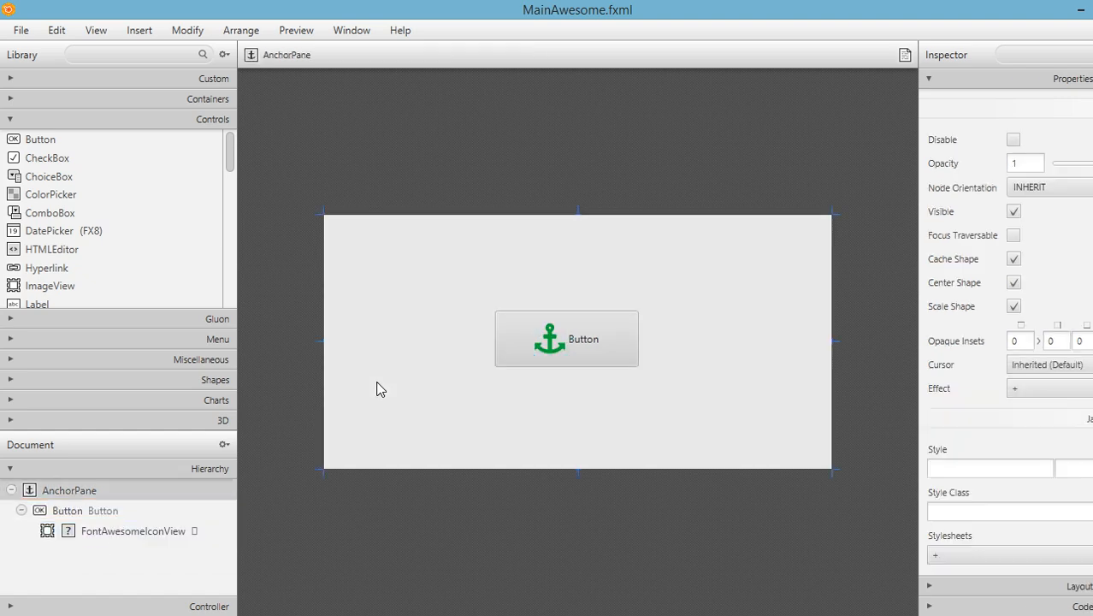
pyautogui.moveTo(534, 346)
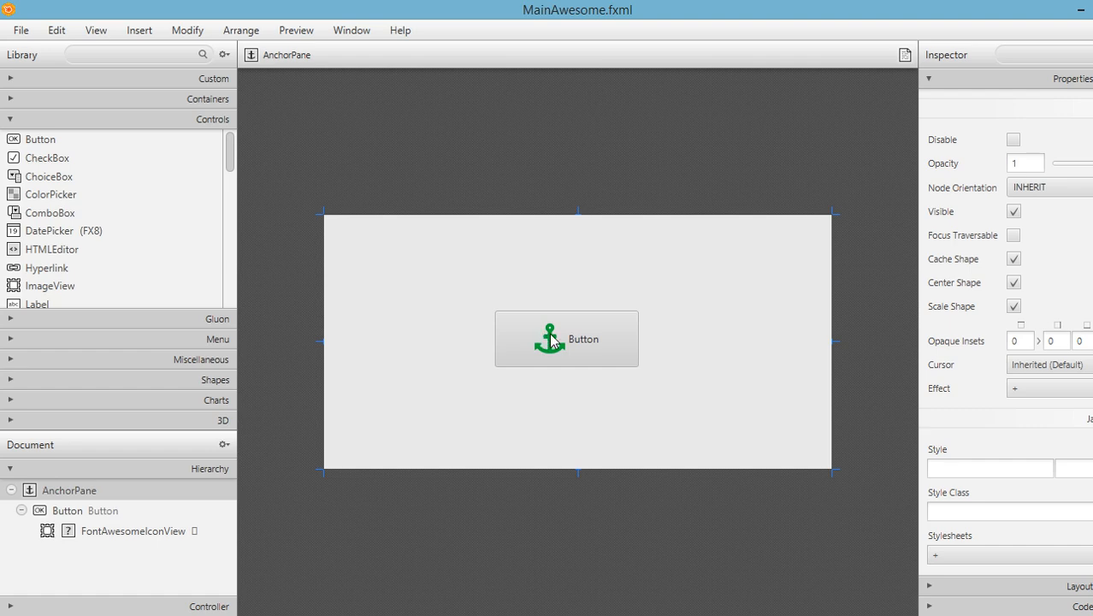
# Step: Change the Button's Text property to 'Announcement'
pyautogui.click(566, 338)
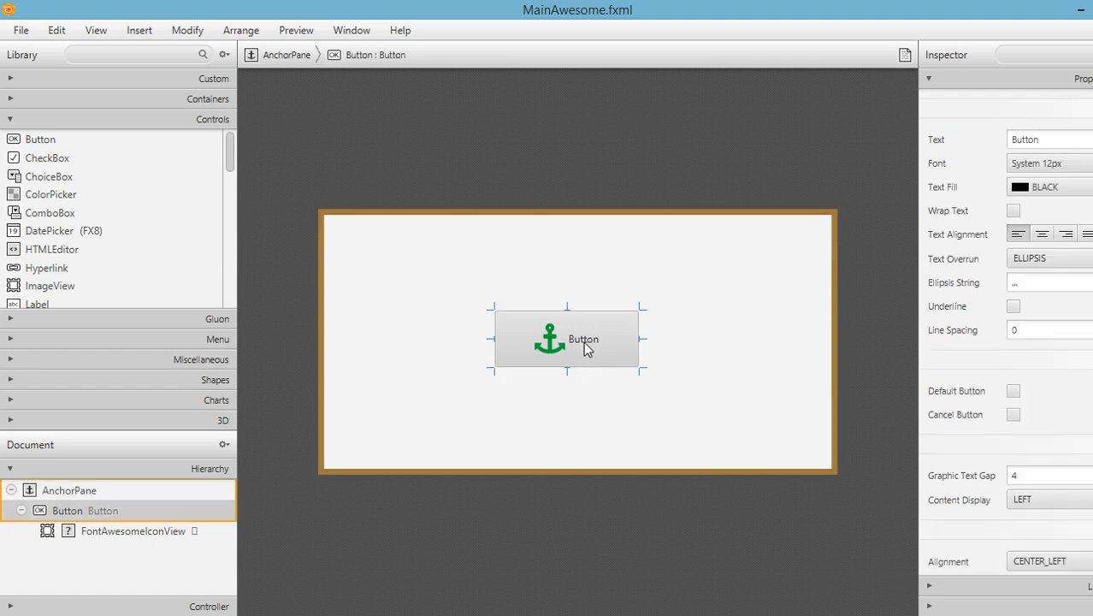
pyautogui.moveTo(875, 341)
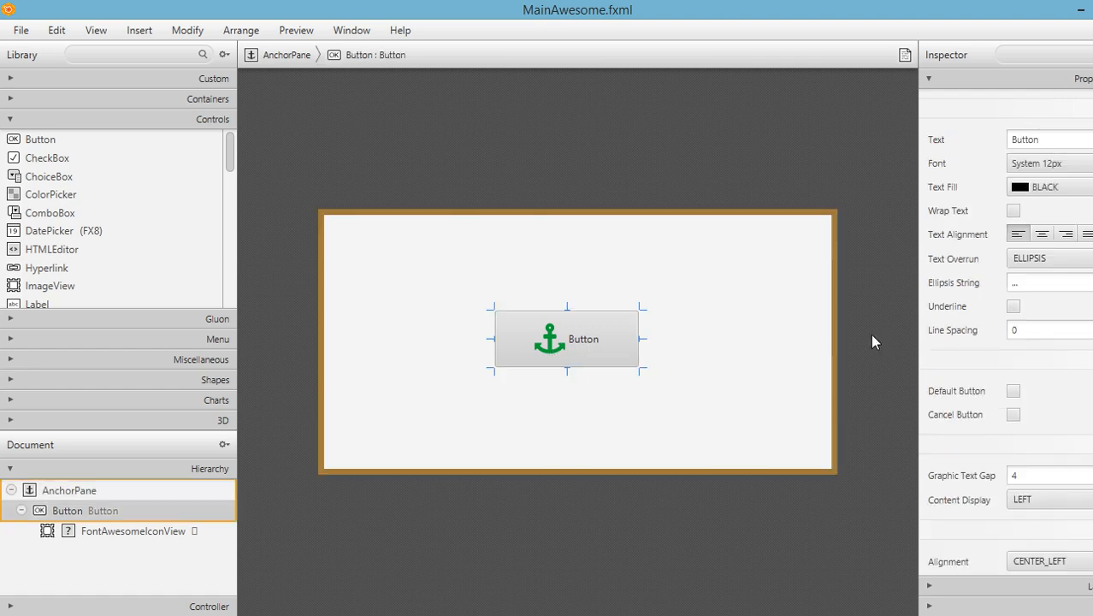
pyautogui.tripleClick(1048, 139)
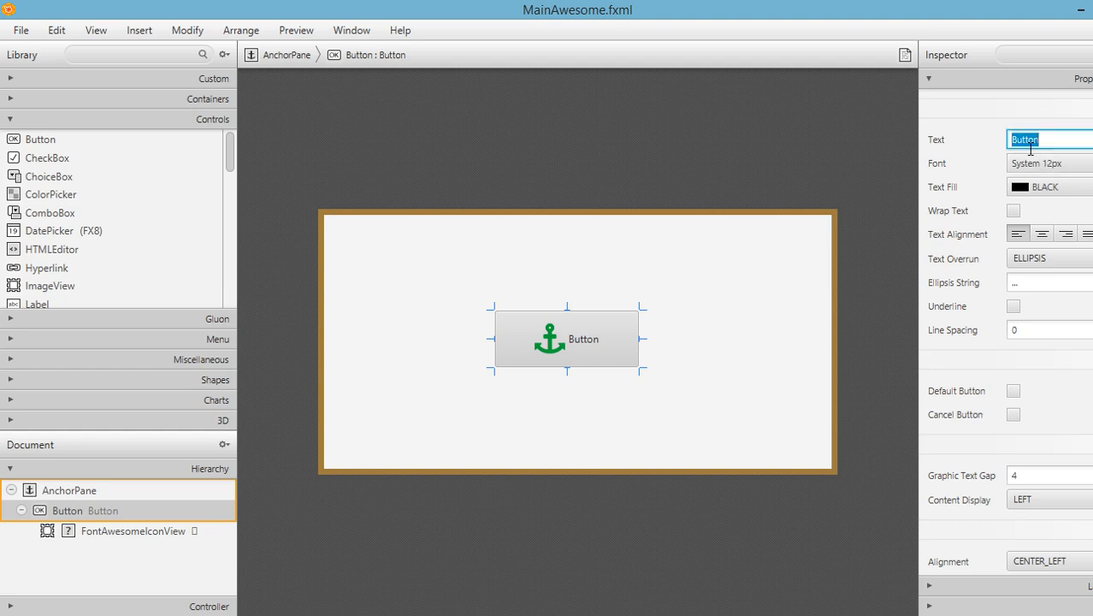
pyautogui.write('Amount')
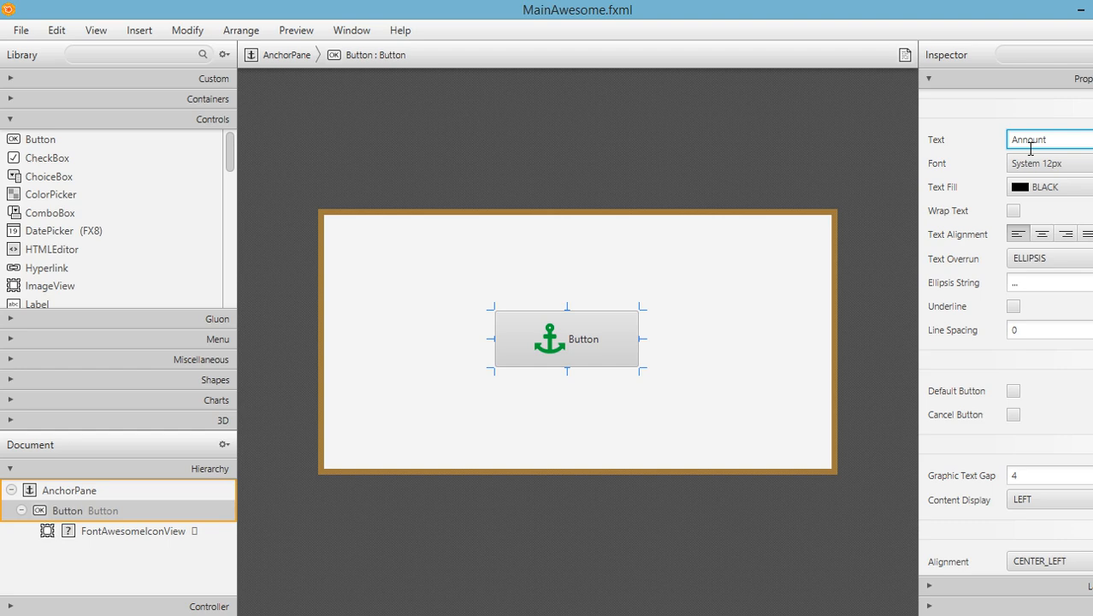
pyautogui.write('Announcement')
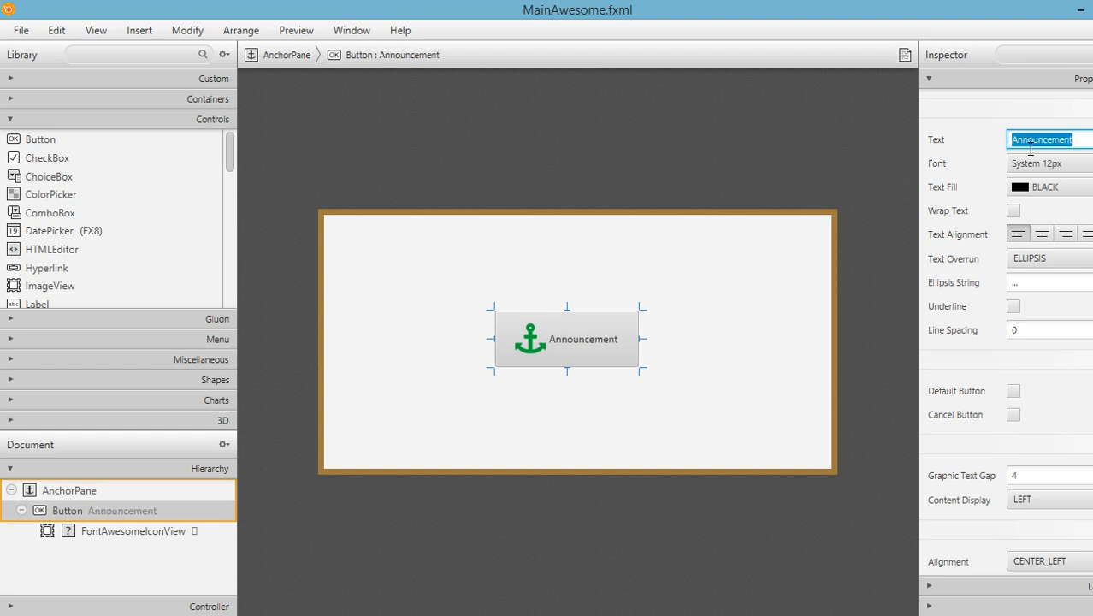
pyautogui.moveTo(798, 381)
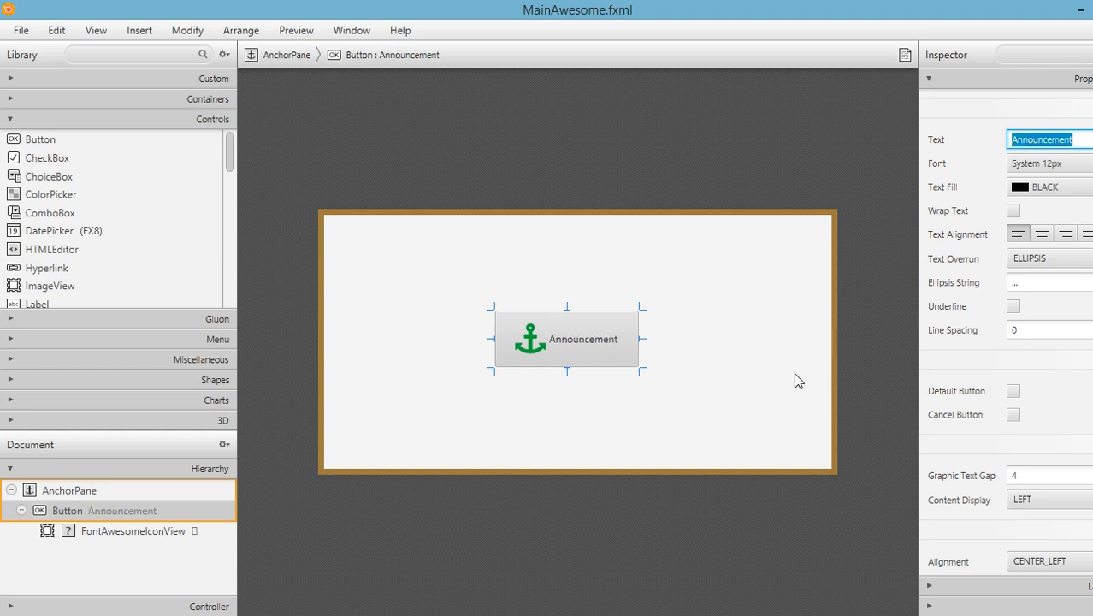
pyautogui.moveTo(775, 454)
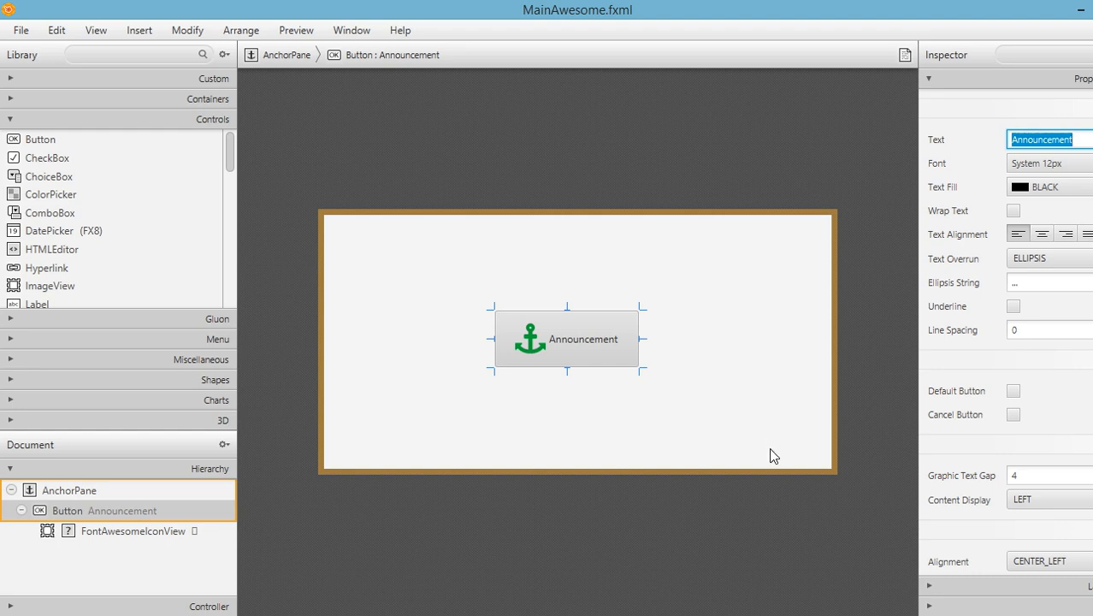
pyautogui.moveTo(787, 309)
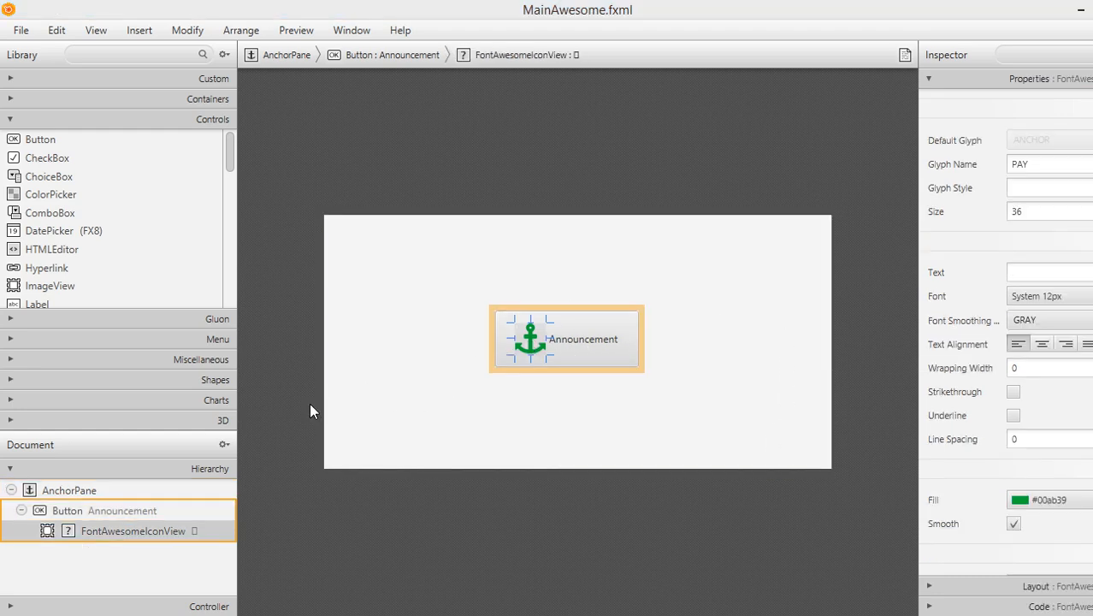
pyautogui.moveTo(560, 345)
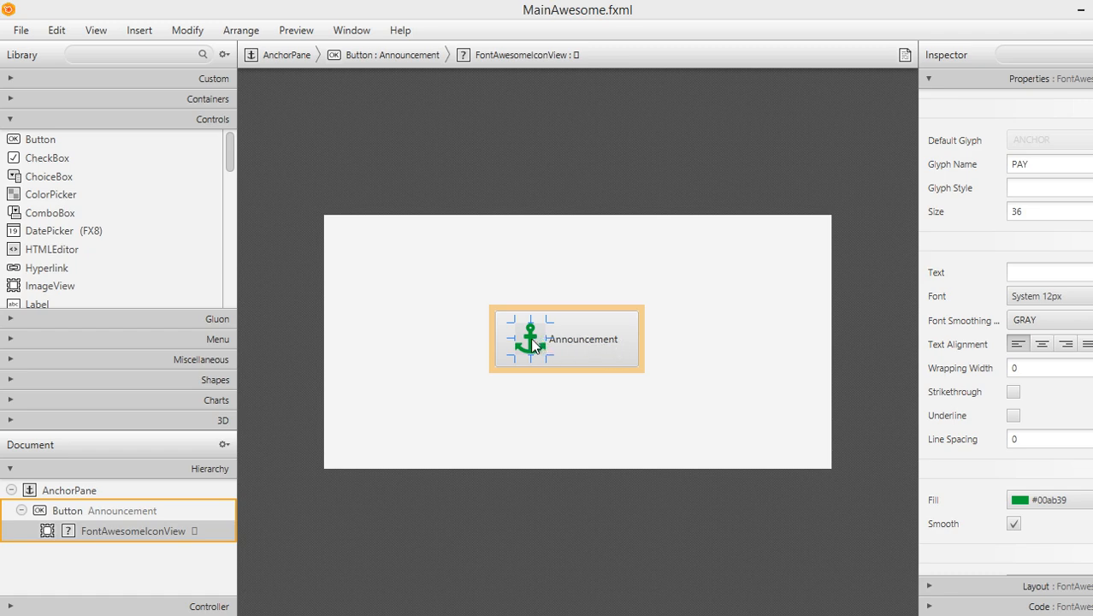
pyautogui.moveTo(609, 289)
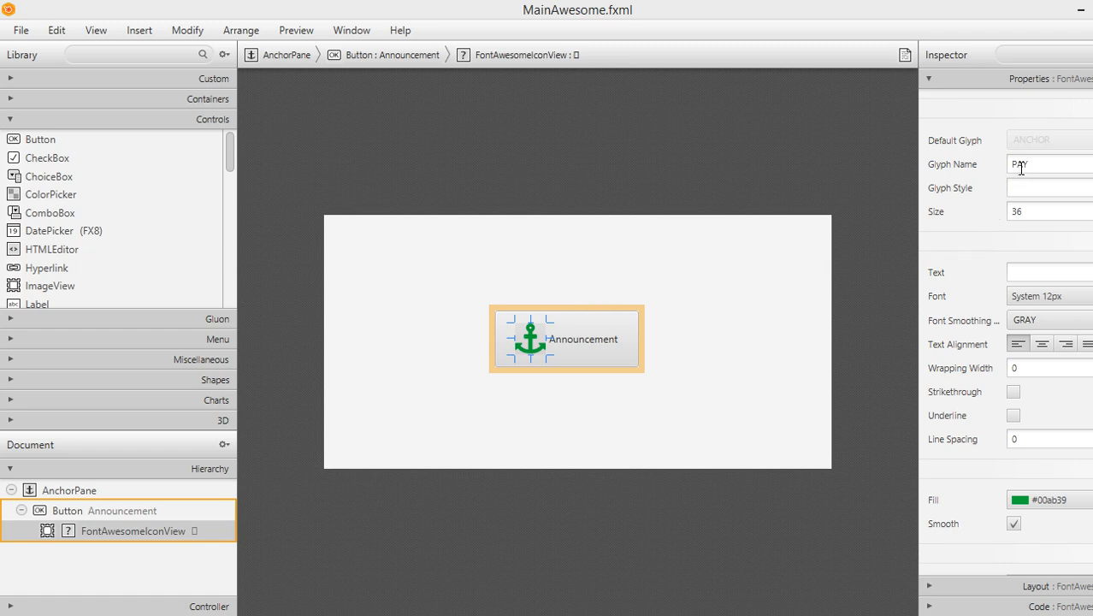
# Step: Replace the icon's Glyph Name with BULLHORN so a green bullhorn appears
pyautogui.tripleClick(1052, 165)
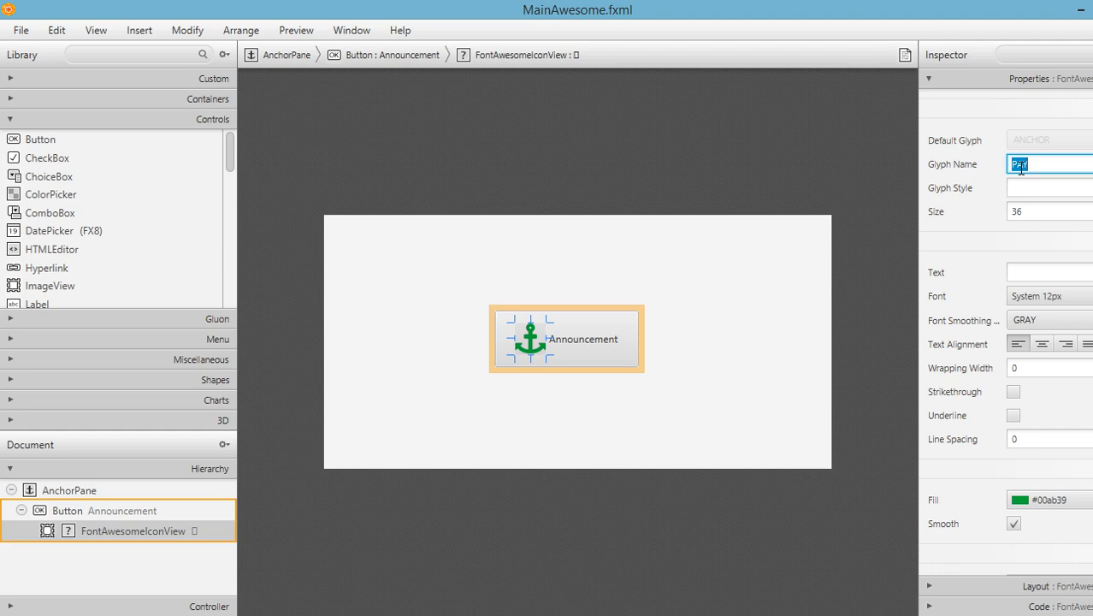
pyautogui.write('BELLHORN')
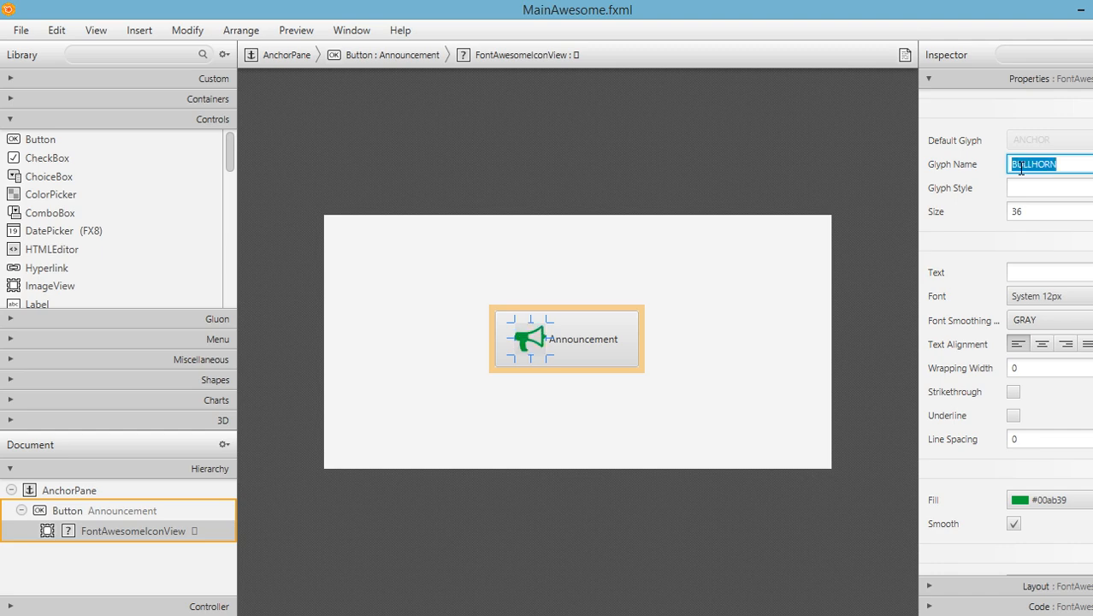
pyautogui.click(787, 345)
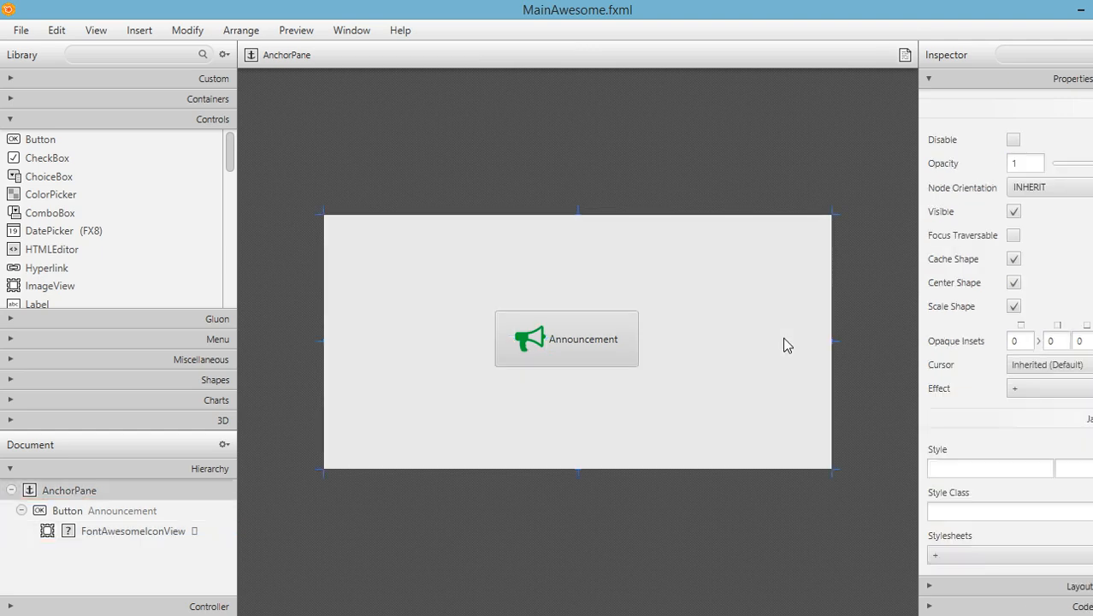
# Step: Set the Announcement button's Content Display to TOP so the bullhorn sits above the label
pyautogui.click(567, 338)
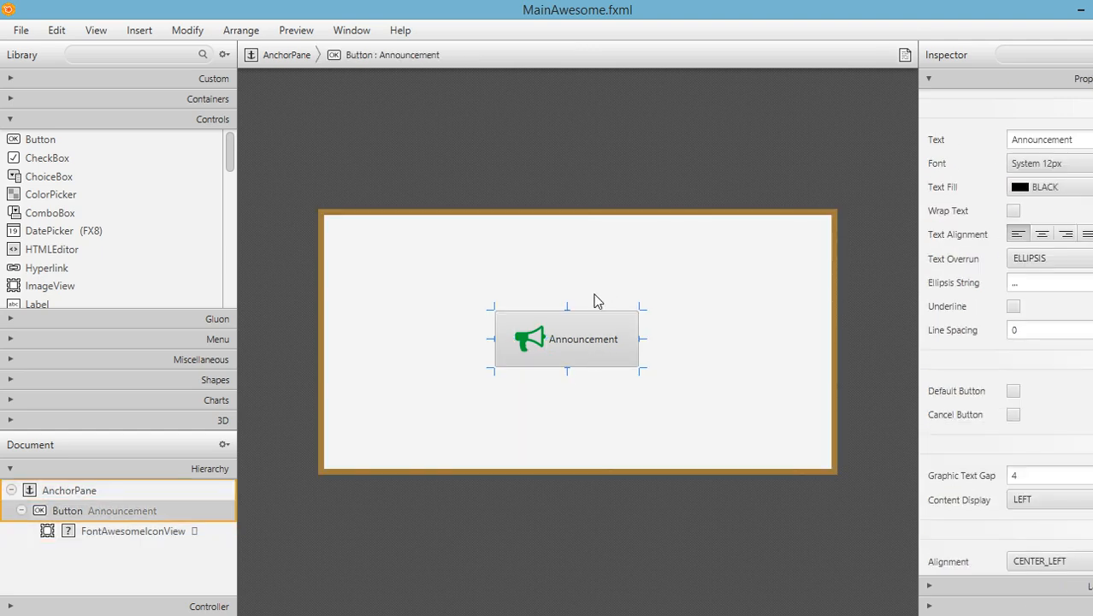
pyautogui.moveTo(80, 583)
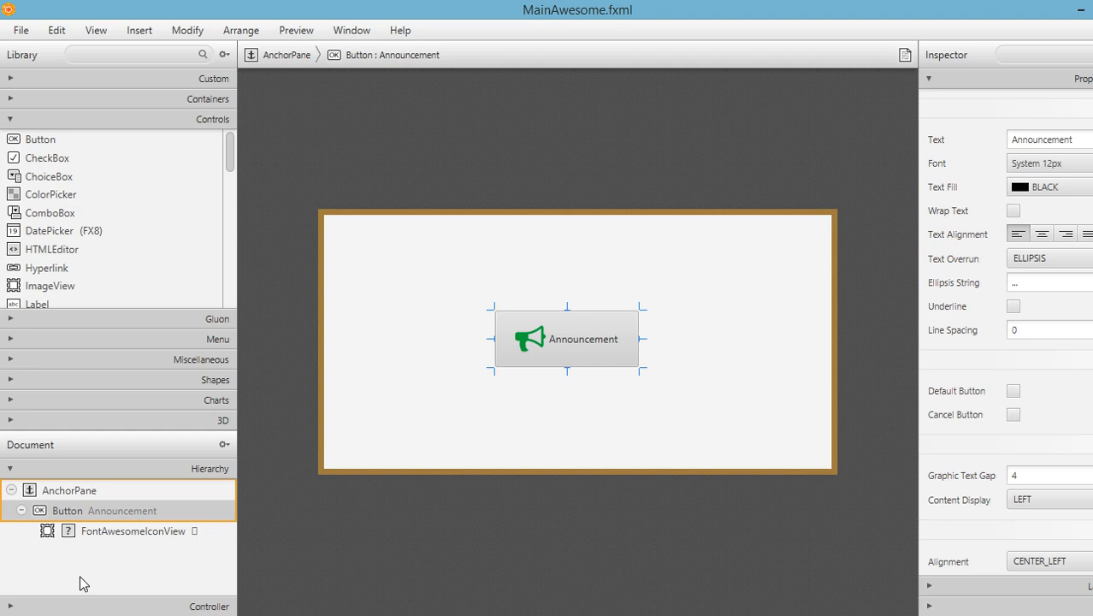
pyautogui.click(132, 530)
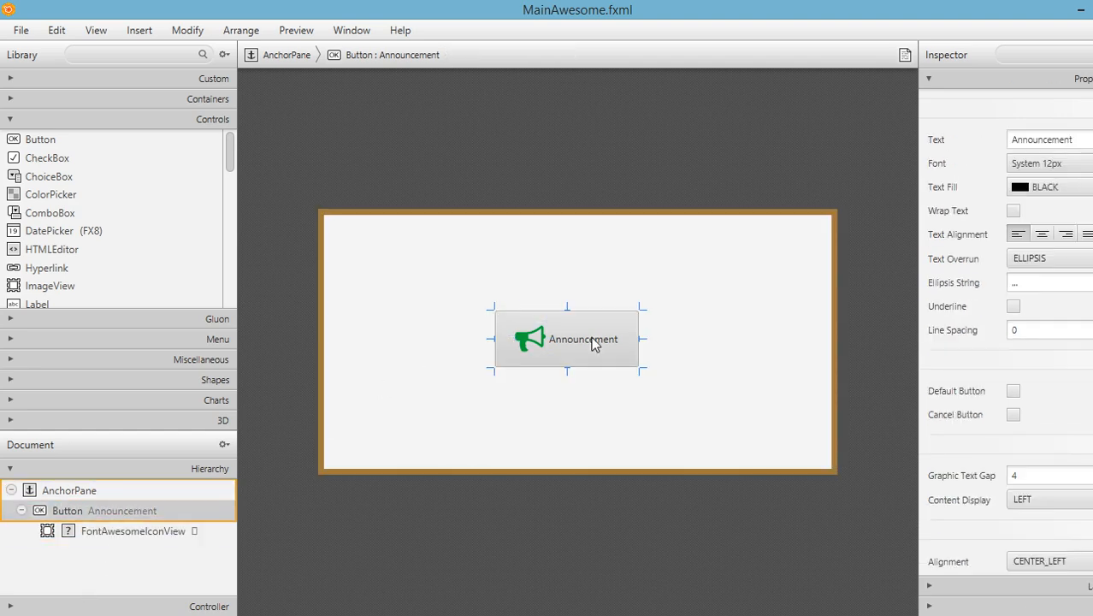
pyautogui.moveTo(532, 340)
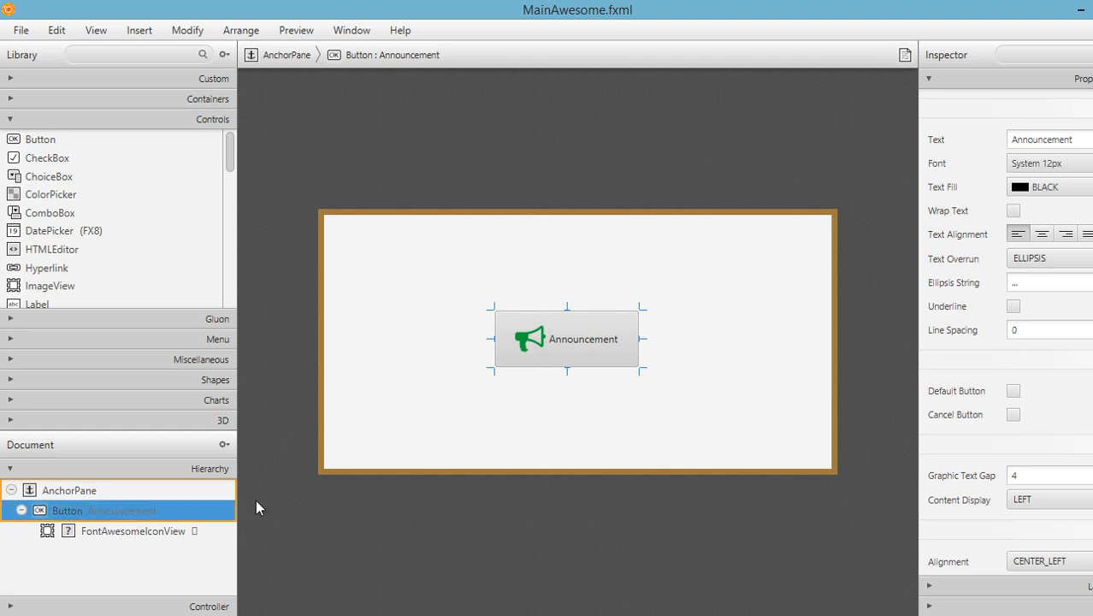
pyautogui.moveTo(1048, 142)
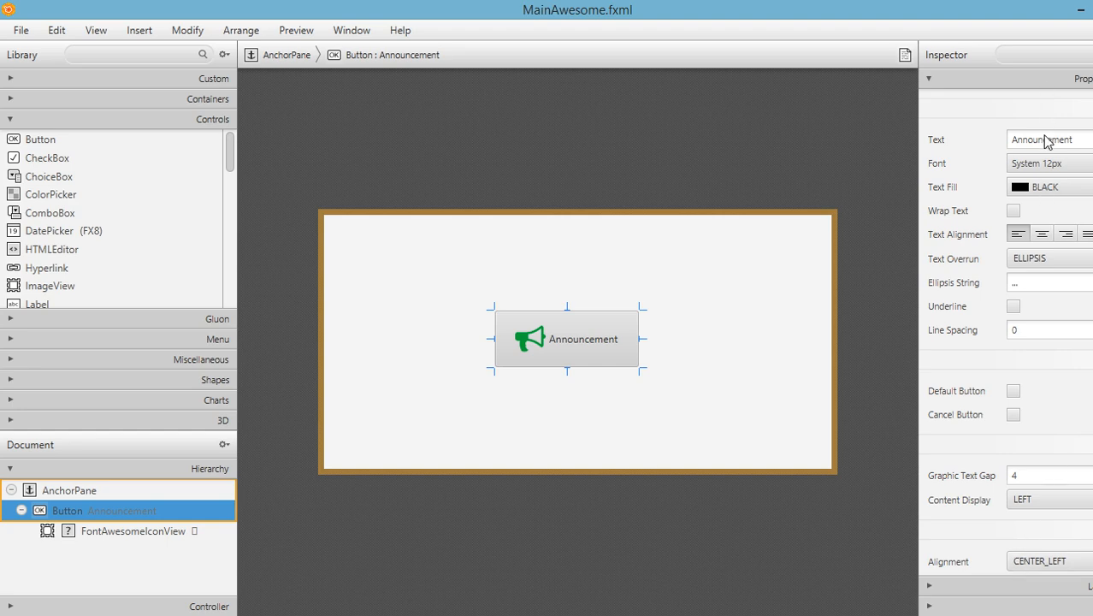
pyautogui.scroll(-3)
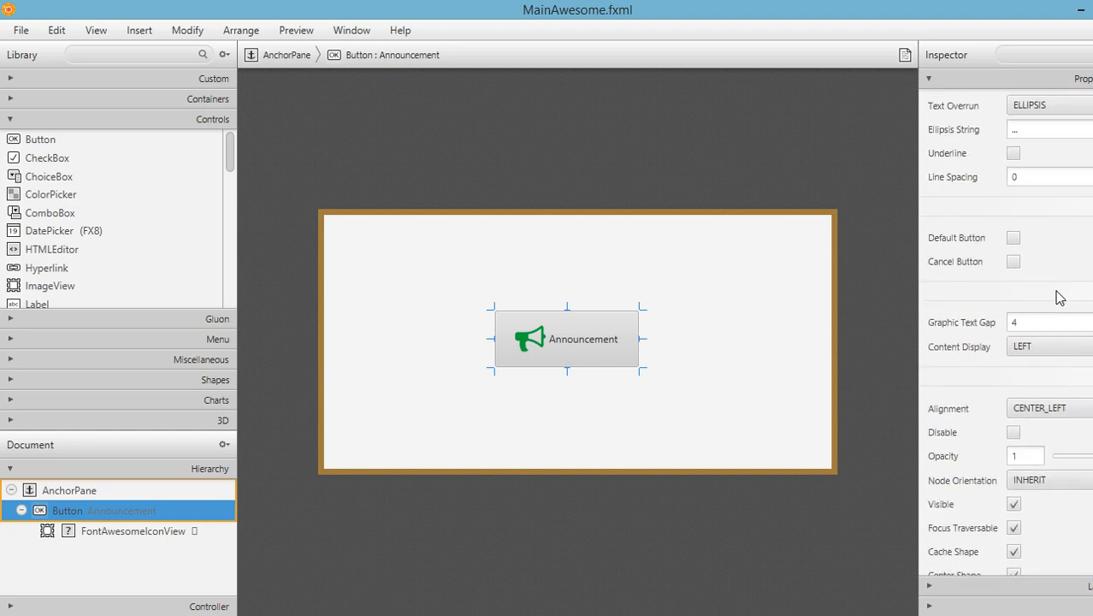
pyautogui.click(1048, 346)
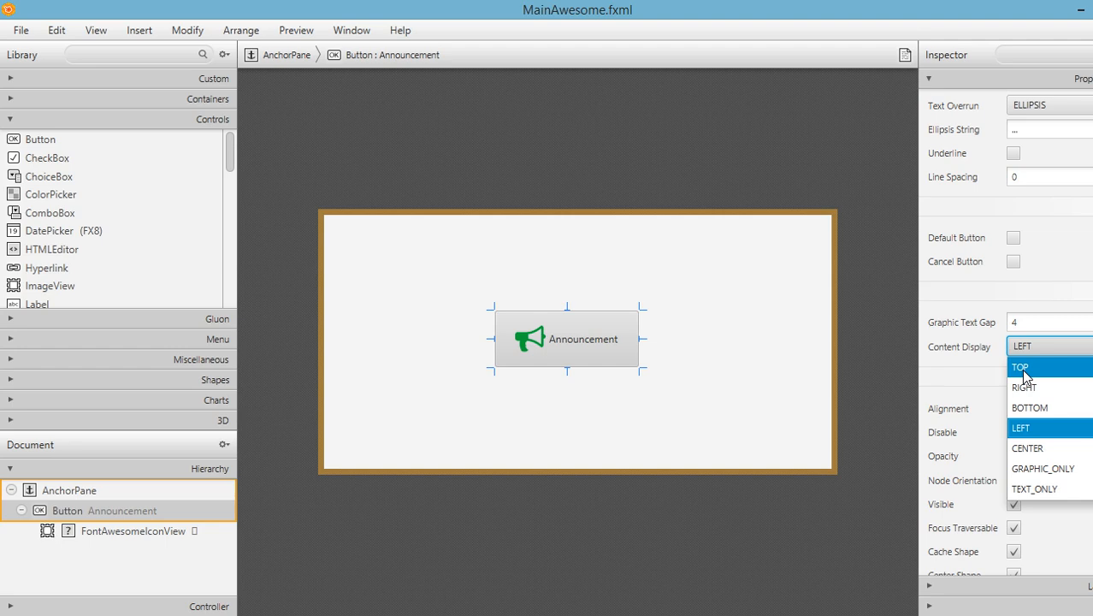
pyautogui.click(1021, 367)
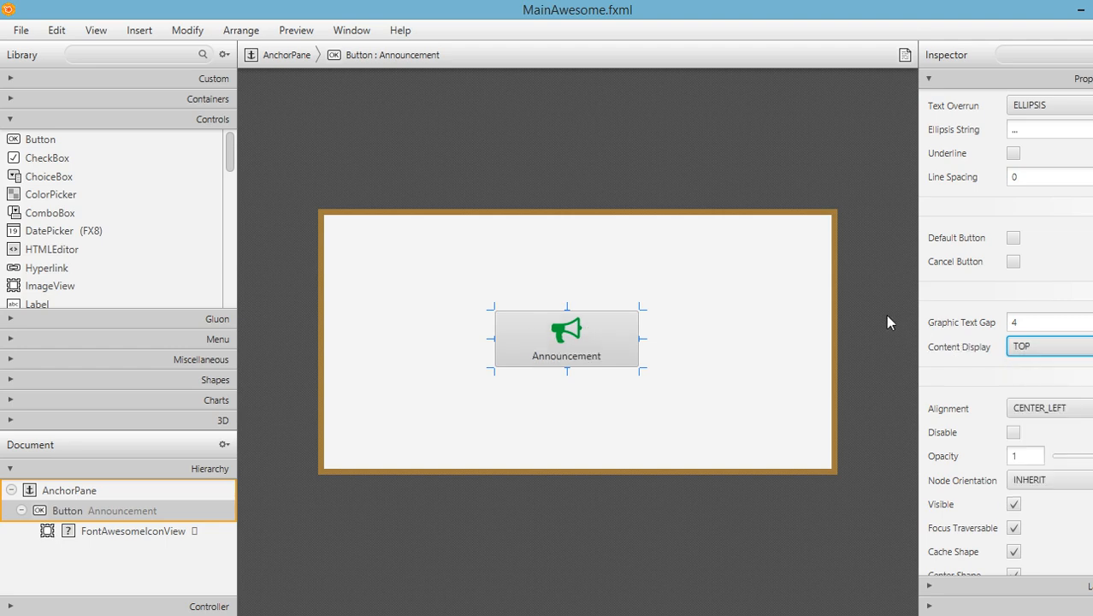
pyautogui.moveTo(879, 319)
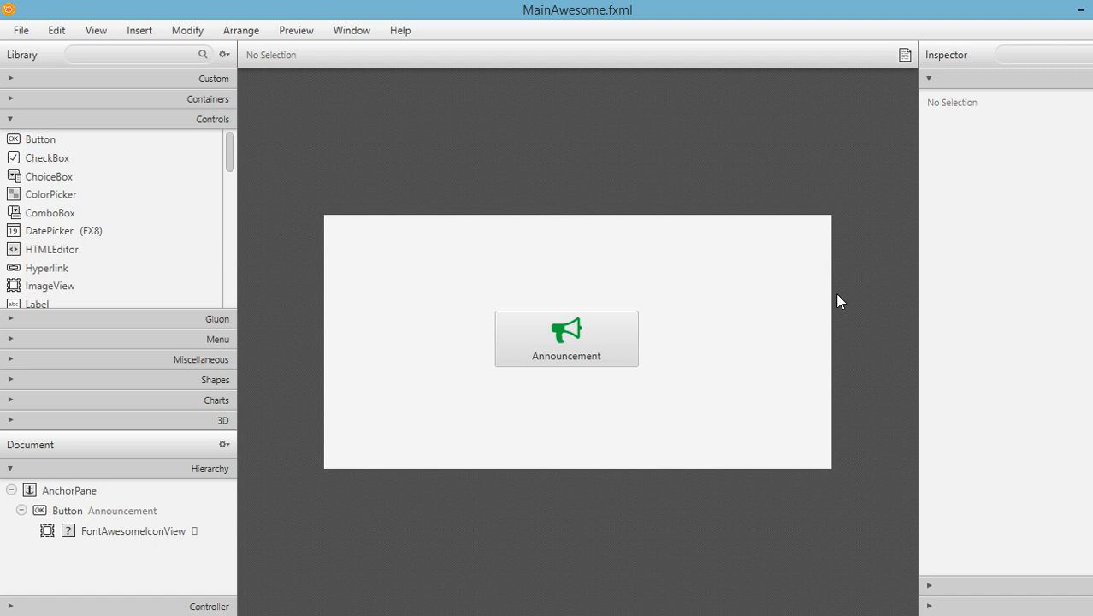
pyautogui.moveTo(614, 281)
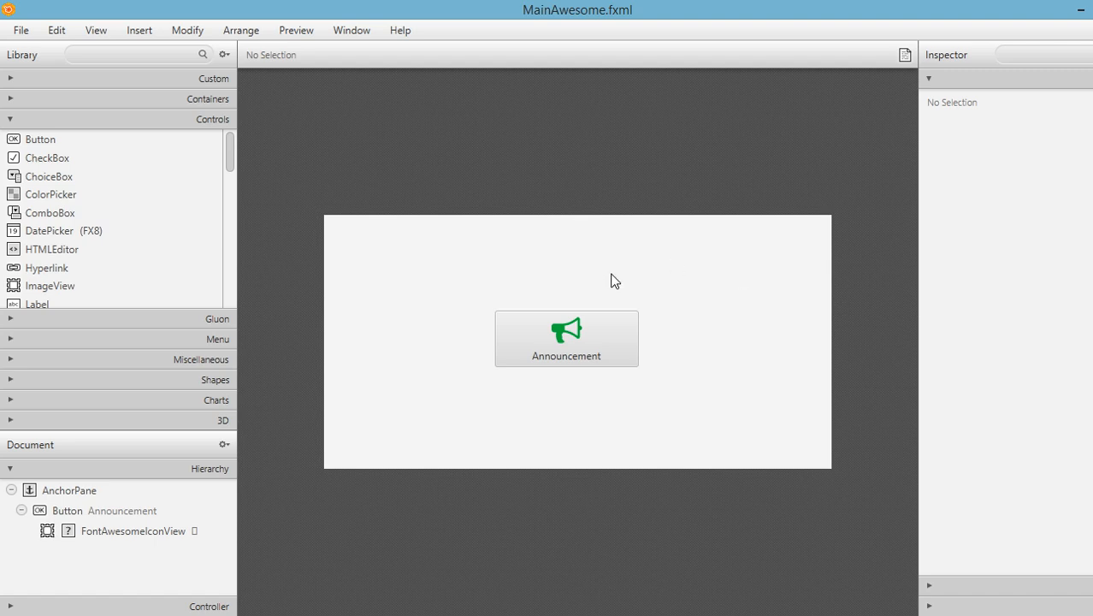
pyautogui.moveTo(566, 347)
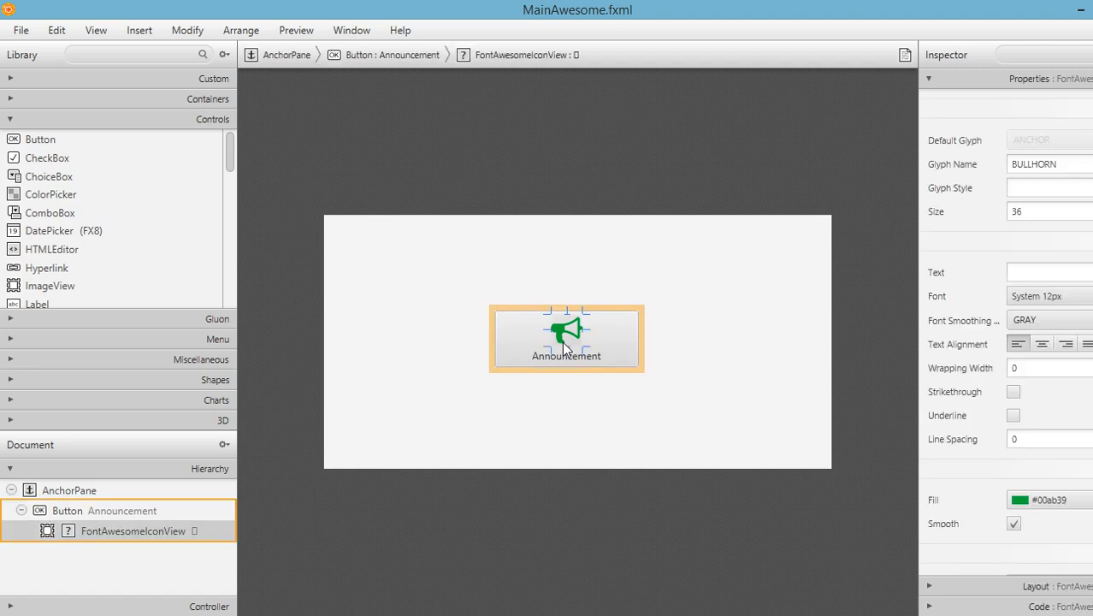
pyautogui.moveTo(334, 357)
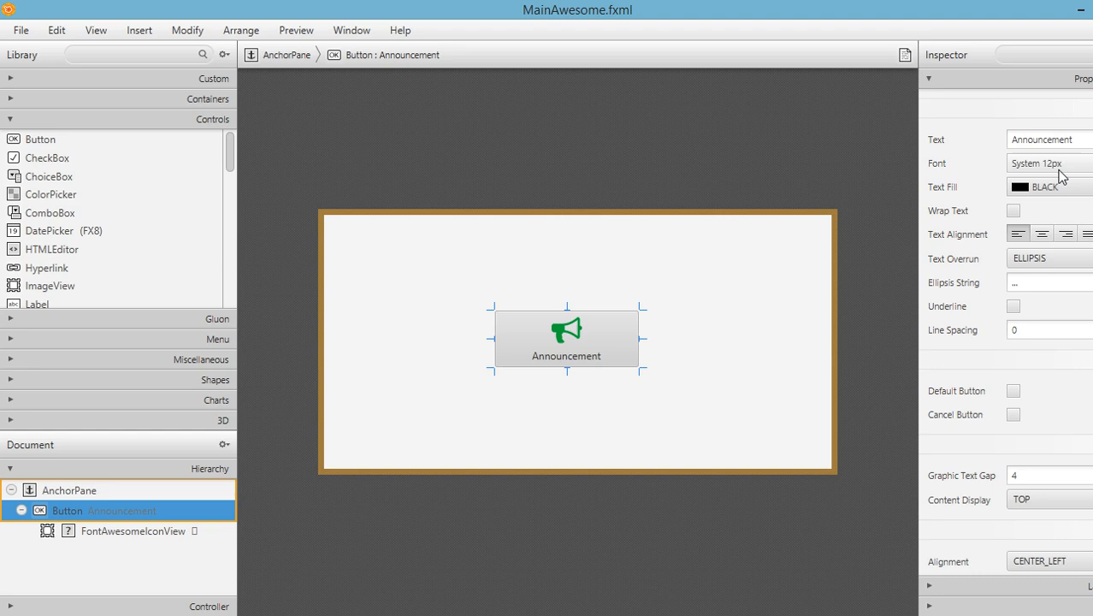
# Step: Set the Announcement button's label font size to 18px
pyautogui.click(1048, 162)
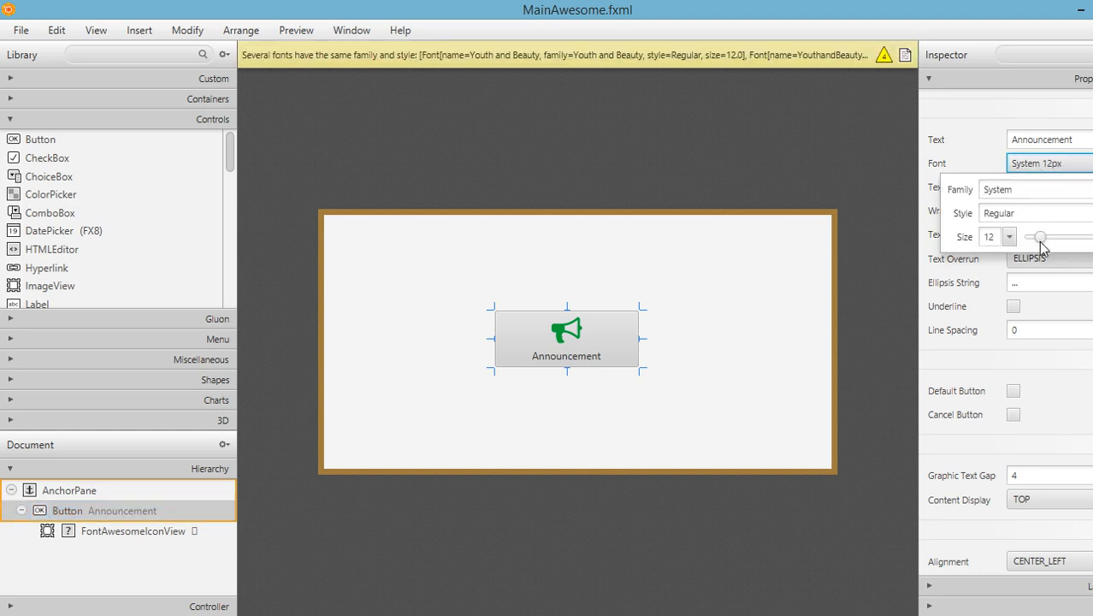
pyautogui.moveTo(1039, 237); pyautogui.dragTo(1050, 237)
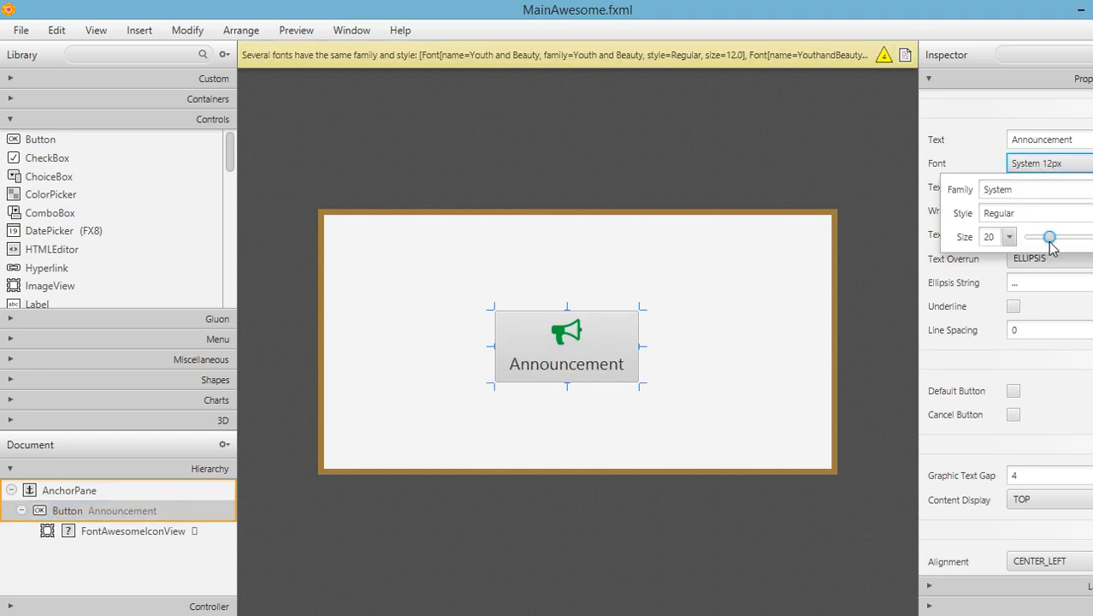
pyautogui.moveTo(1051, 237); pyautogui.dragTo(1047, 237)
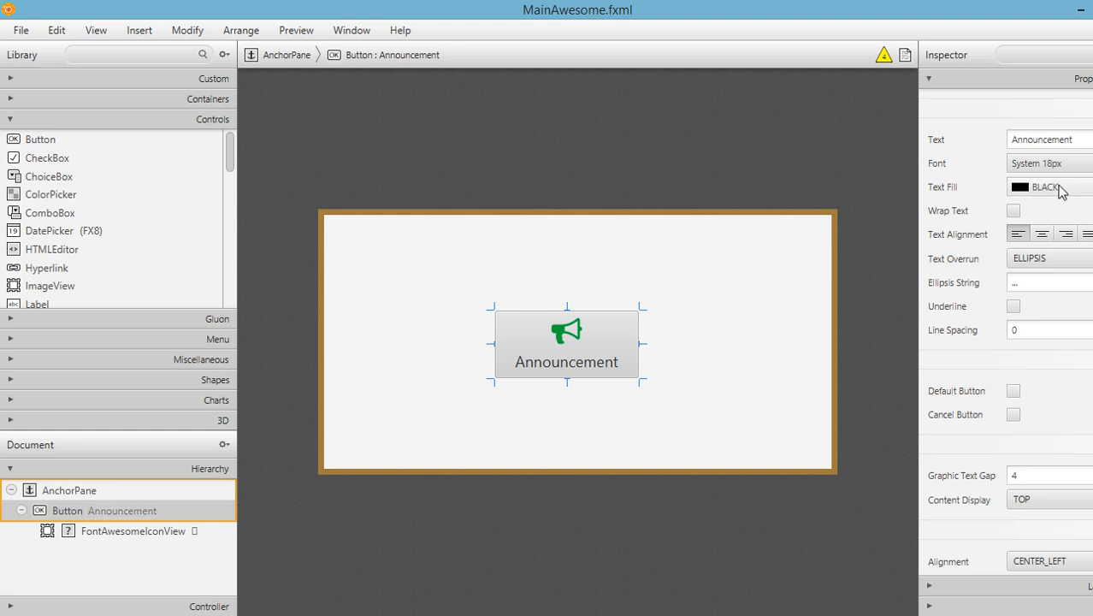
# Step: Give the Announcement text a dark green #00723d fill and save MainAwesome.fxml
pyautogui.click(1048, 186)
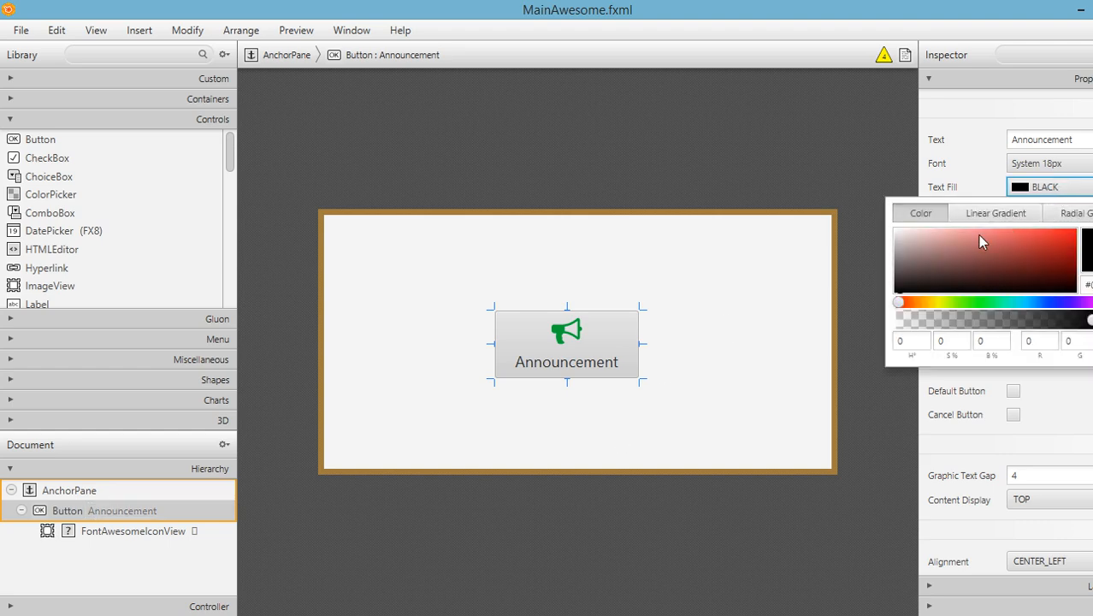
pyautogui.moveTo(897, 301); pyautogui.dragTo(982, 301)
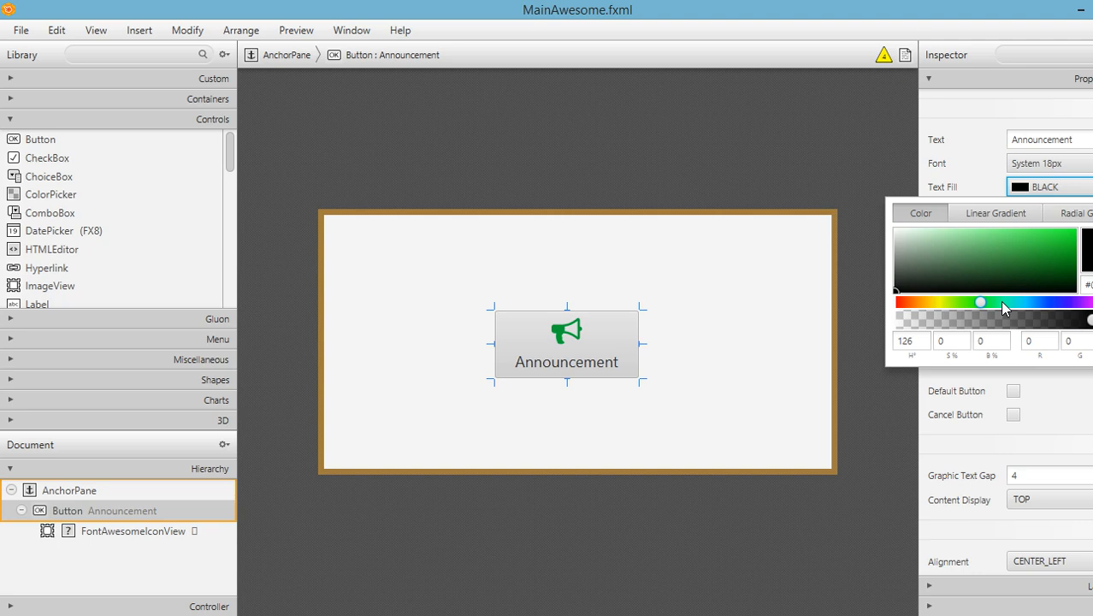
pyautogui.moveTo(981, 301); pyautogui.dragTo(1005, 301)
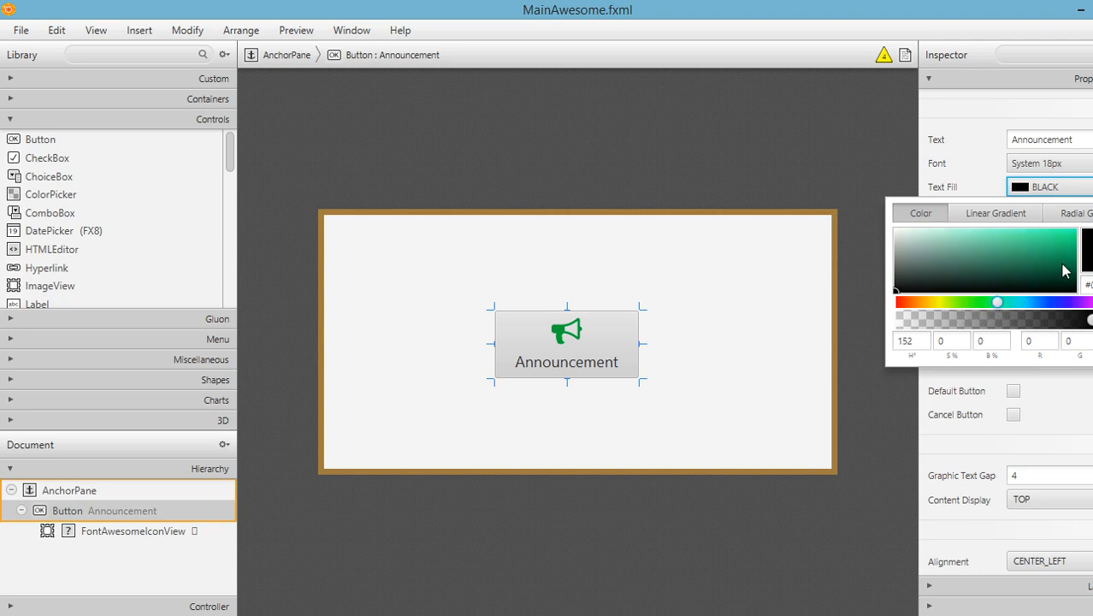
pyautogui.click(1074, 266)
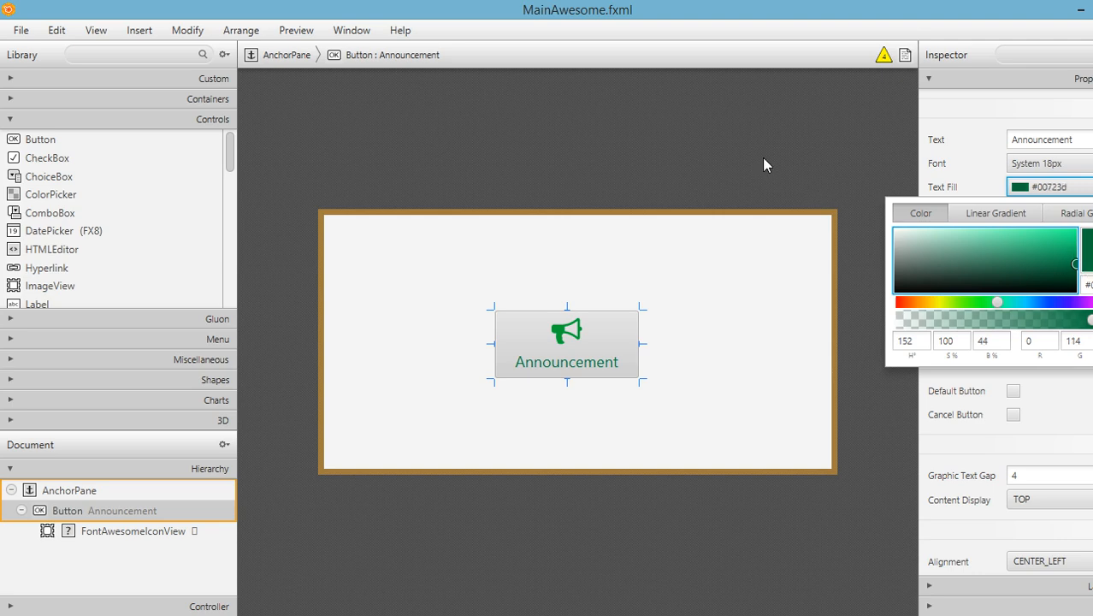
pyautogui.click(586, 167)
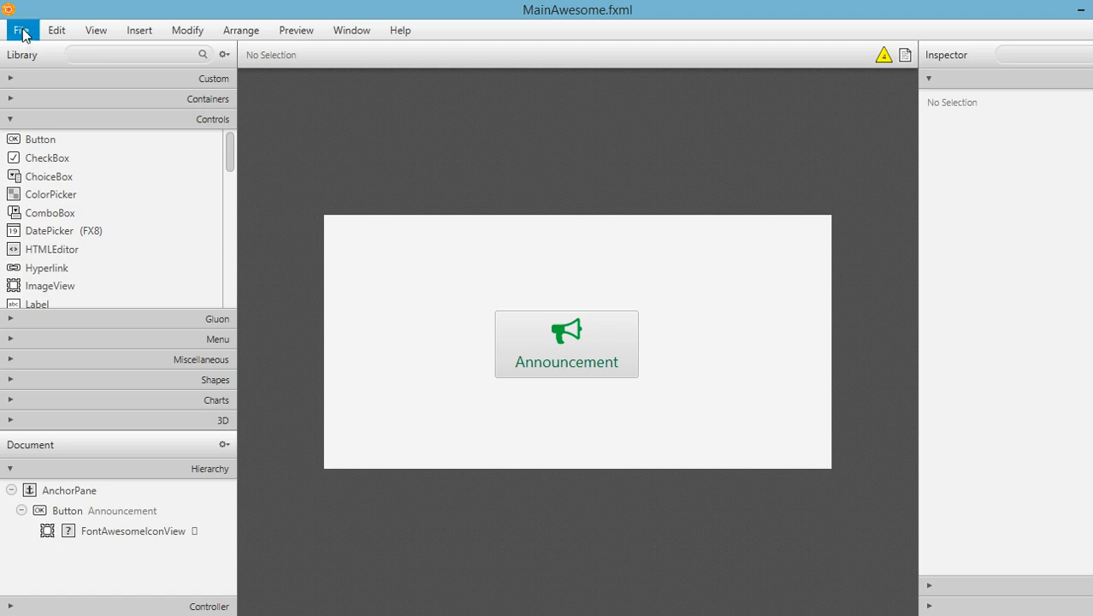
pyautogui.click(21, 30)
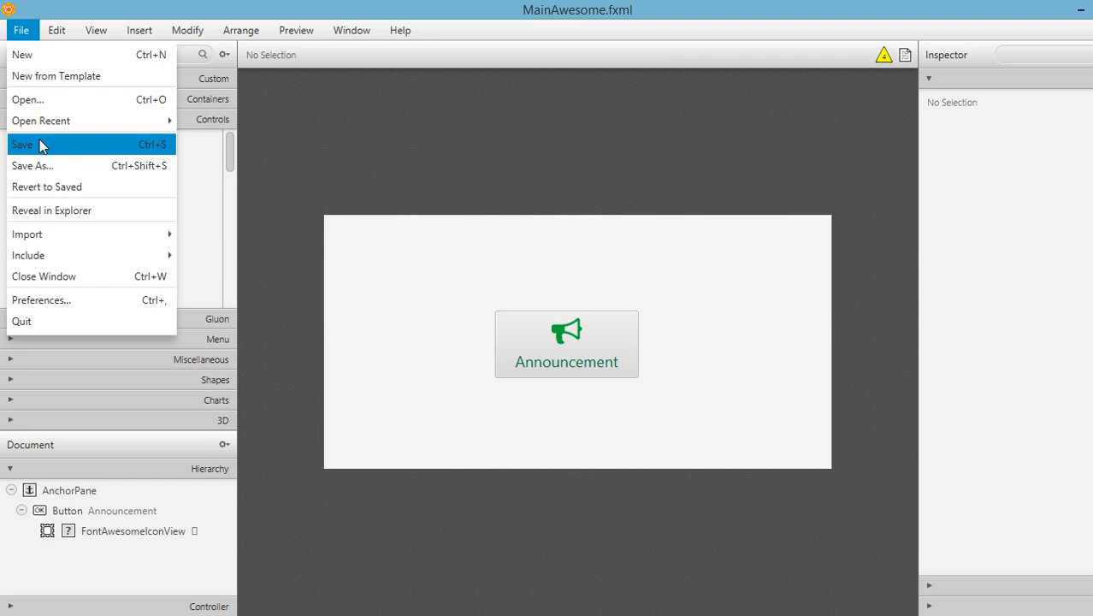
pyautogui.click(22, 144)
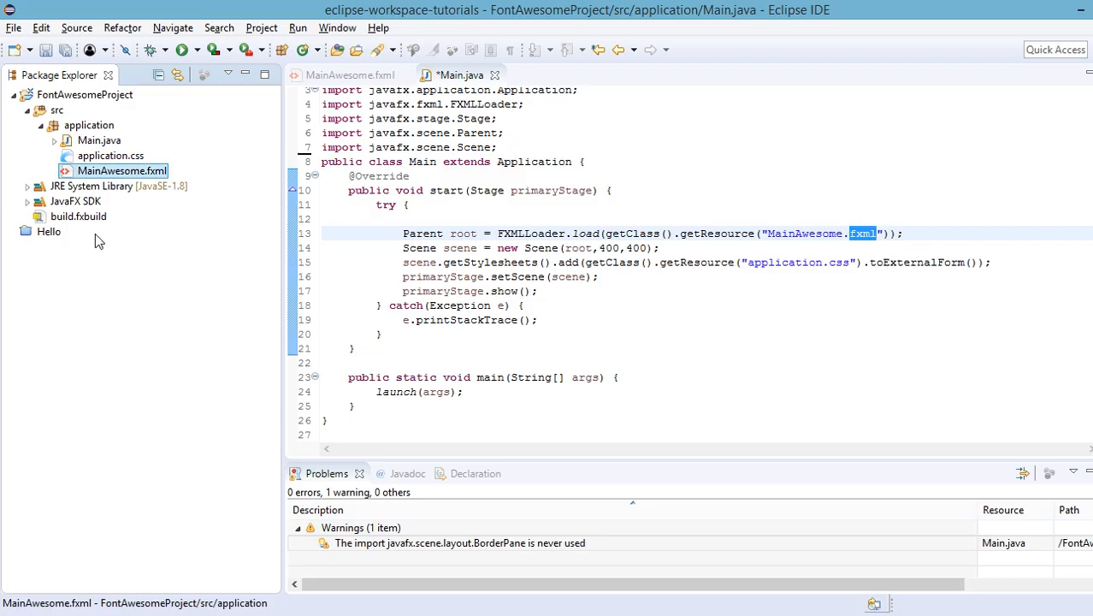
# Step: Refresh FontAwesomeProject and open MainAwesome.fxml to view the bullhorn icon and 18px font markup
pyautogui.rightClick(43, 94)
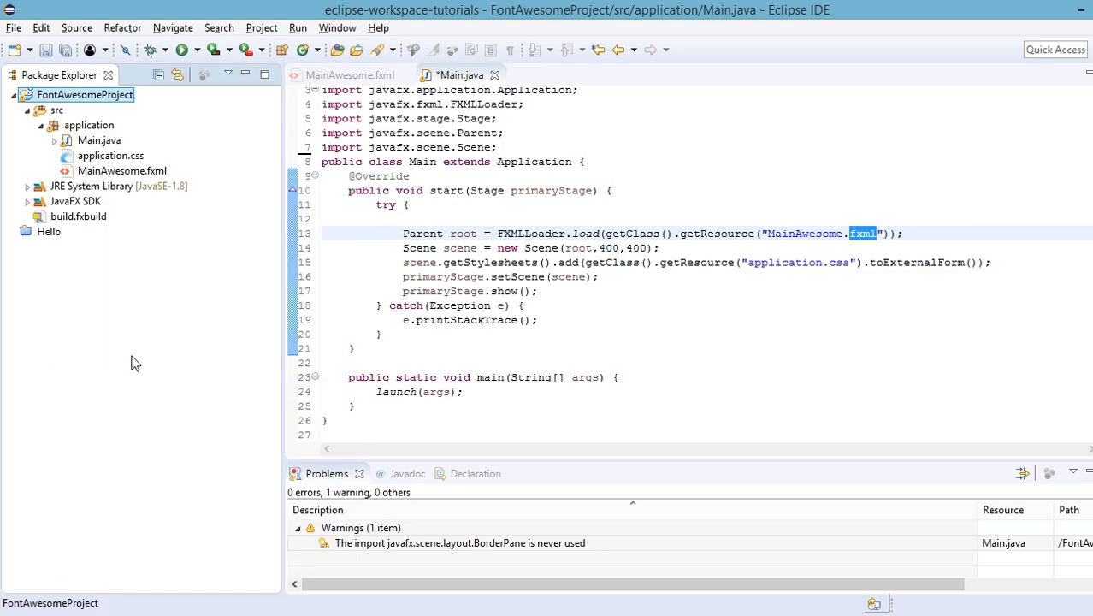
pyautogui.click(349, 74)
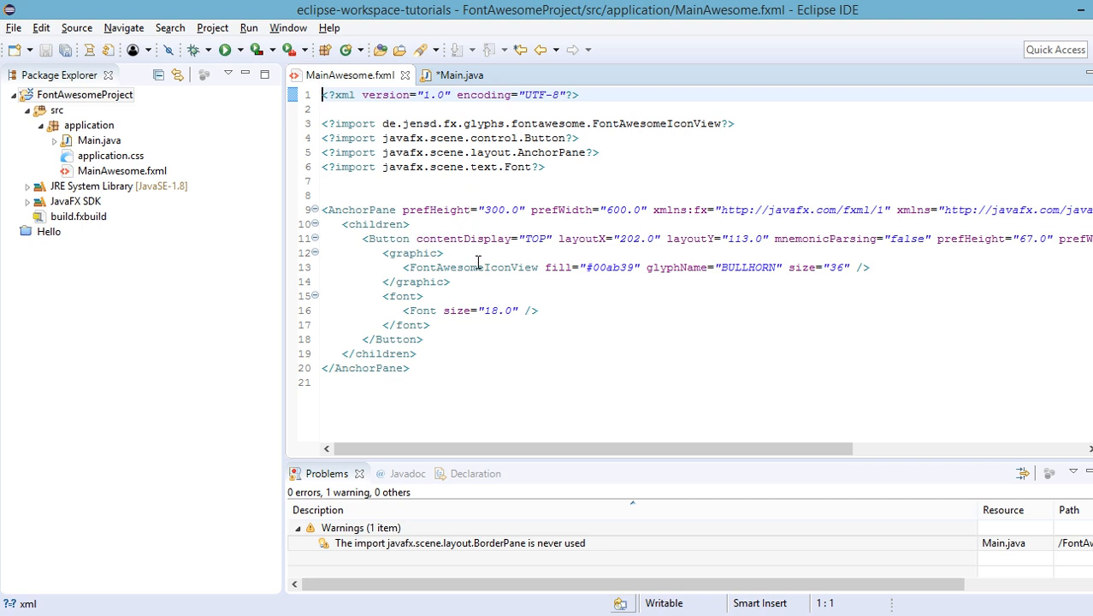
pyautogui.press('ctrl+a')
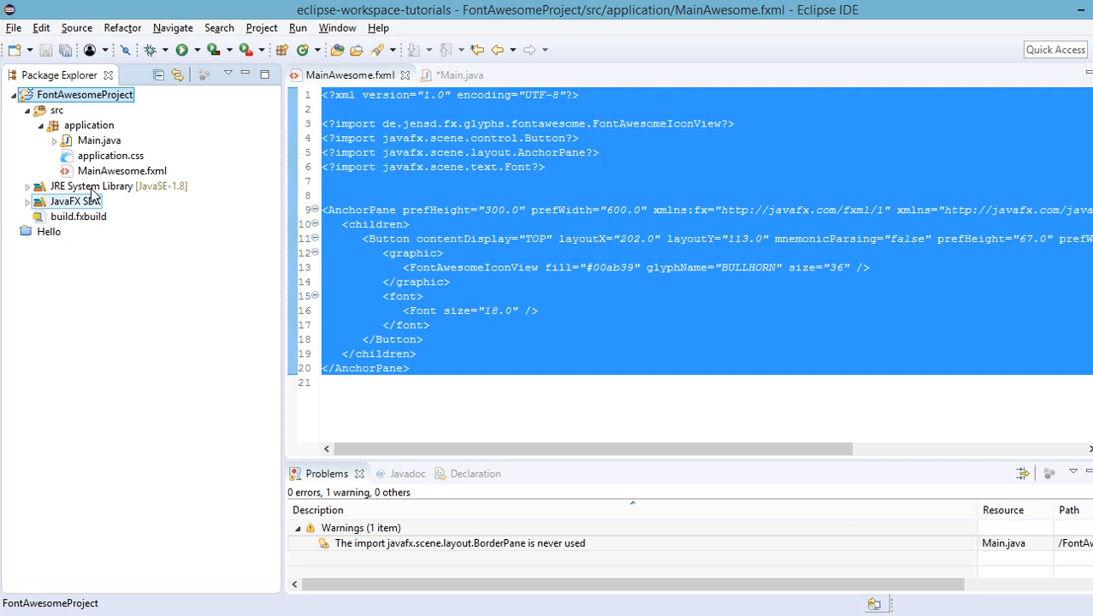
pyautogui.rightClick(84, 95)
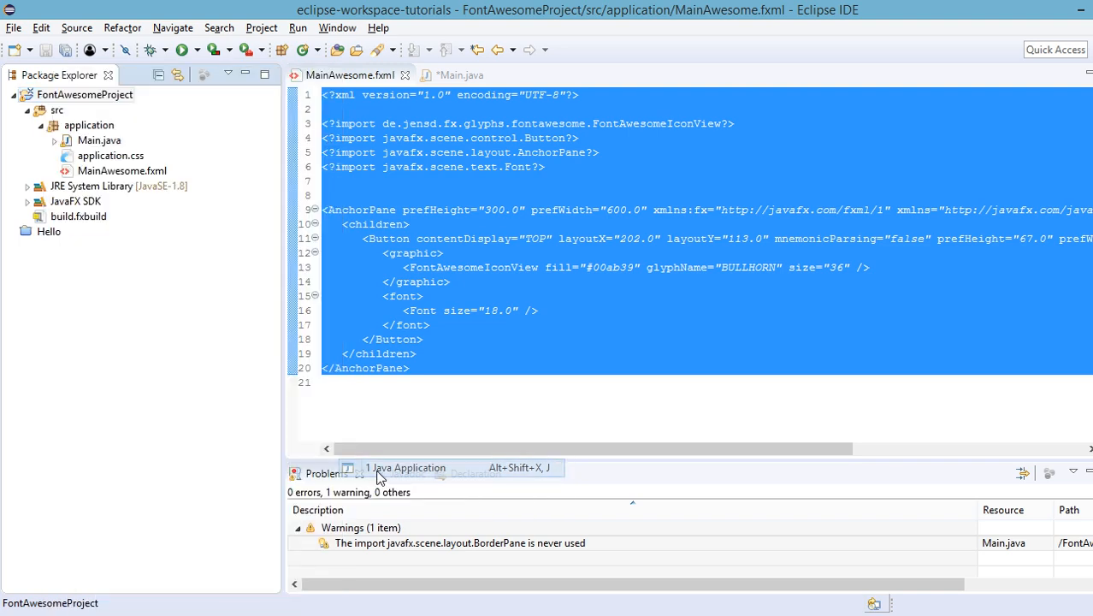
# Step: Run Main as a Java Application, saving Main.java, which raises a MainAwesome.fxml LoadException
pyautogui.click(405, 467)
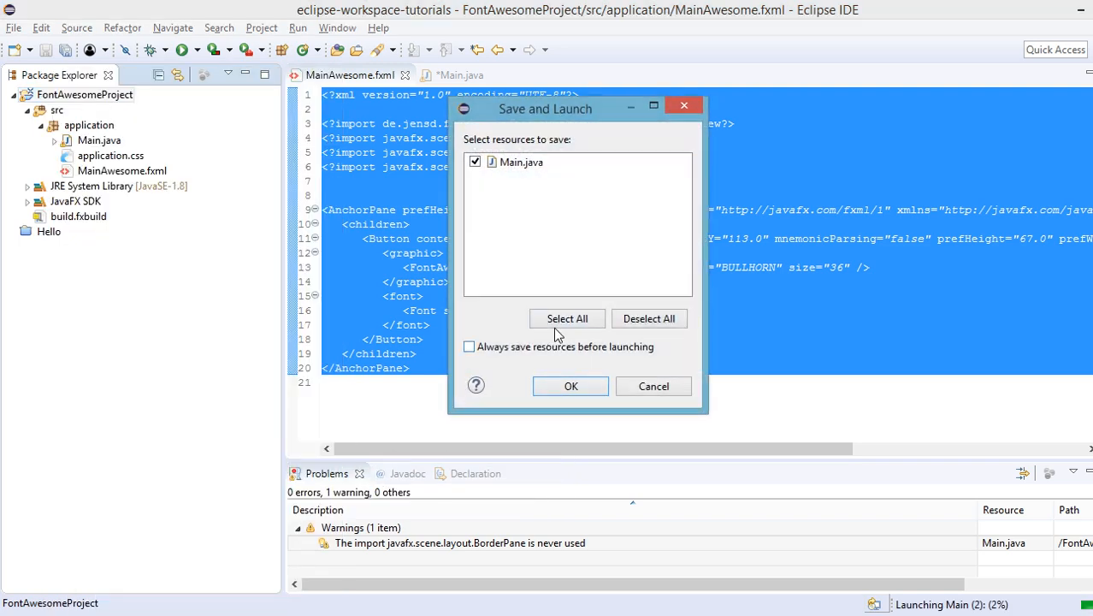
pyautogui.moveTo(567, 318)
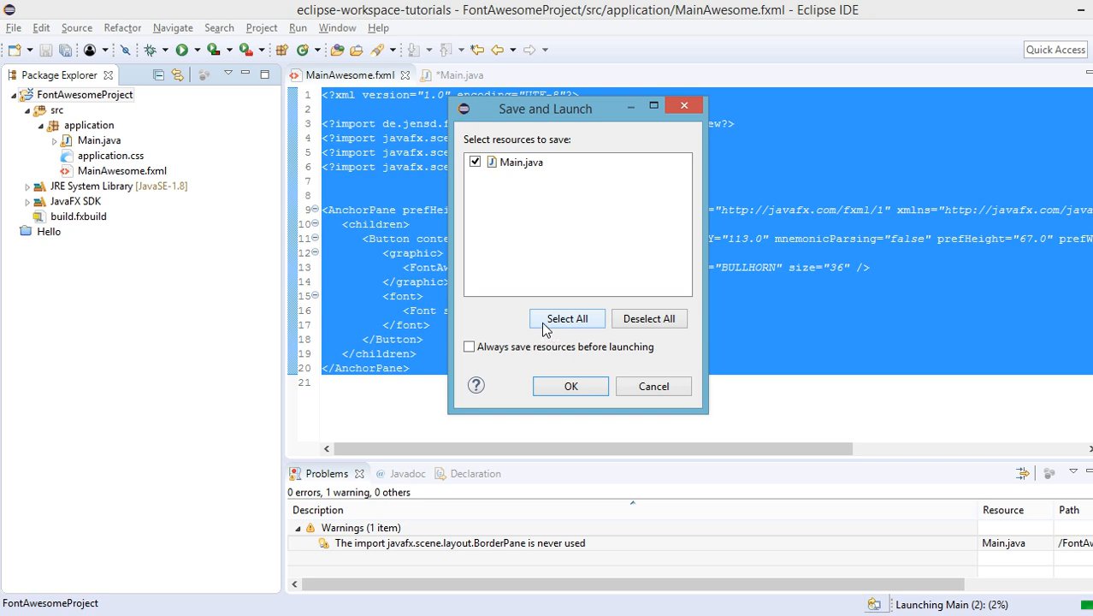
pyautogui.moveTo(524, 310)
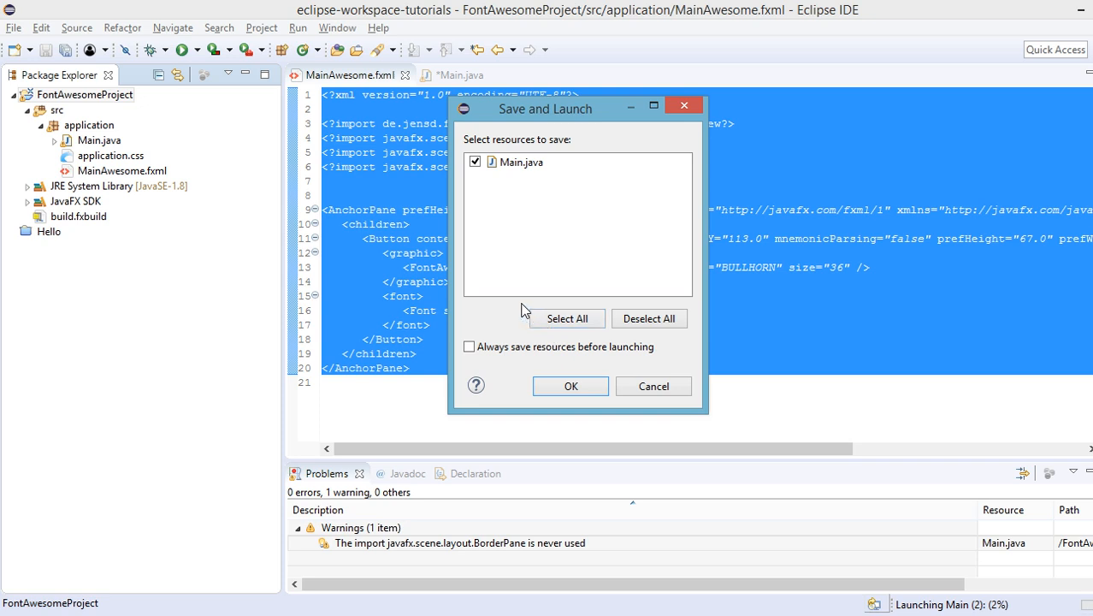
pyautogui.click(569, 386)
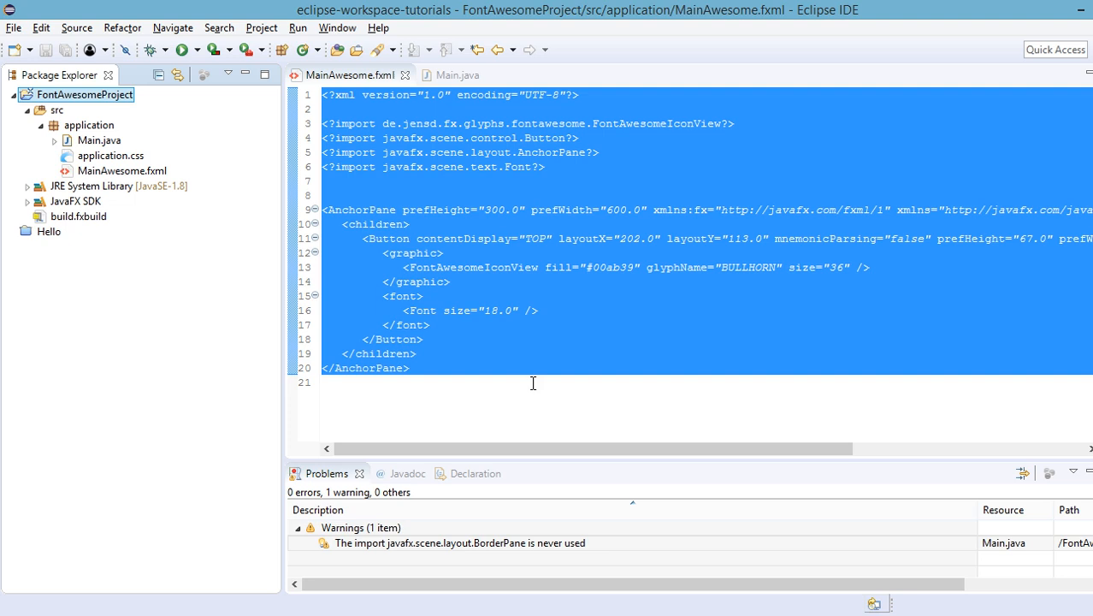
pyautogui.click(179, 49)
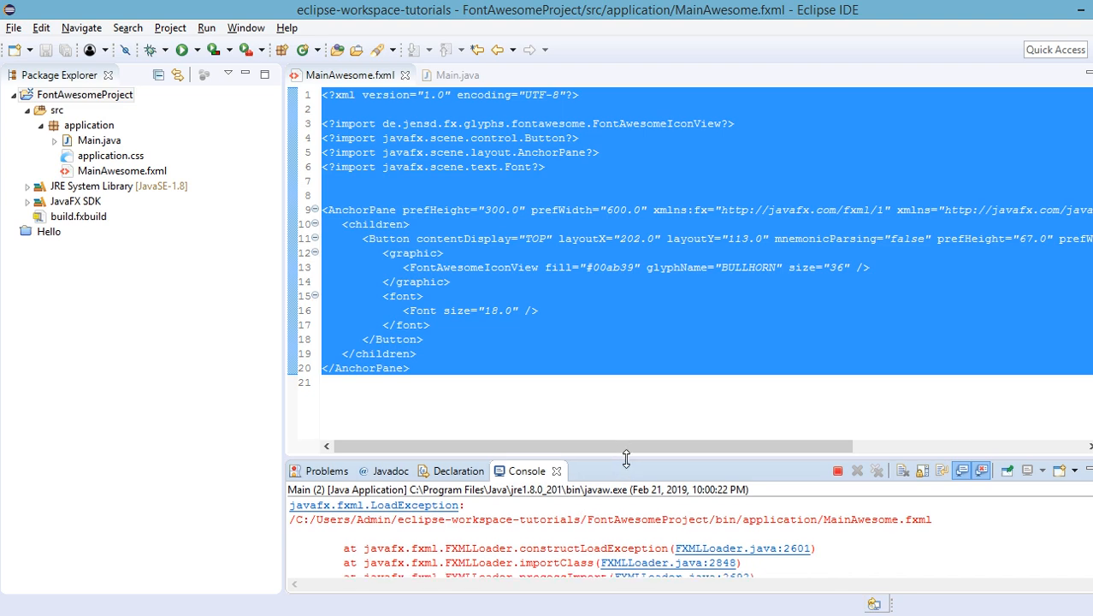
# Step: Enlarge the console to find the FontAwesomeIconView ClassNotFoundException, then select the application package
pyautogui.moveTo(626, 459); pyautogui.dragTo(627, 395)
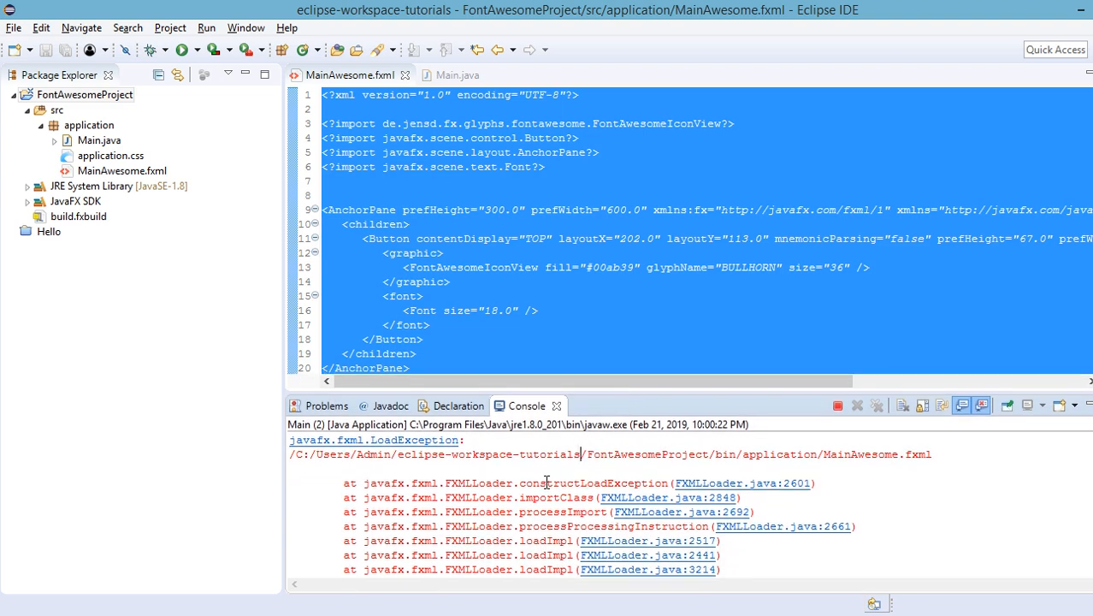
pyautogui.scroll(-3)
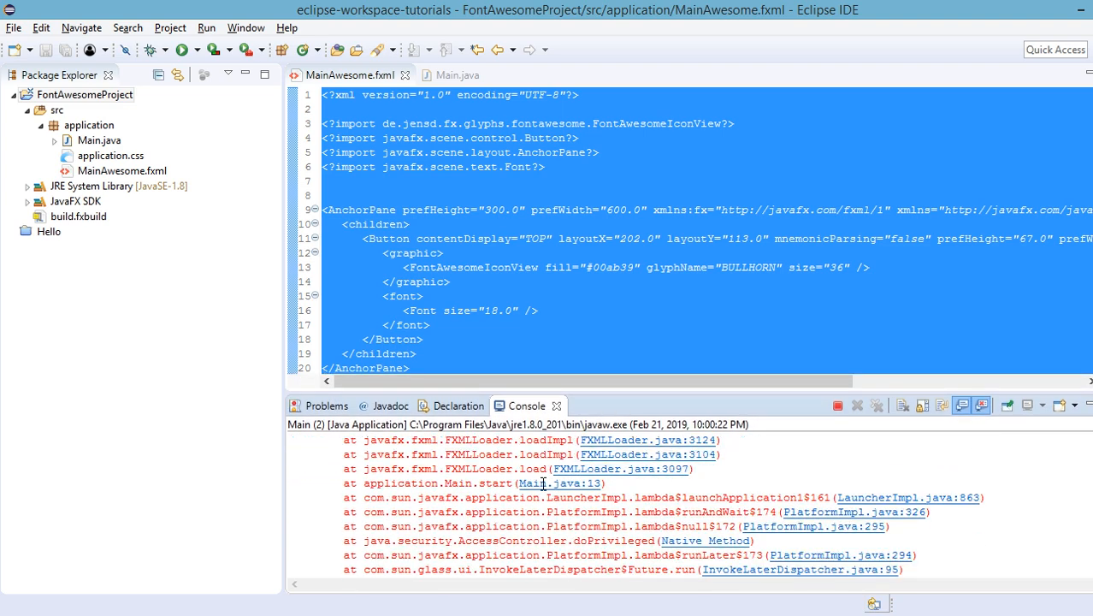
pyautogui.scroll(-3)
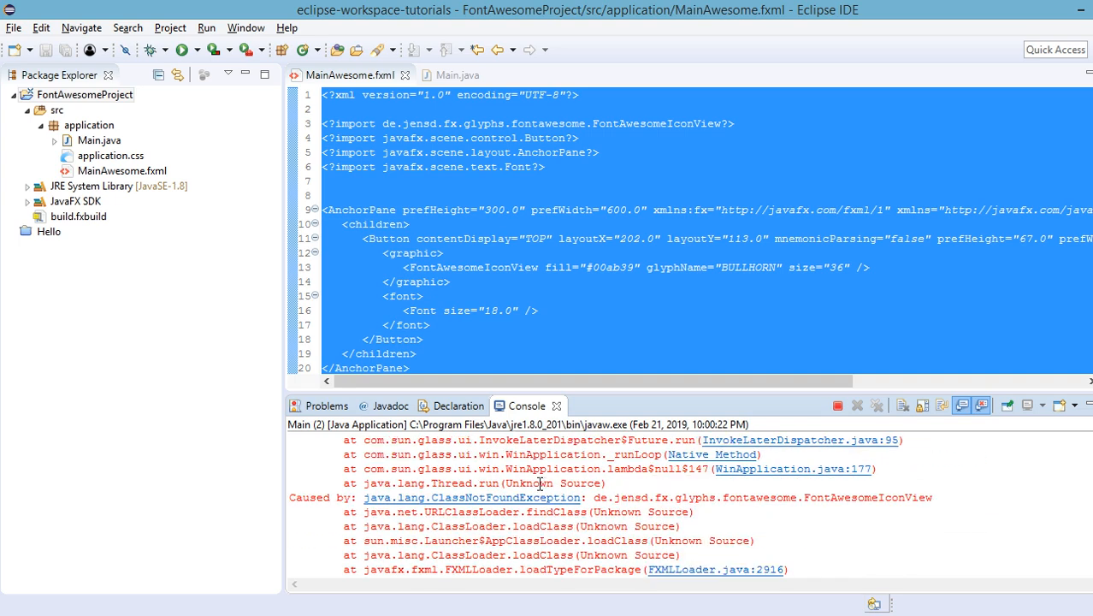
pyautogui.moveTo(504, 511)
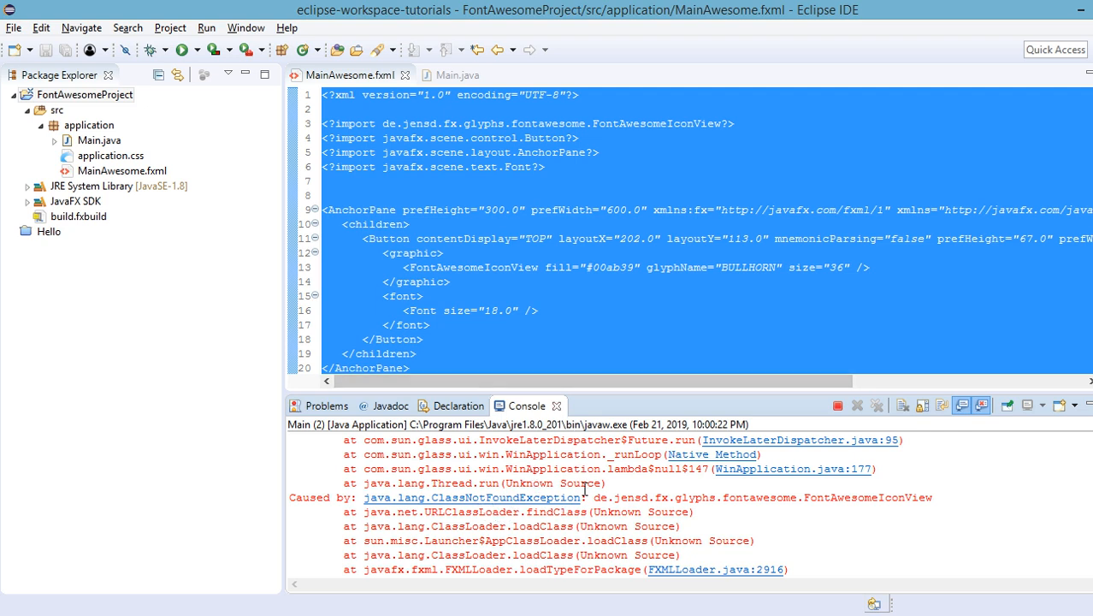
pyautogui.moveTo(177, 254)
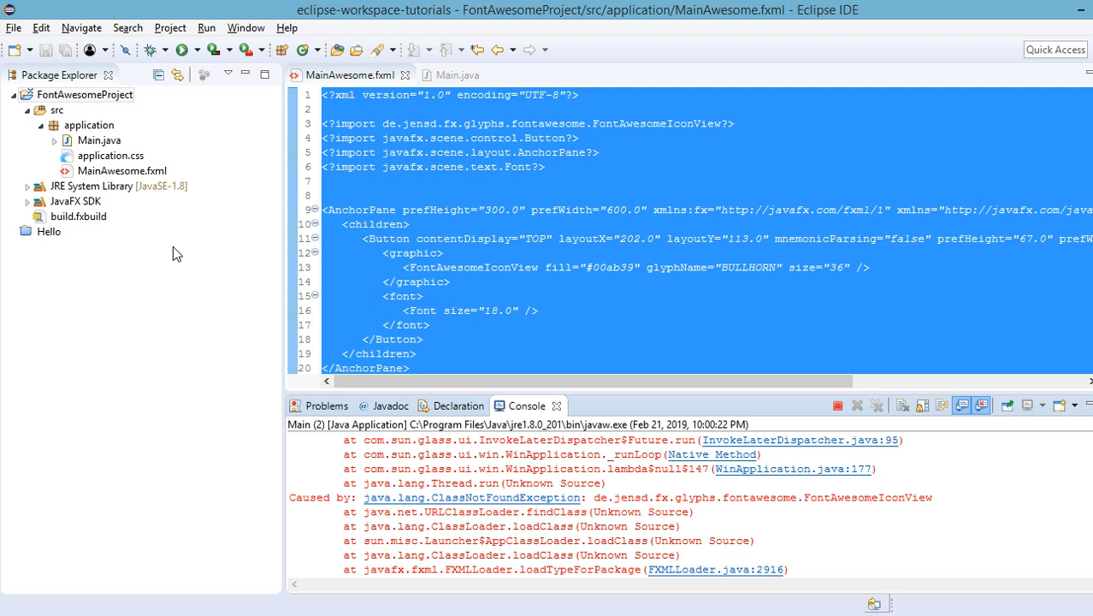
pyautogui.moveTo(213, 283)
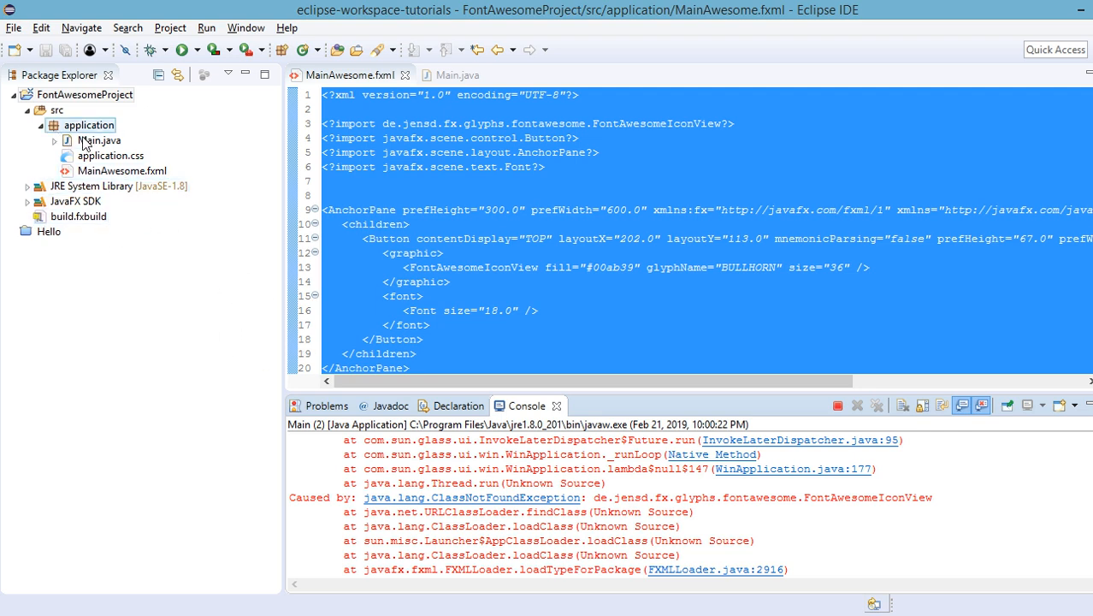
pyautogui.click(111, 155)
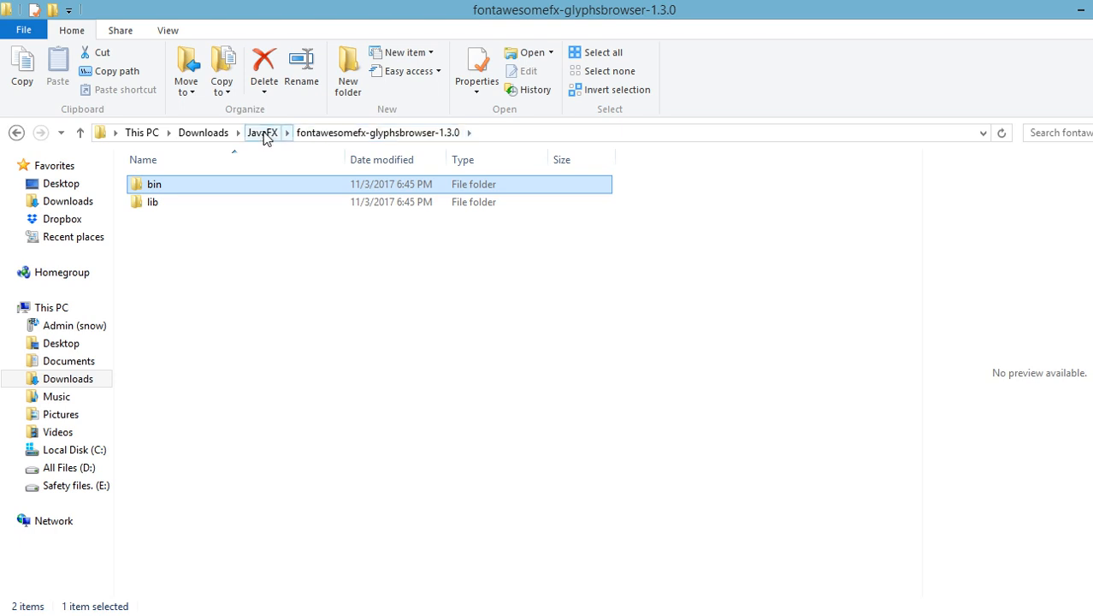
# Step: Copy fontawesomefx-8.9.jar from the JavaFX downloads folder
pyautogui.click(262, 133)
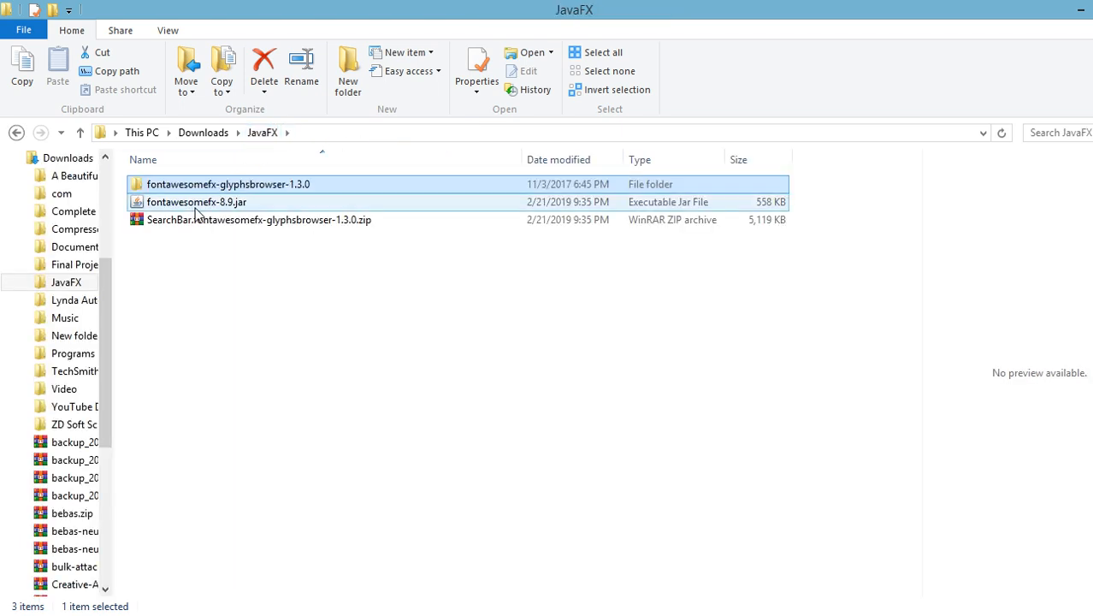
pyautogui.rightClick(197, 202)
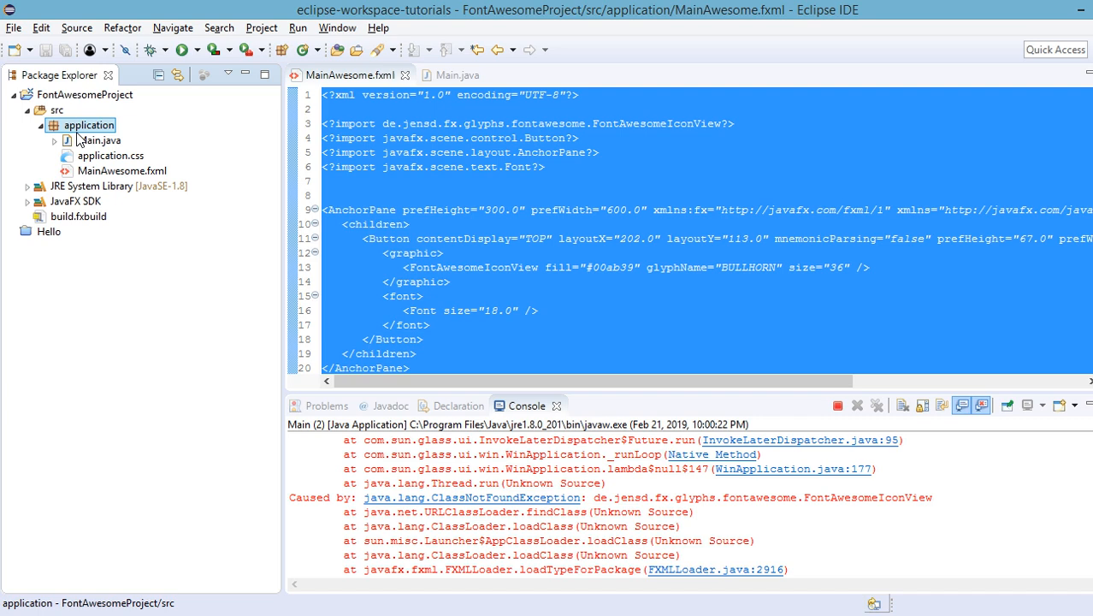
# Step: Paste fontawesomefx-8.9.jar into the application package and add it to the build path
pyautogui.rightClick(88, 125)
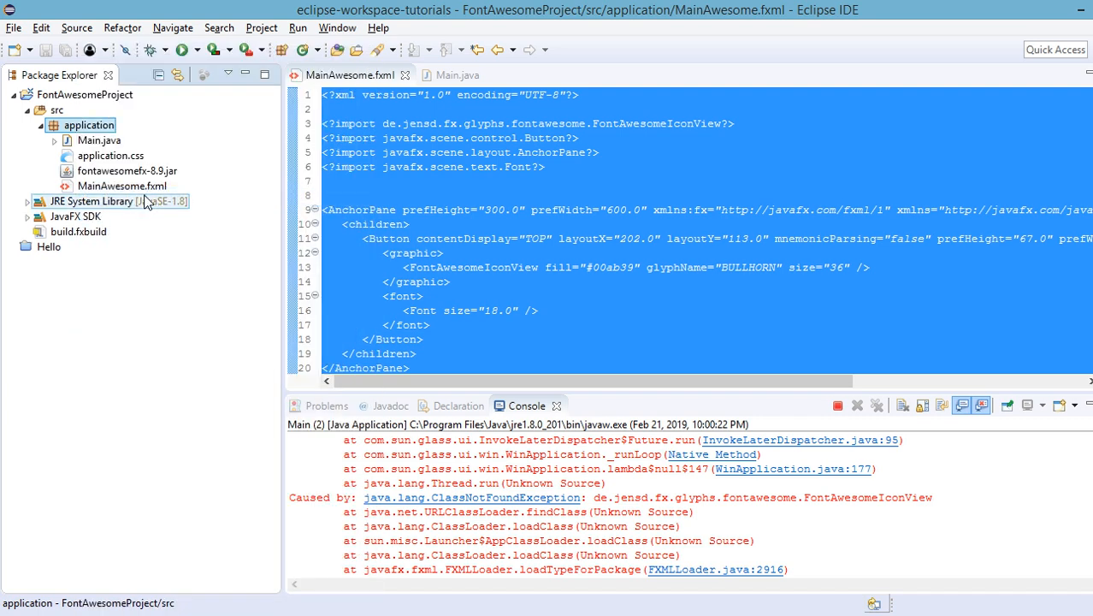
pyautogui.rightClick(127, 170)
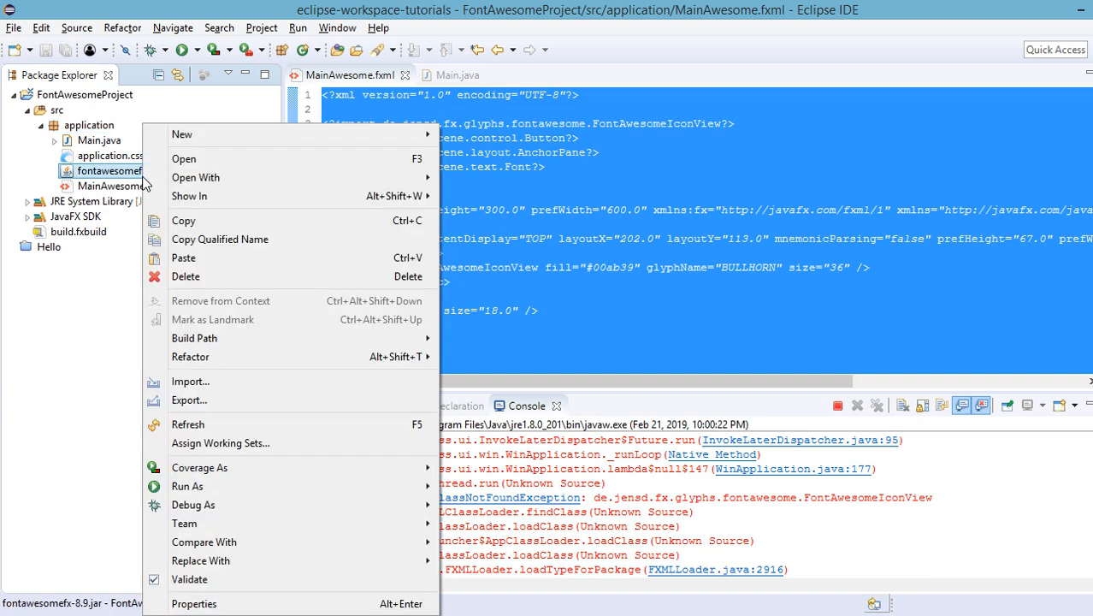
pyautogui.moveTo(332, 319)
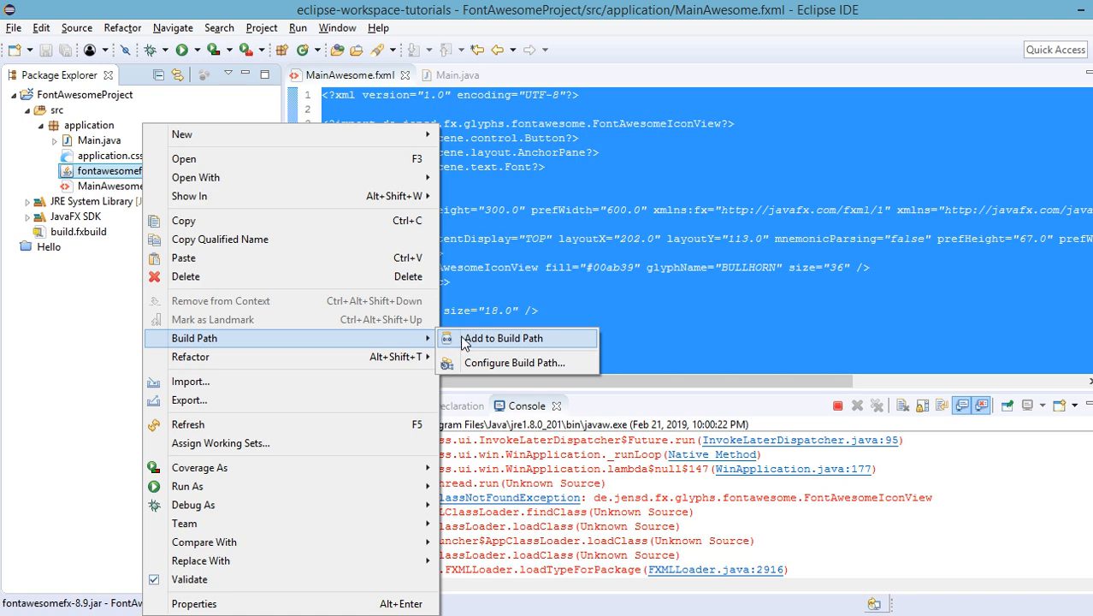
pyautogui.click(503, 338)
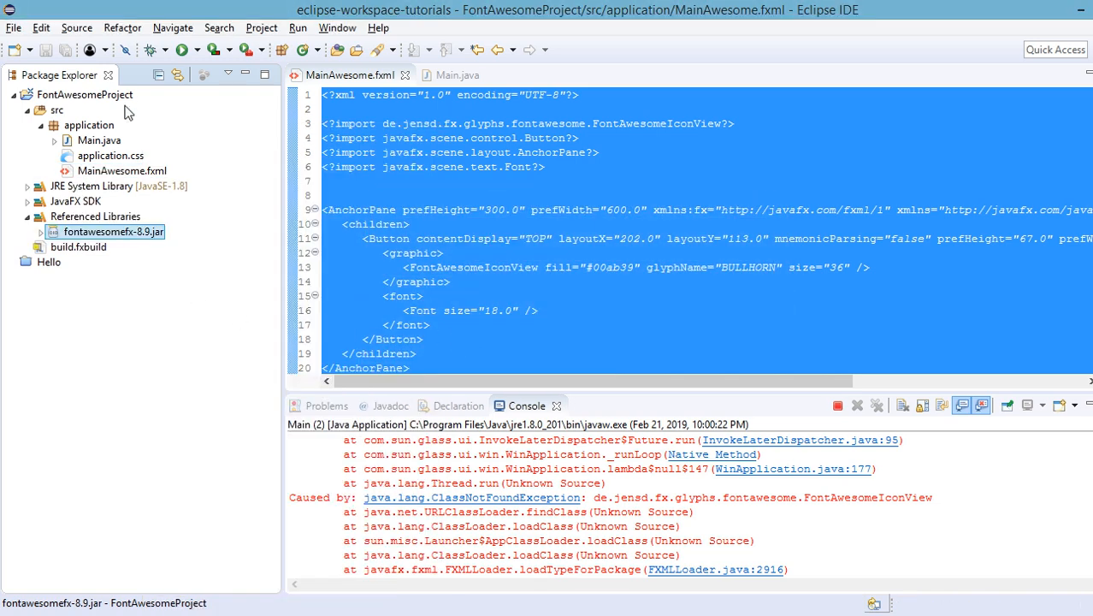
pyautogui.rightClick(84, 94)
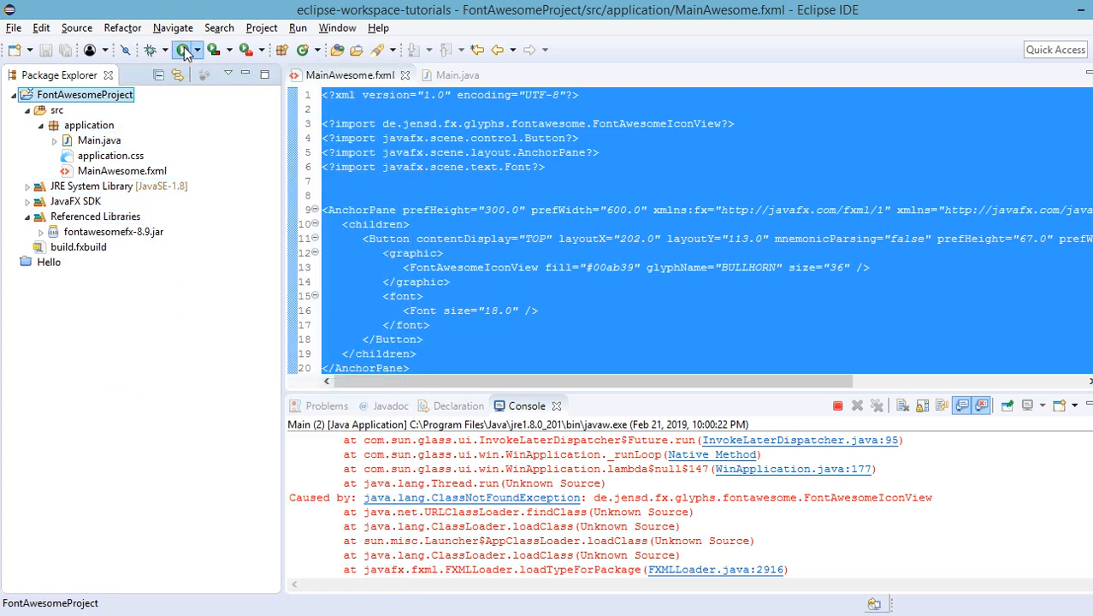
# Step: Relaunch Main to show the Announcement button with its green bullhorn icon
pyautogui.click(180, 49)
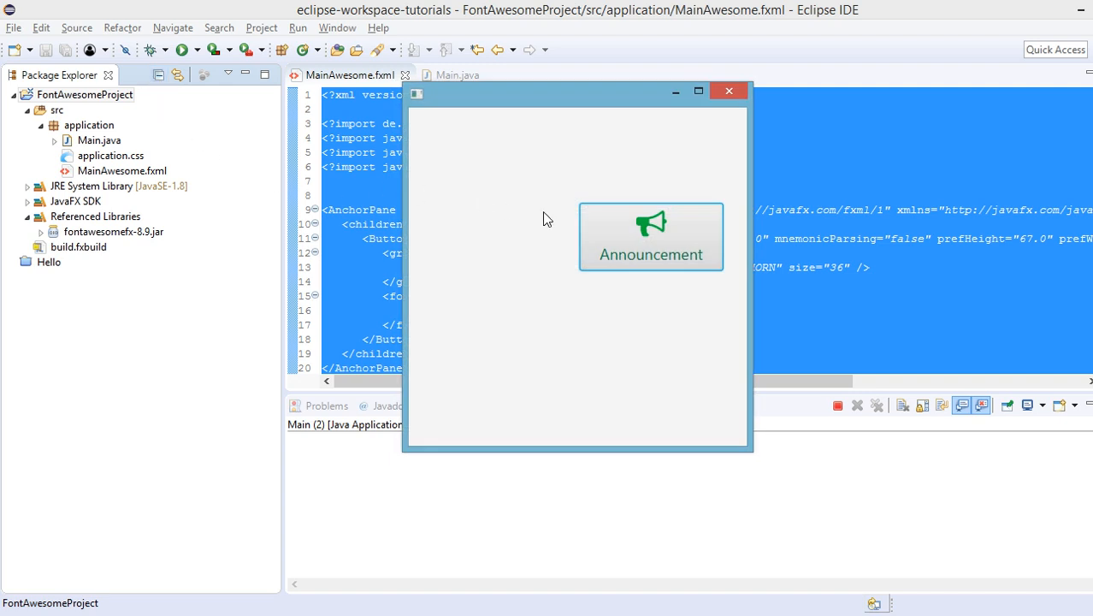
pyautogui.moveTo(612, 254)
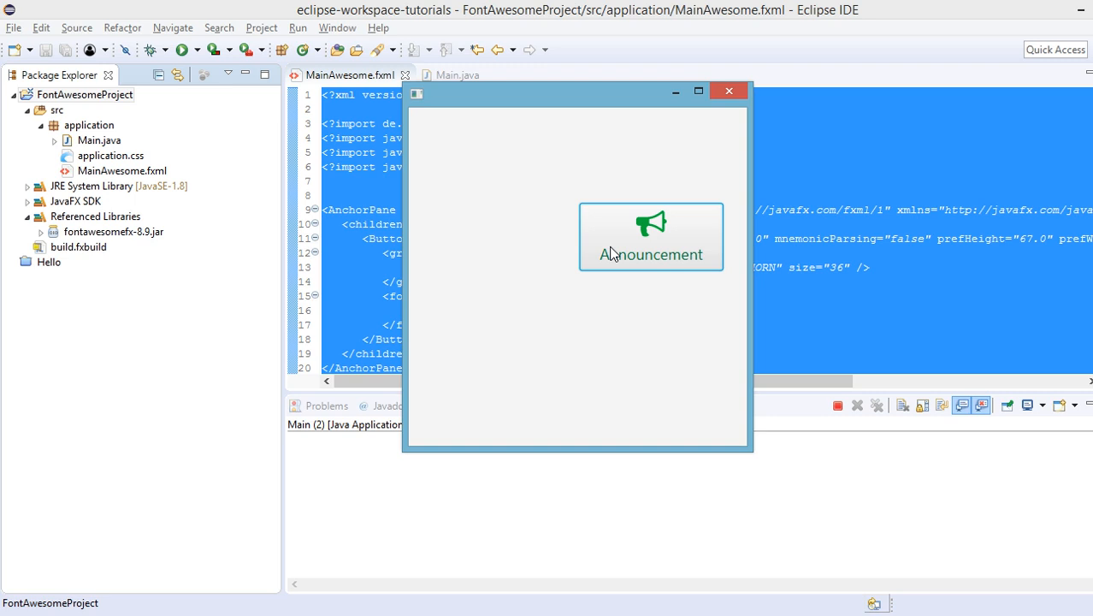
pyautogui.moveTo(741, 507)
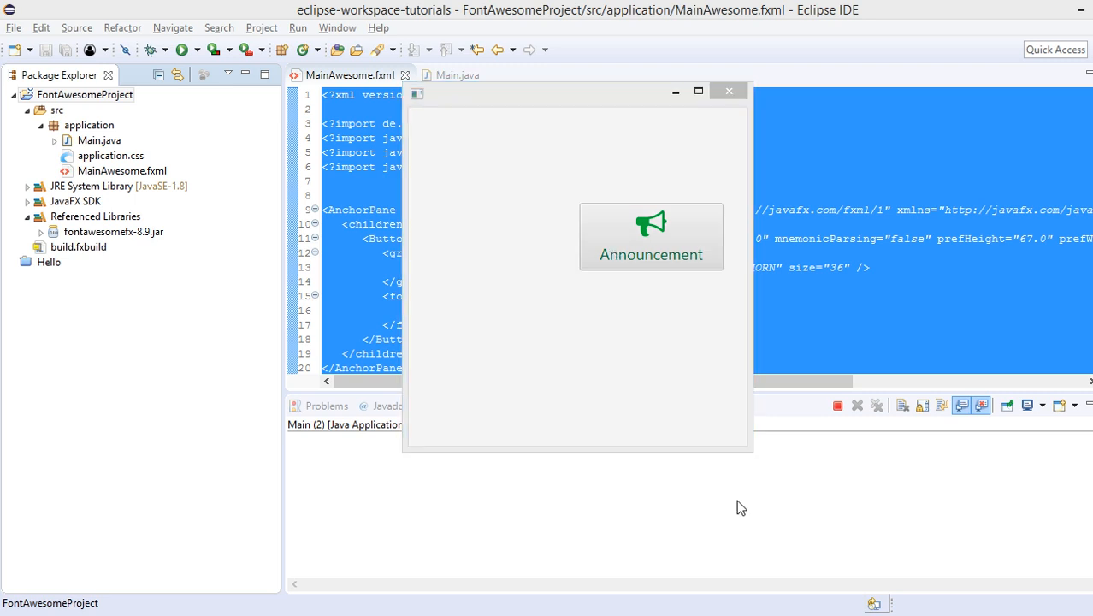